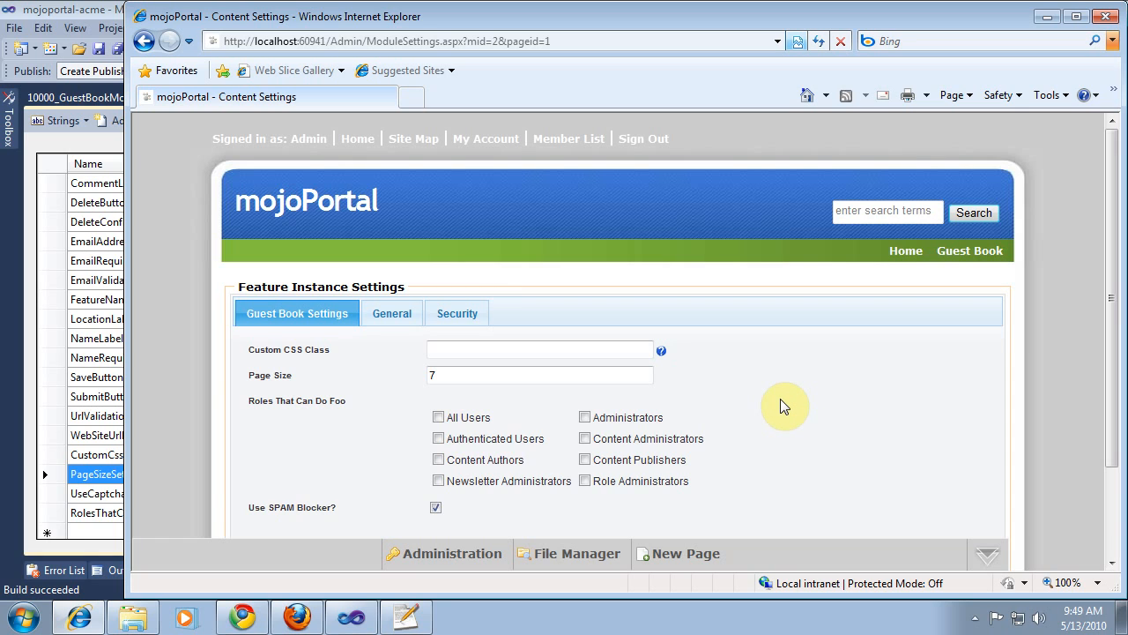
# Allow Authenticated Users to do foo and set the custom CSS class to foo
pyautogui.scroll(-3)
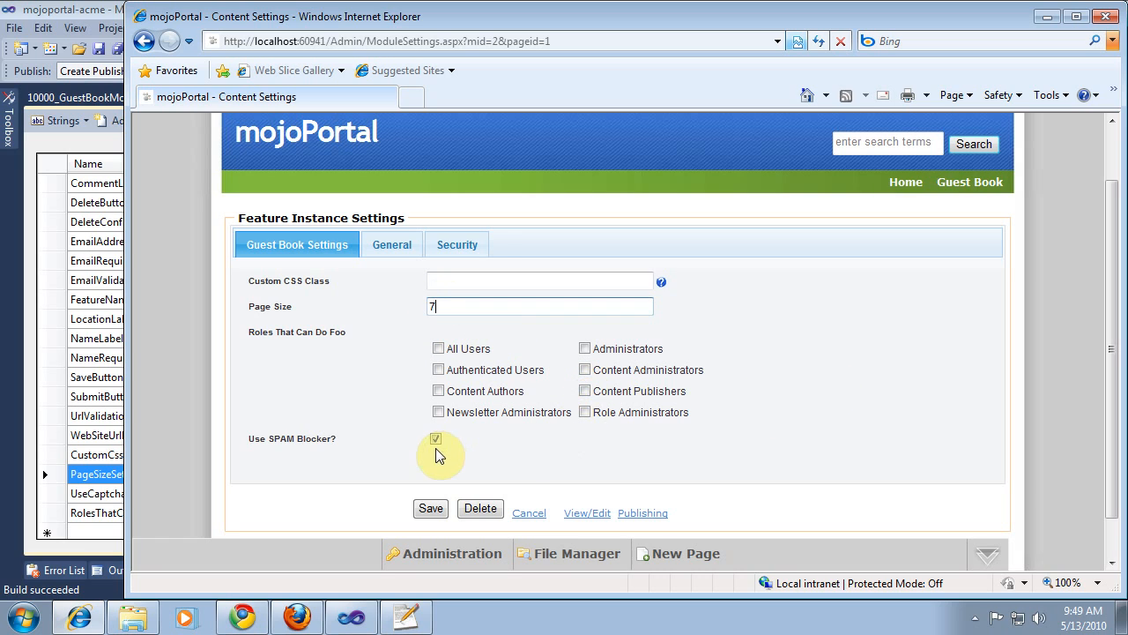
pyautogui.moveTo(463, 468)
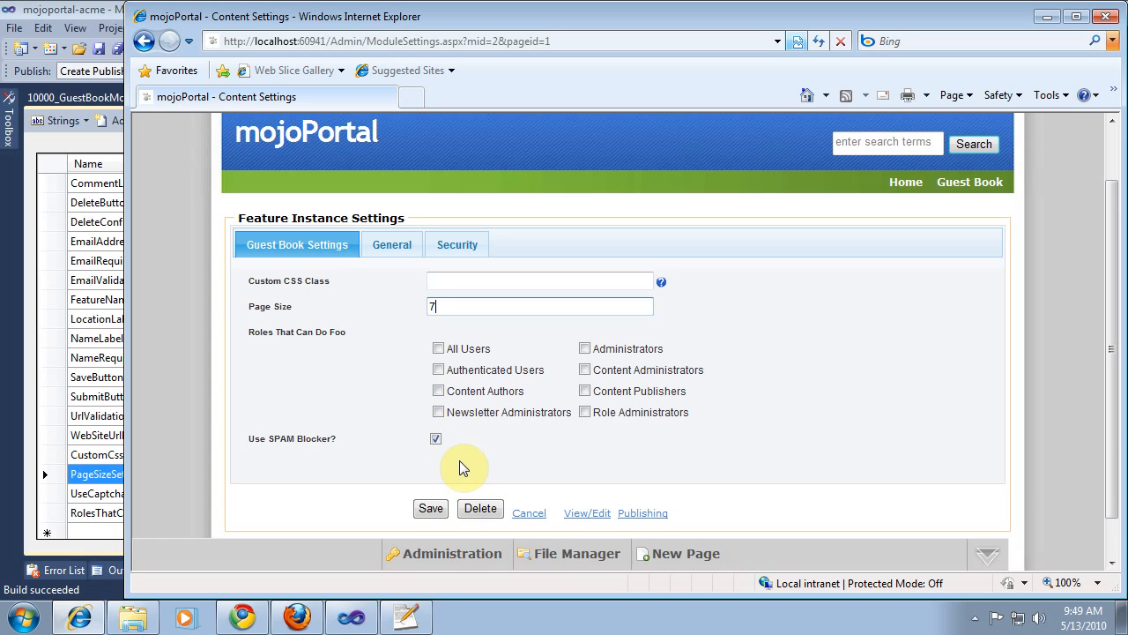
pyautogui.moveTo(516, 437)
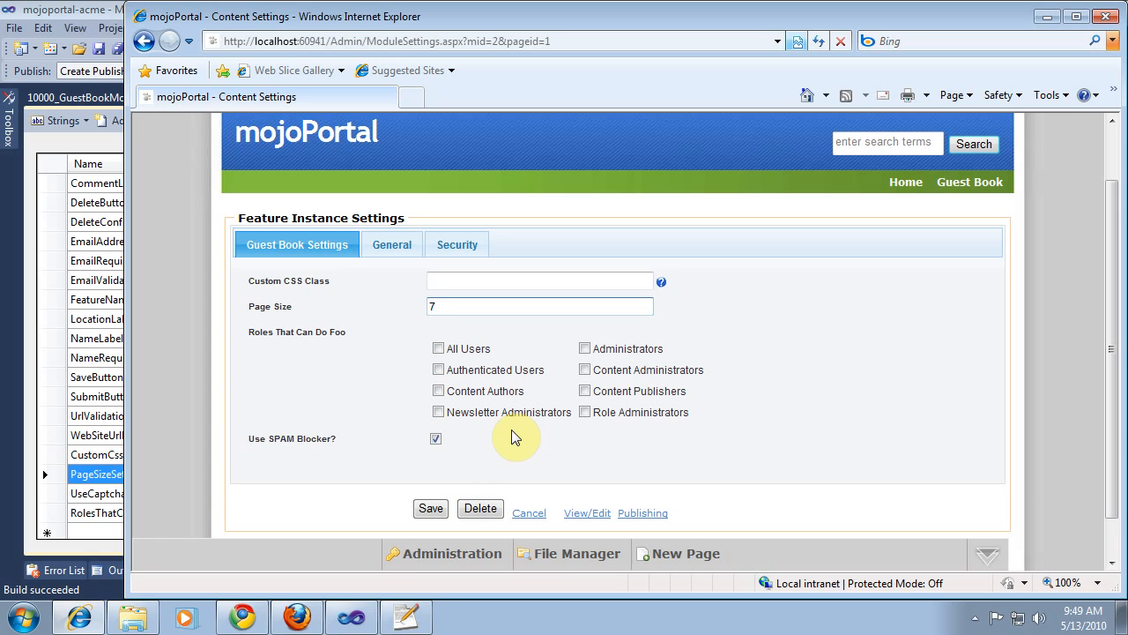
pyautogui.click(438, 370)
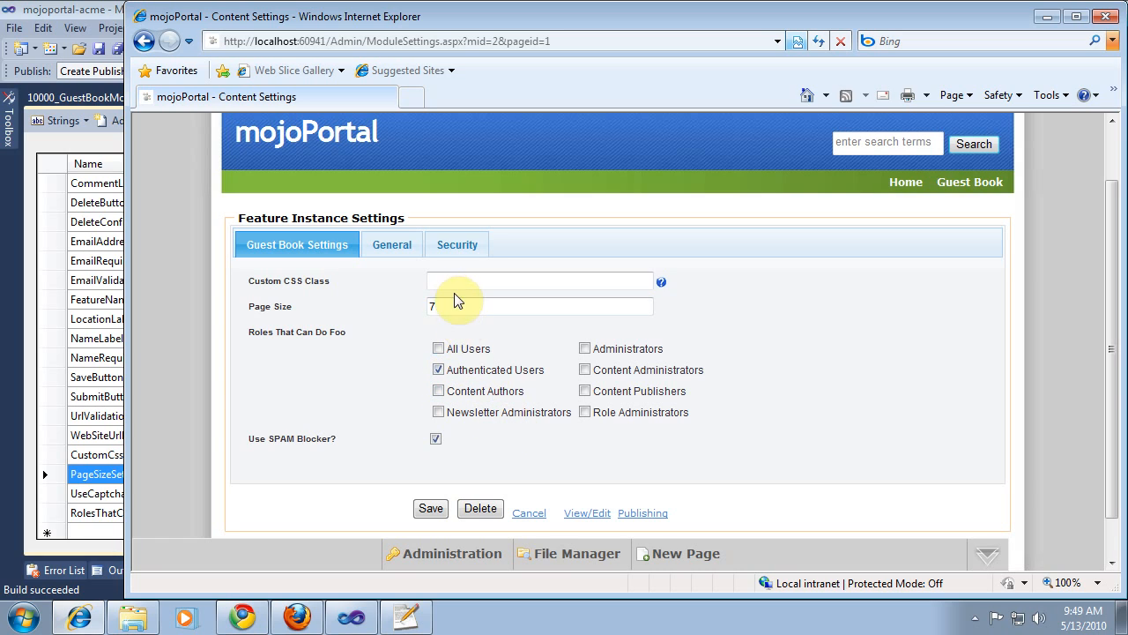
pyautogui.write('foo')
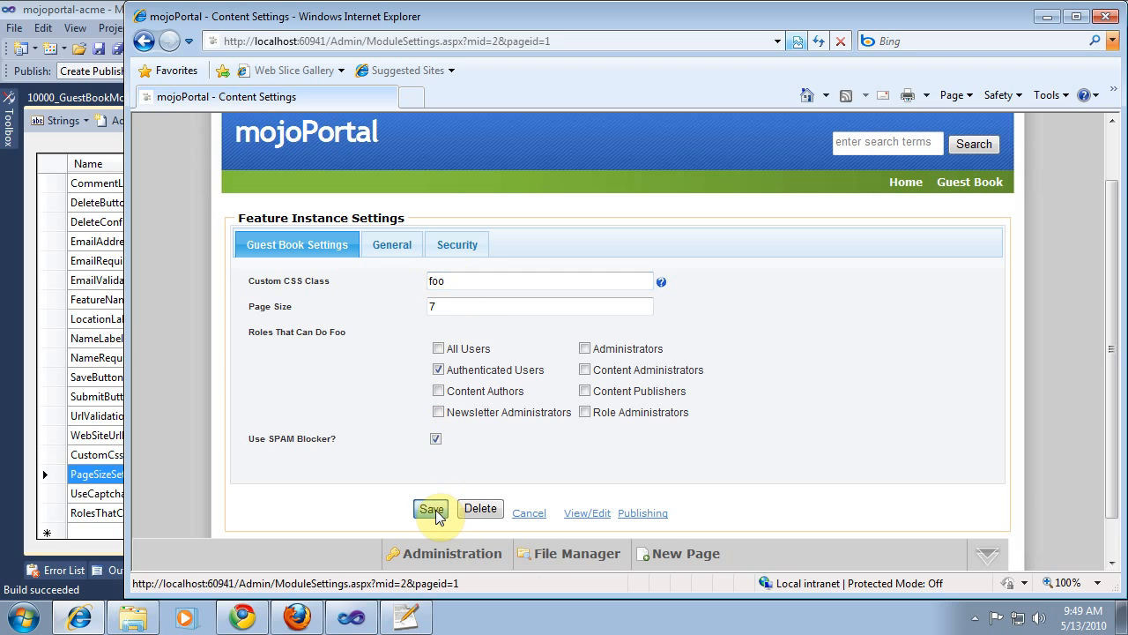
# Save the guest book settings and reopen them to confirm they were kept
pyautogui.click(432, 509)
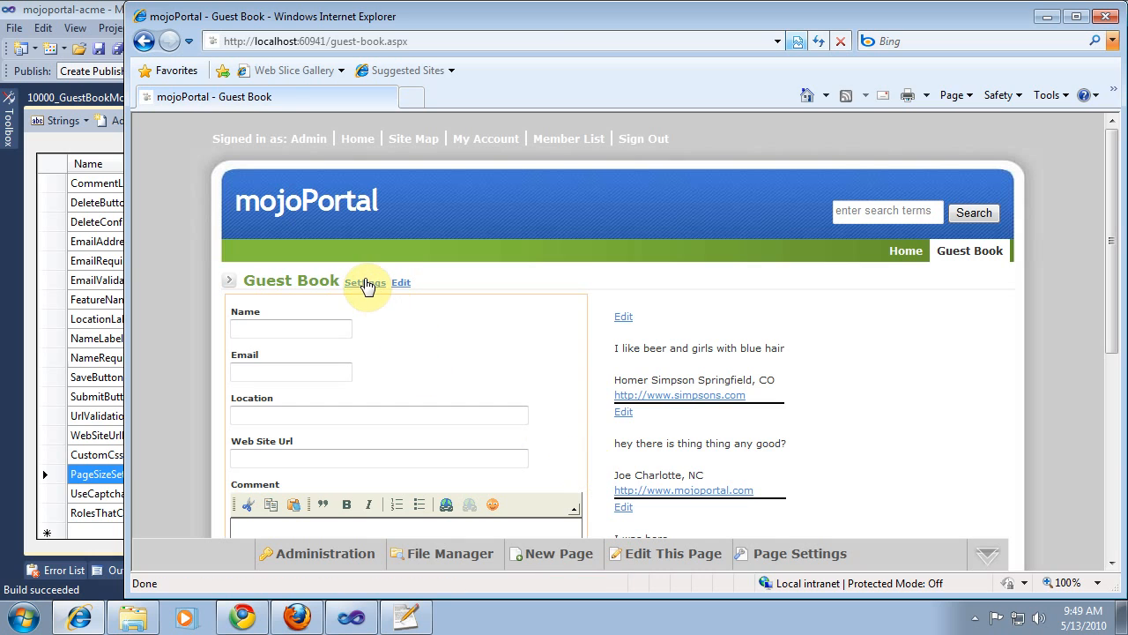
pyautogui.click(364, 282)
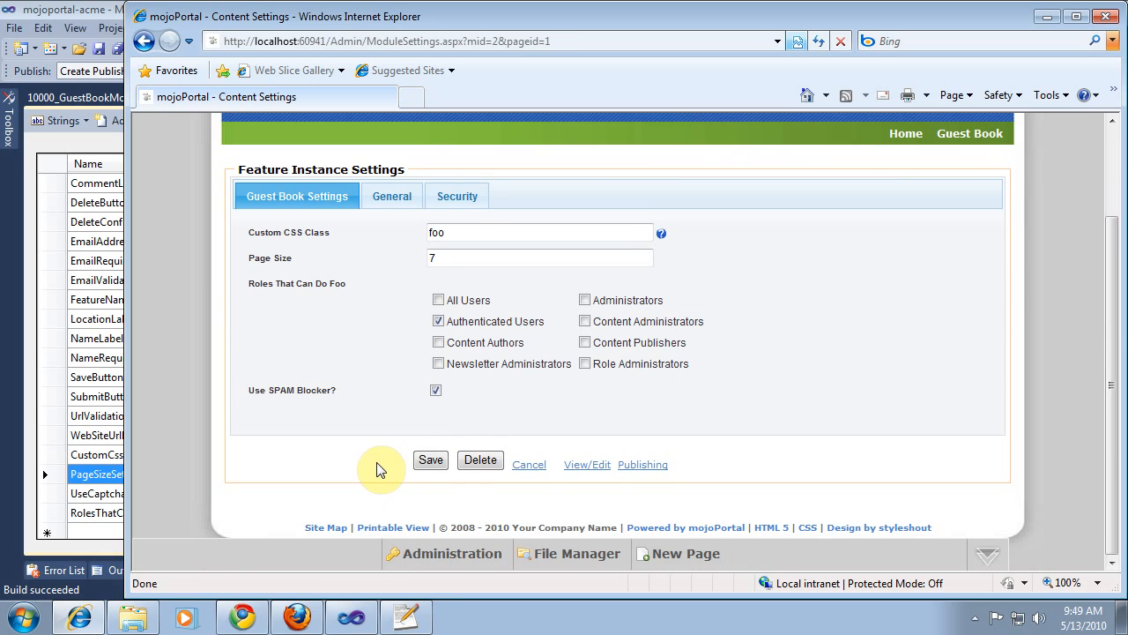
pyautogui.scroll(3)
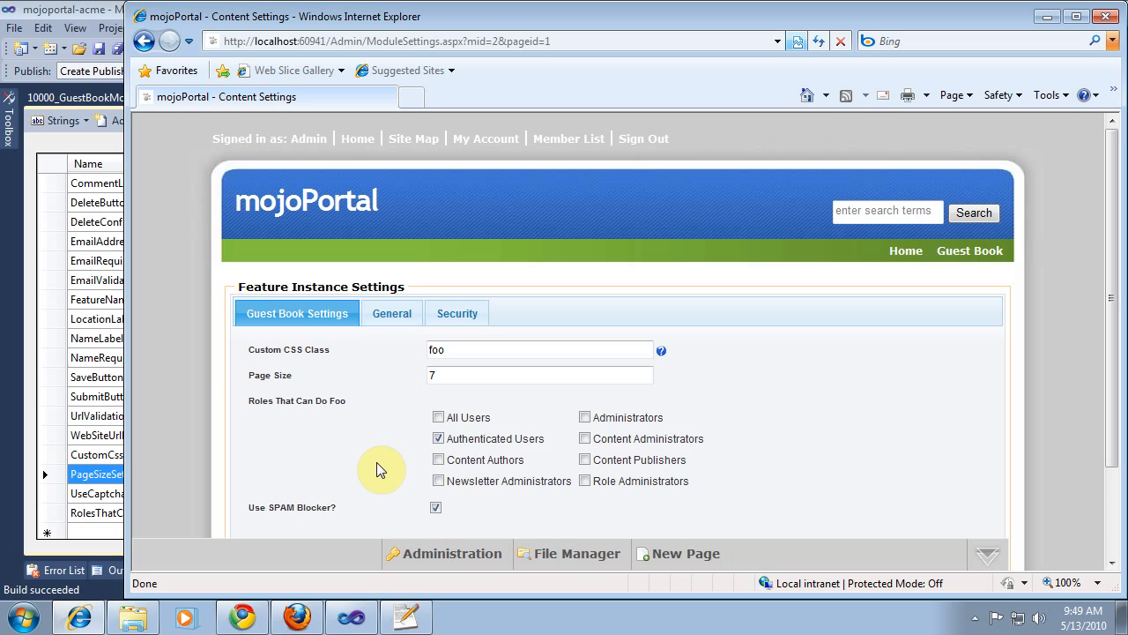
pyautogui.moveTo(397, 459)
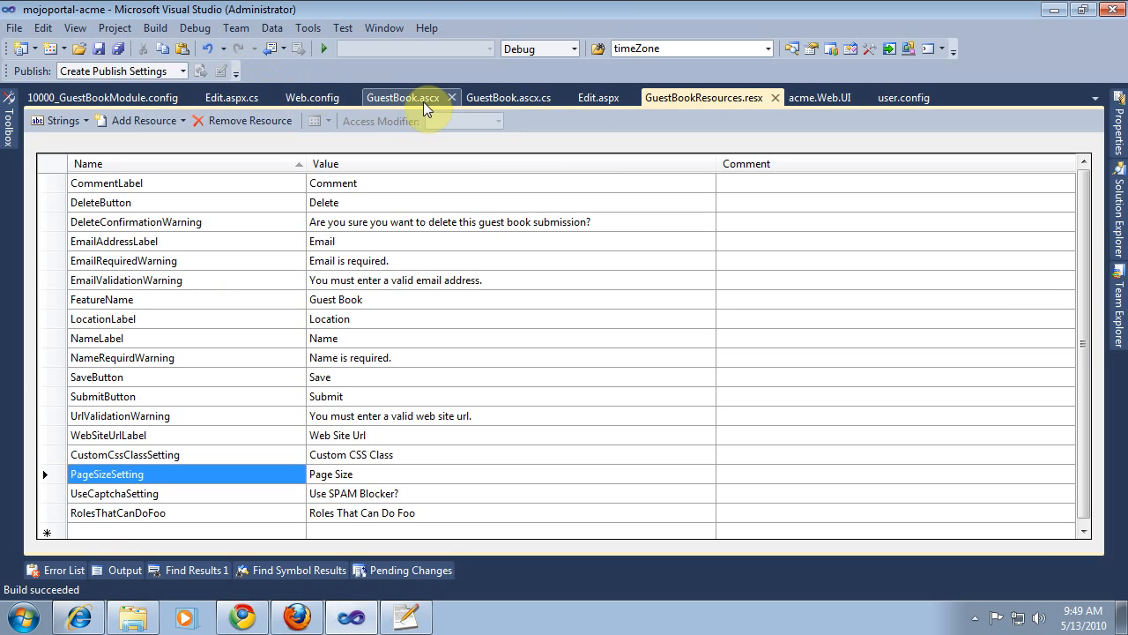
# Declare a private string instanceCssClass field initialised to string.Empty in GuestBook.ascx.cs
pyautogui.click(508, 96)
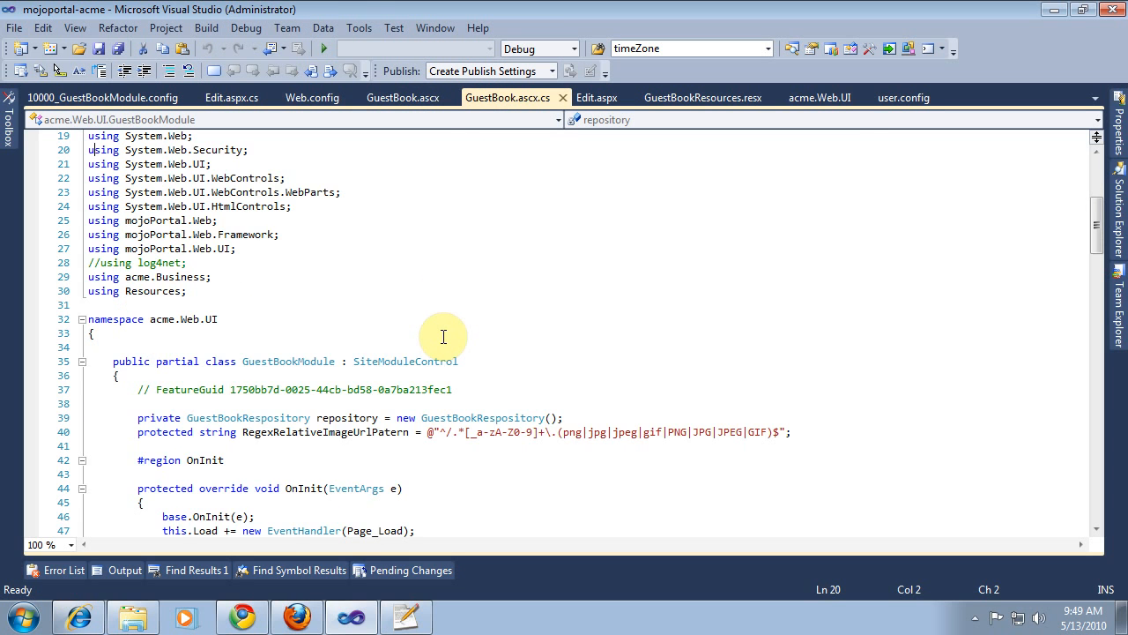
pyautogui.scroll(-3)
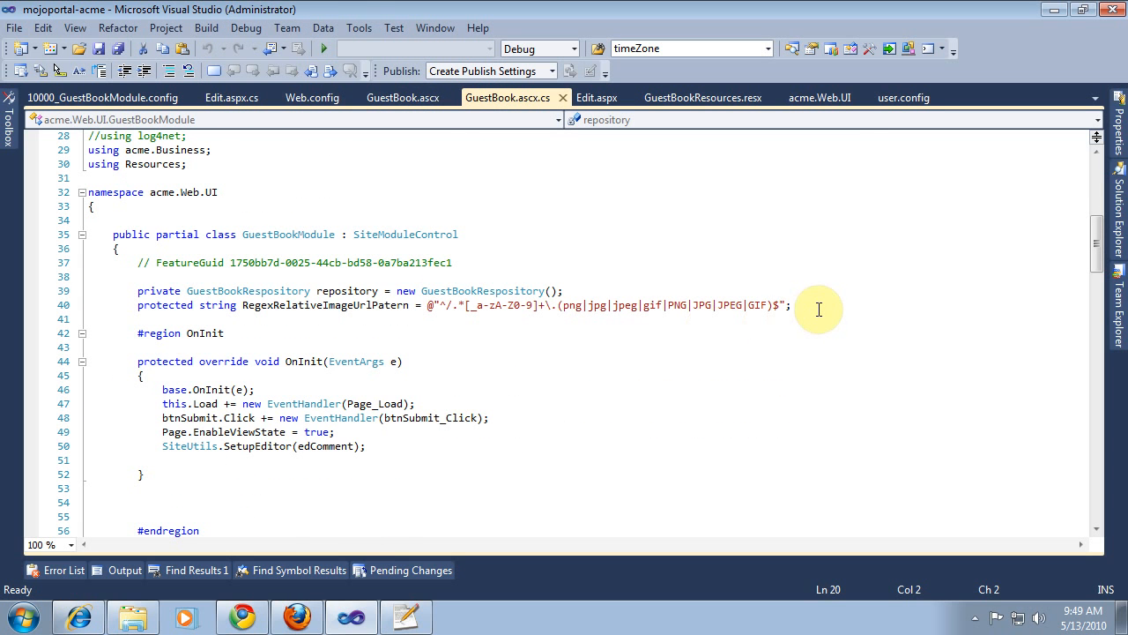
pyautogui.write('private string')
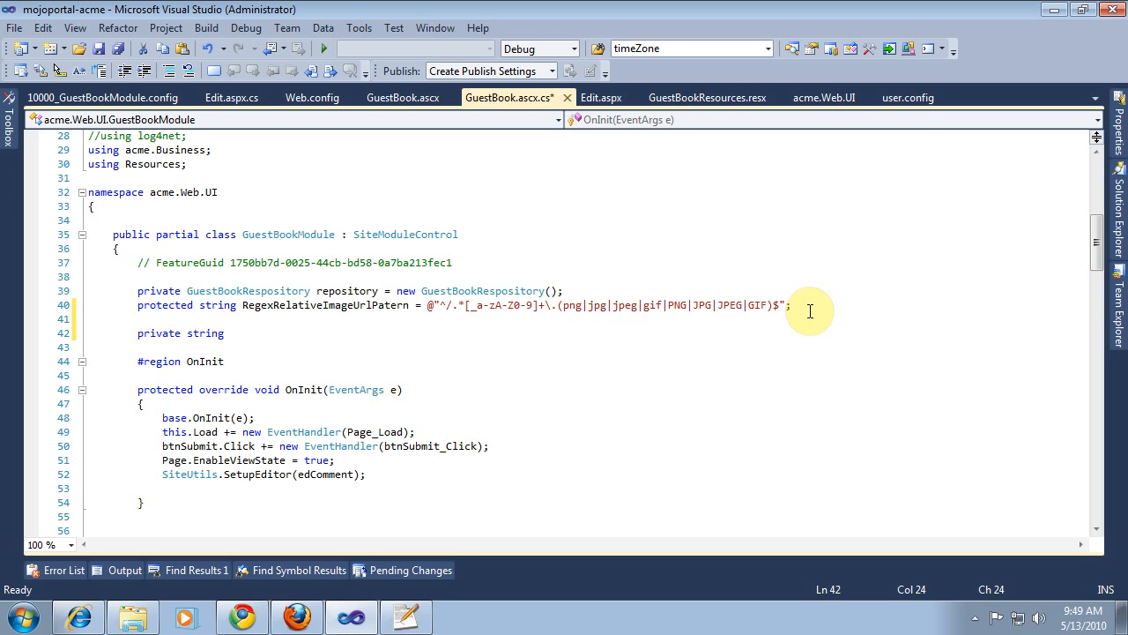
pyautogui.write('instanceCssCla')
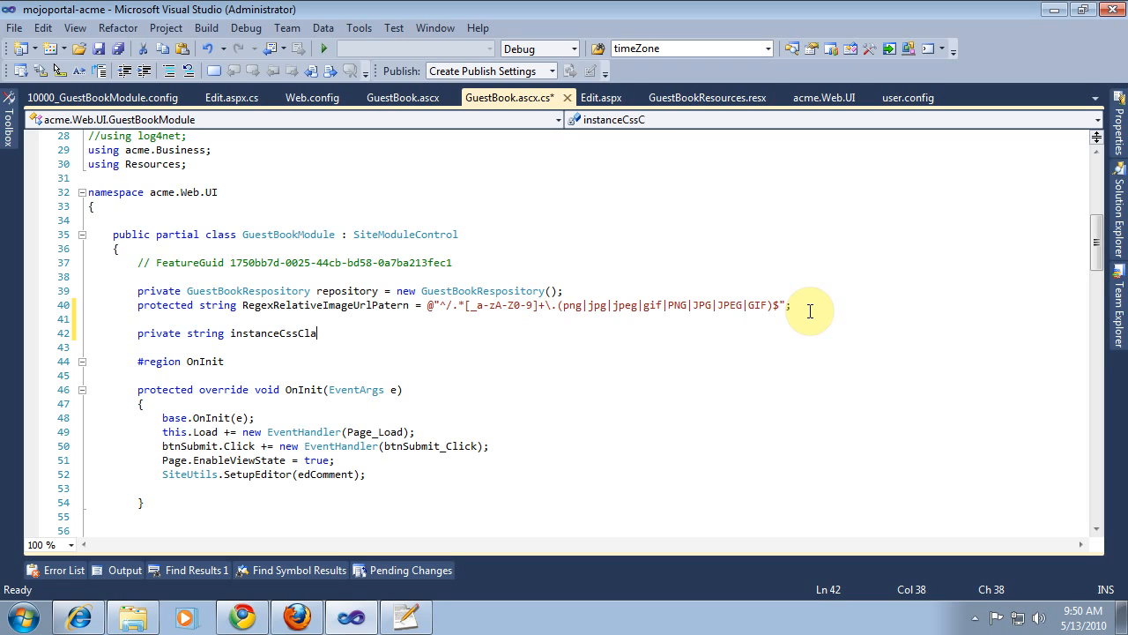
pyautogui.write('ss = string.Empty;')
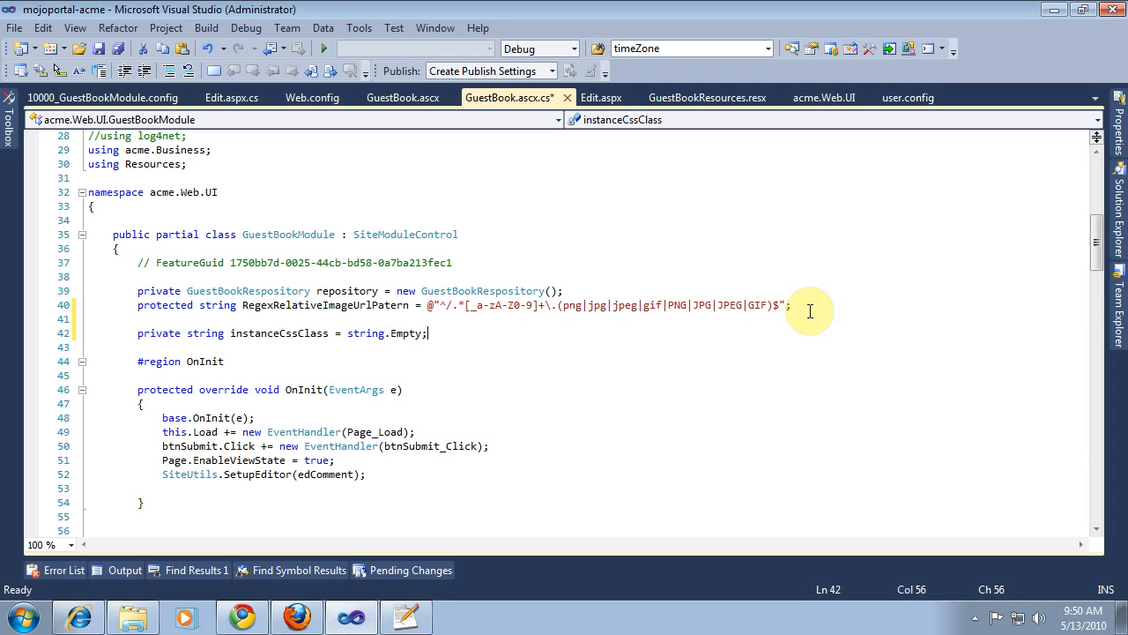
# Declare a private bool useCaptcha field defaulting to true
pyautogui.write('private b')
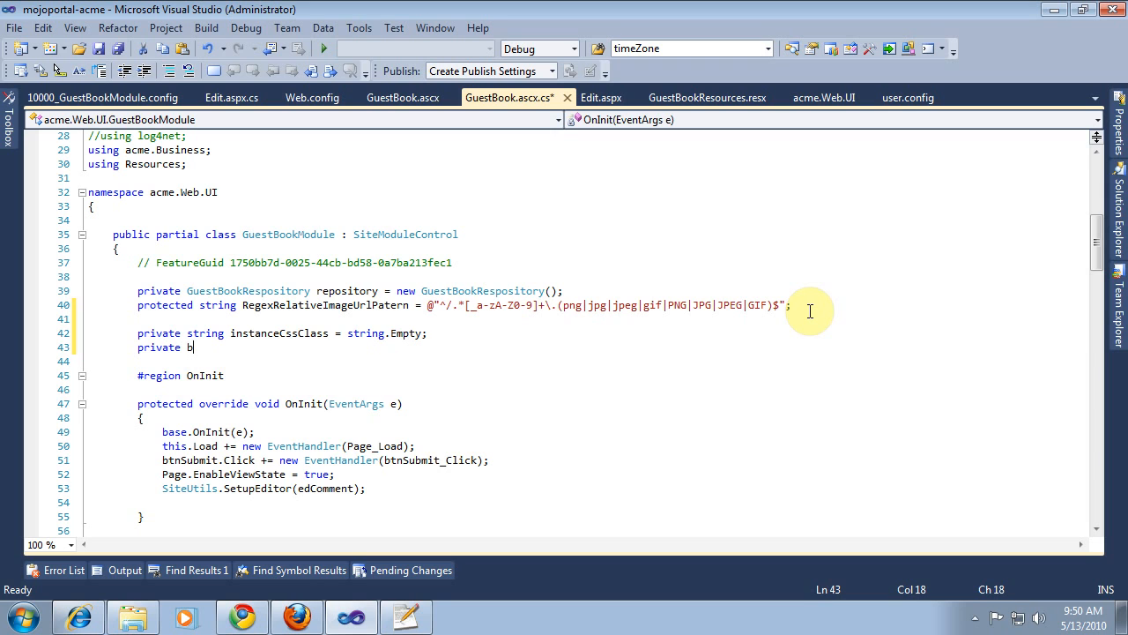
pyautogui.write('ool useCa')
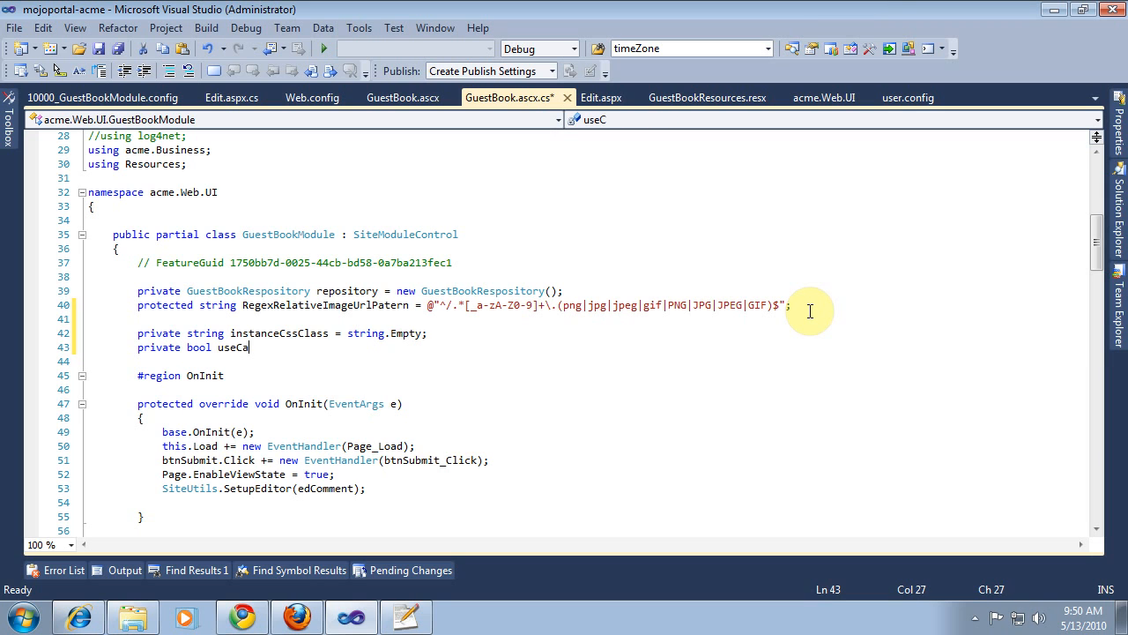
pyautogui.write('ptcha')
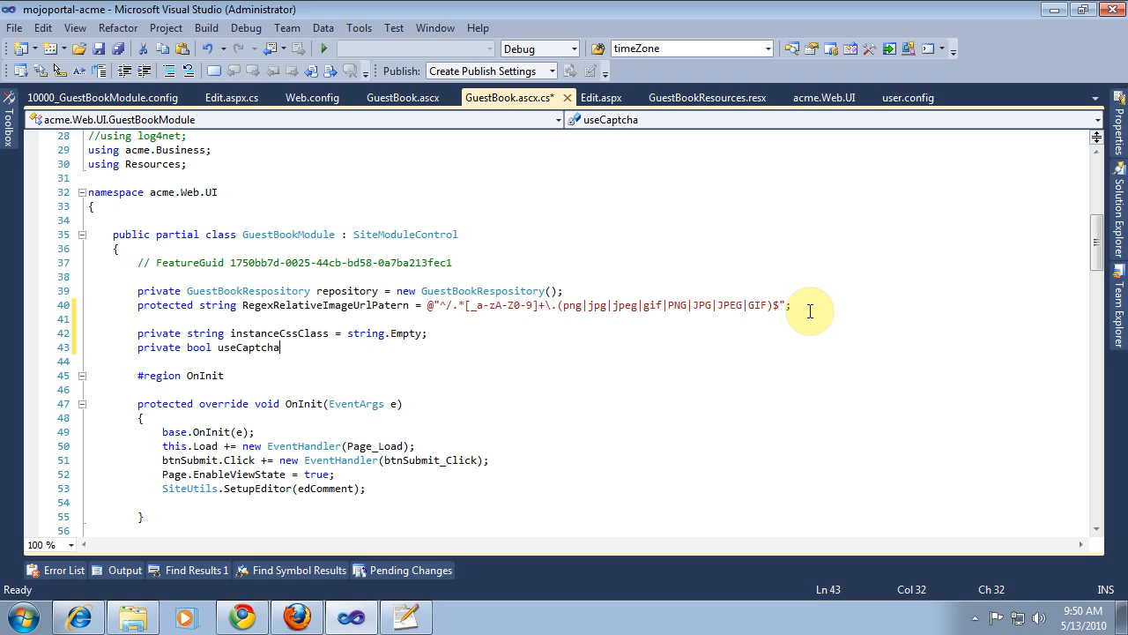
pyautogui.write('= true;')
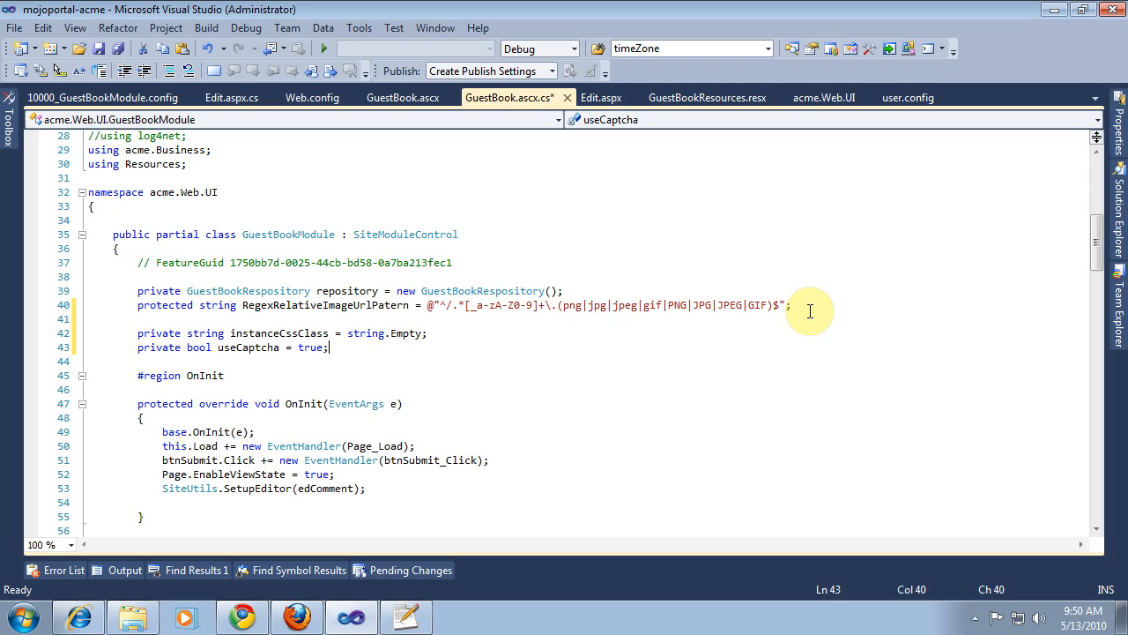
pyautogui.moveTo(686, 261)
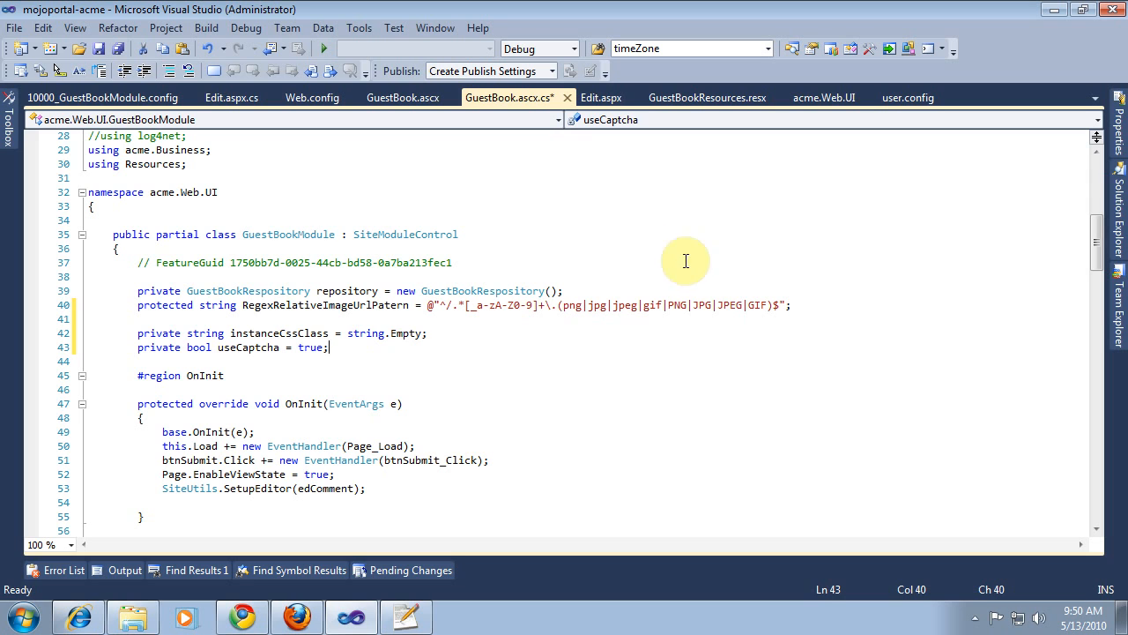
pyautogui.click(101, 97)
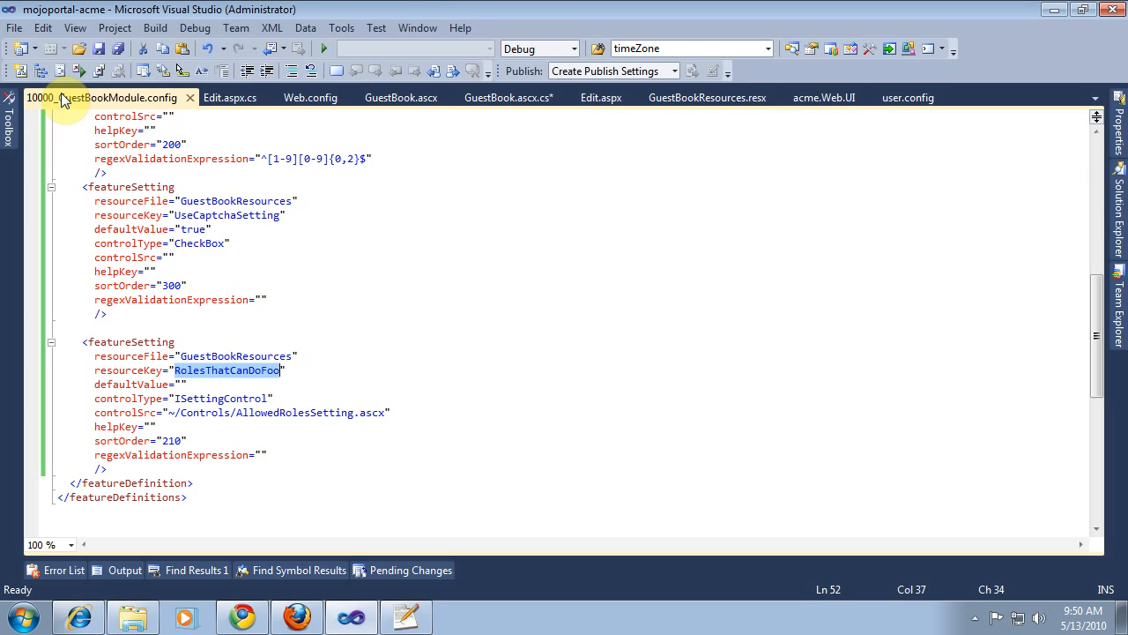
pyautogui.scroll(3)
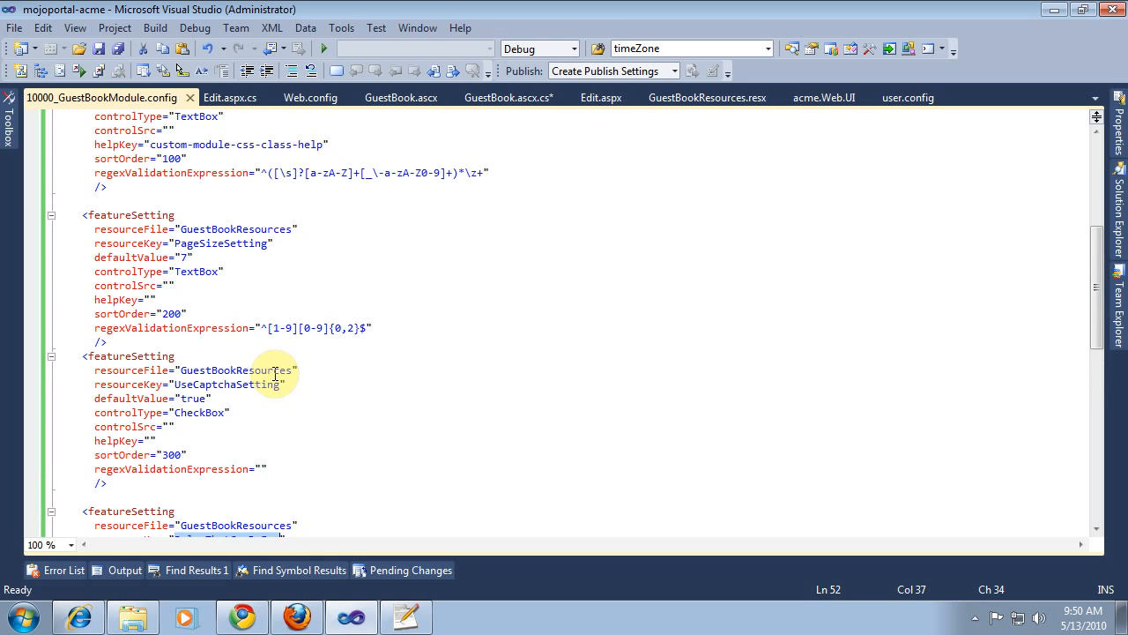
pyautogui.moveTo(317, 116)
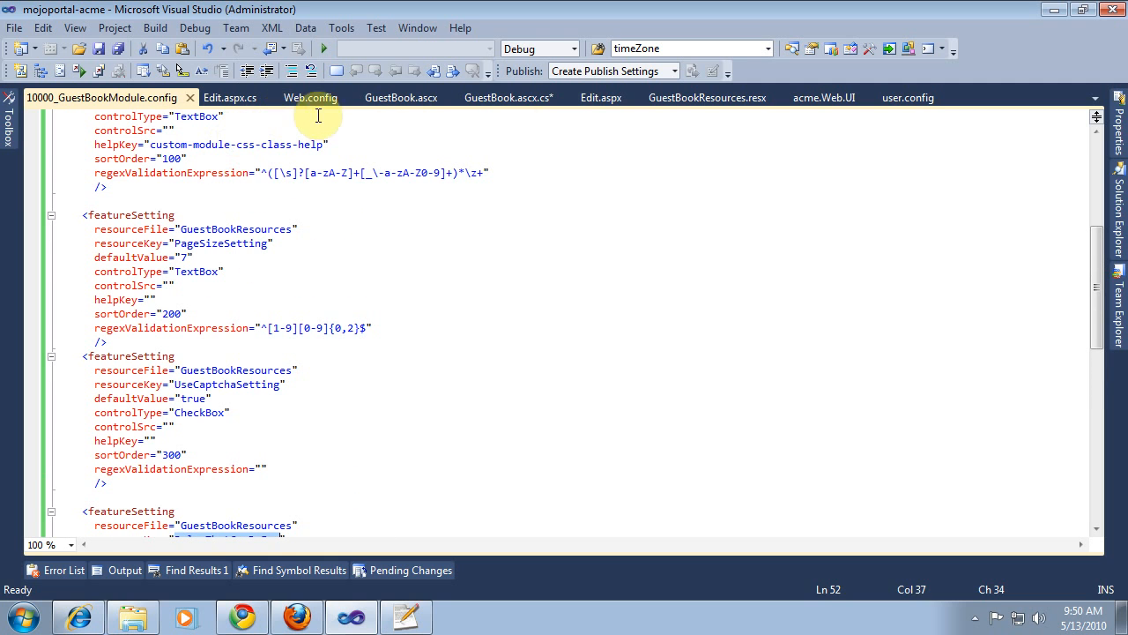
# Declare a private int pageSize field defaulting to 7 in the GuestBook code
pyautogui.click(509, 97)
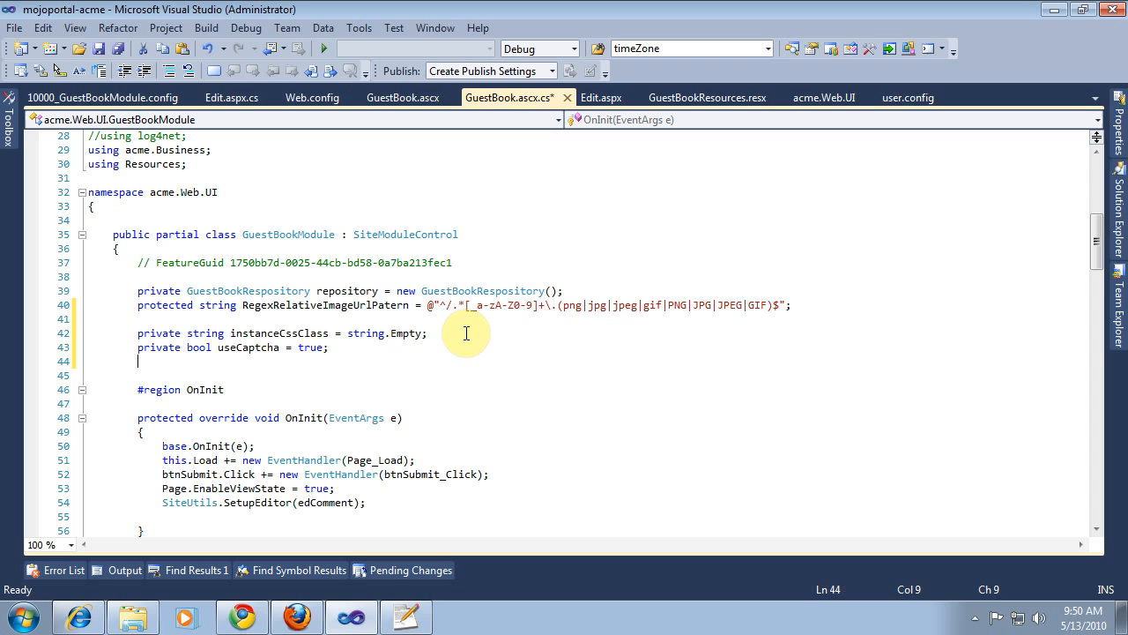
pyautogui.write('private')
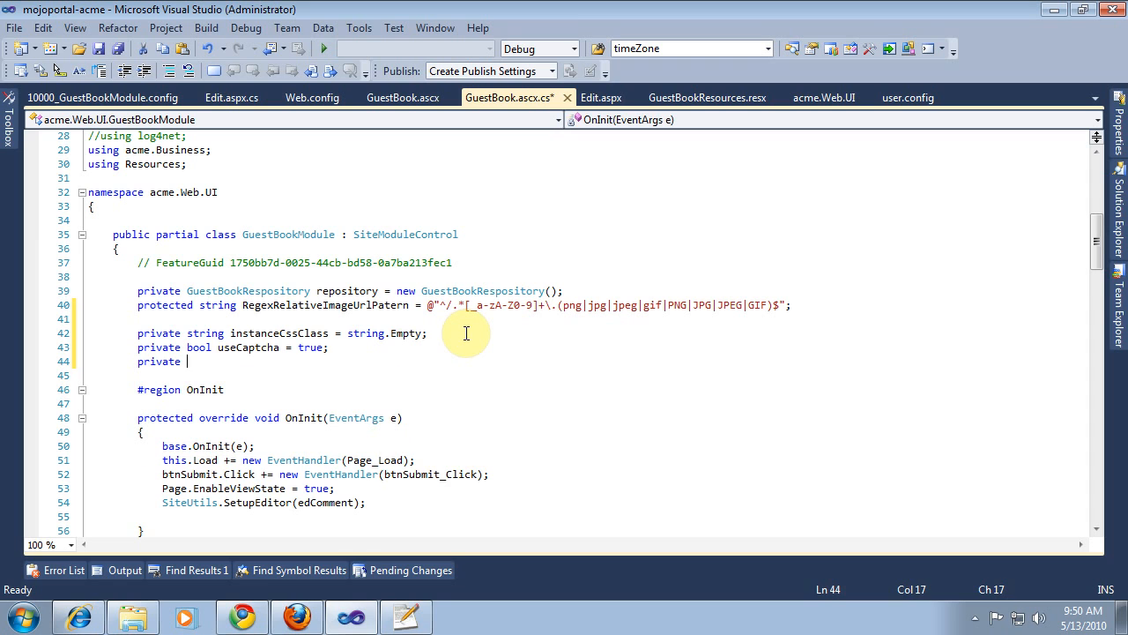
pyautogui.write('int p')
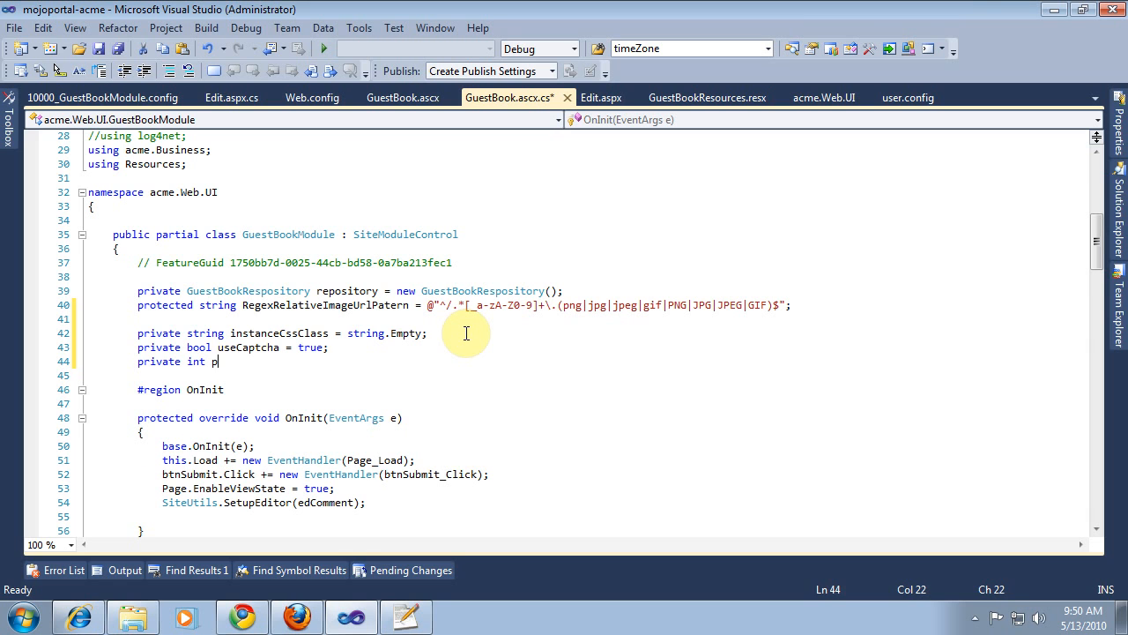
pyautogui.write('ageSize')
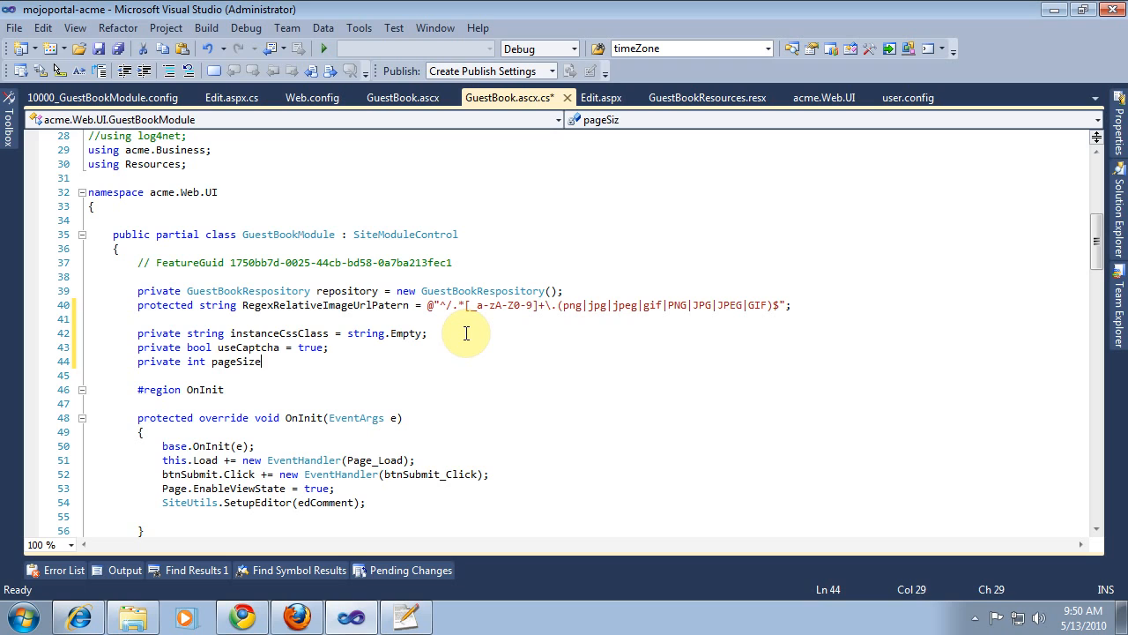
pyautogui.write('= 7;')
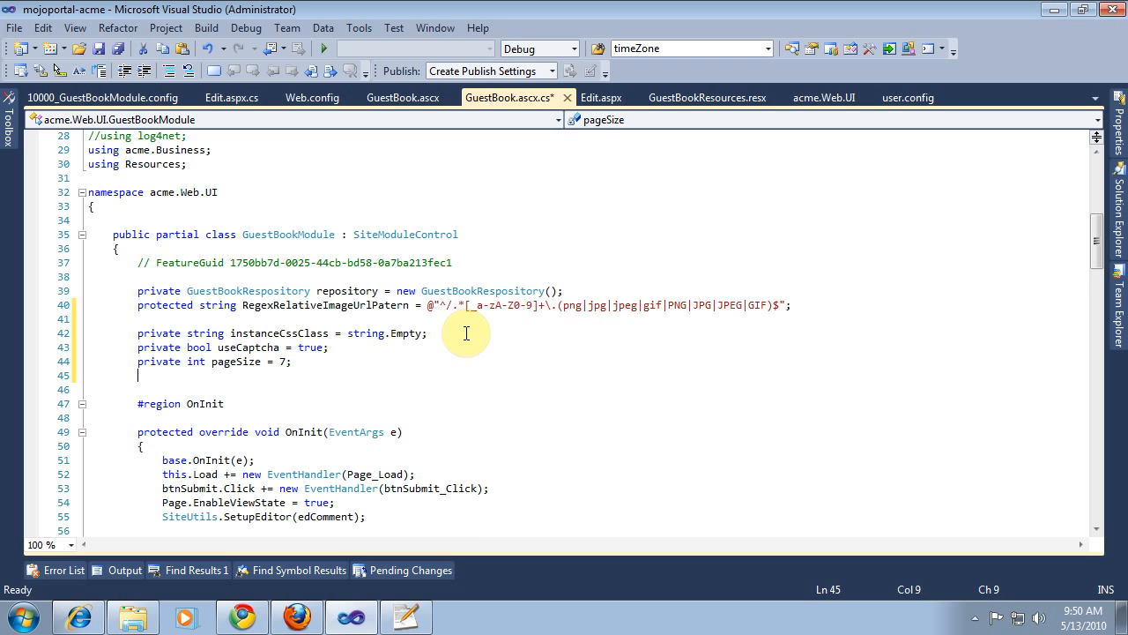
# Declare a private string allowedRoles field initialised to string.Empty
pyautogui.write('private')
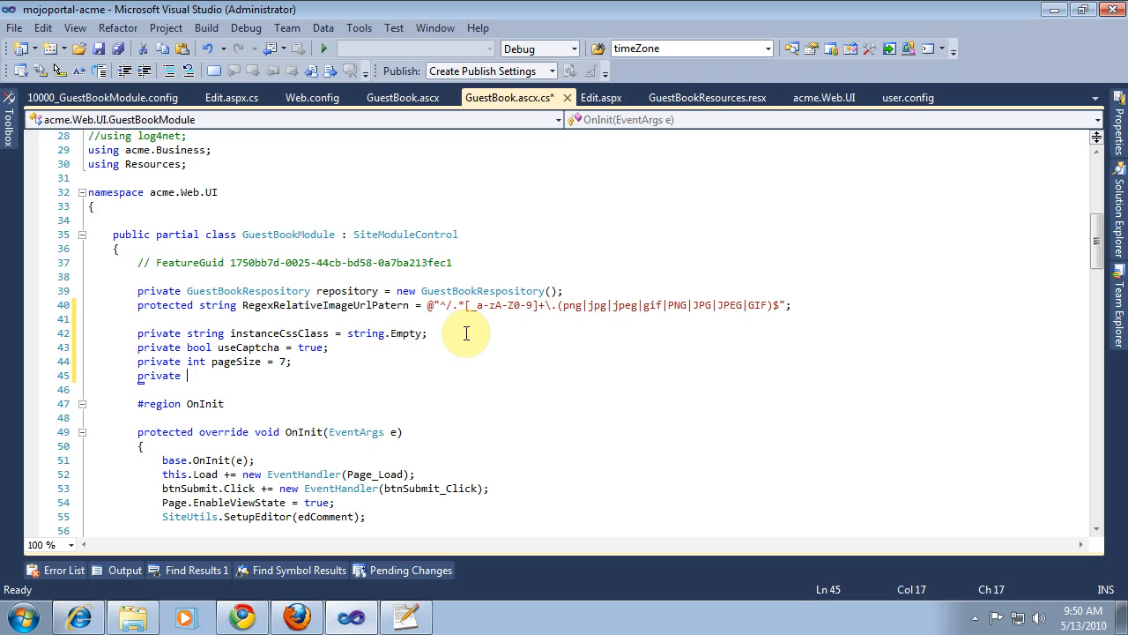
pyautogui.write('string')
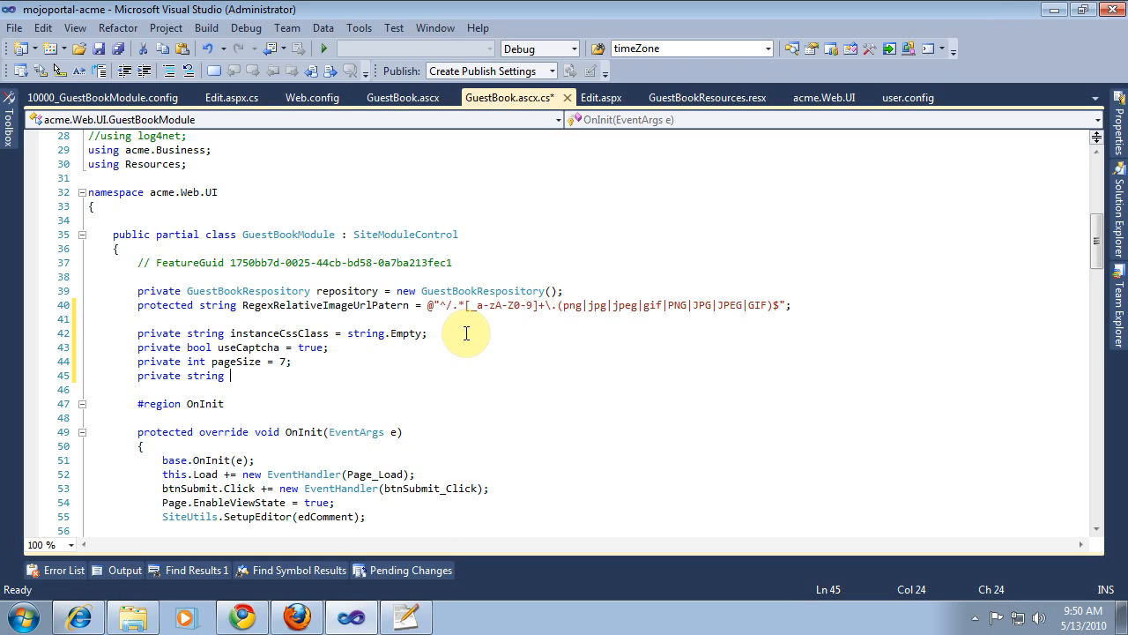
pyautogui.write('allowed')
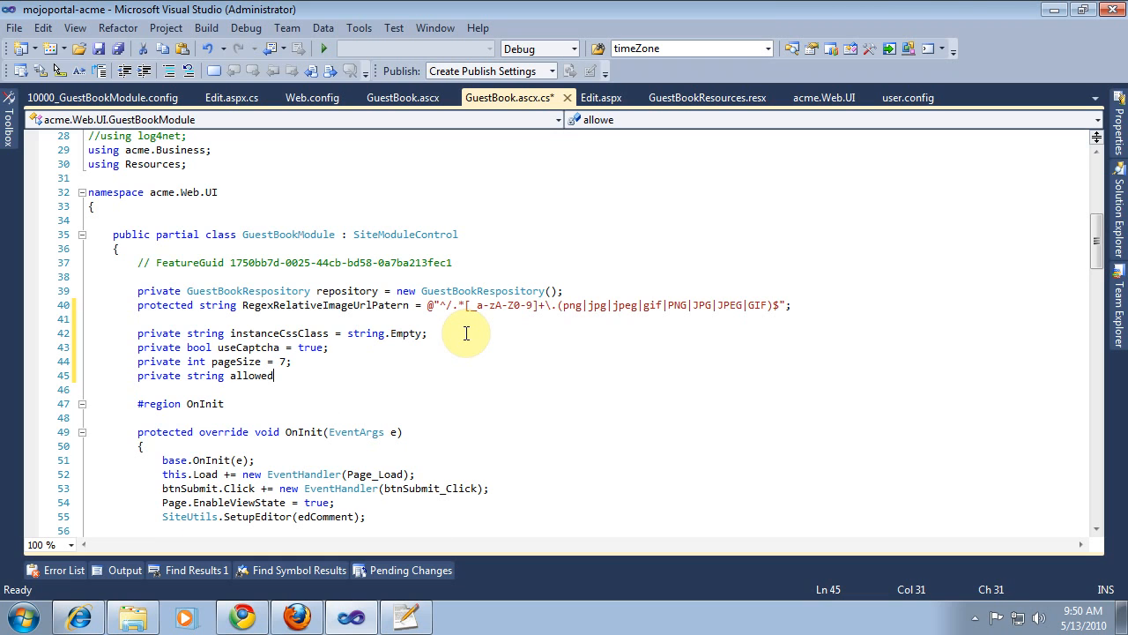
pyautogui.write('Roles =')
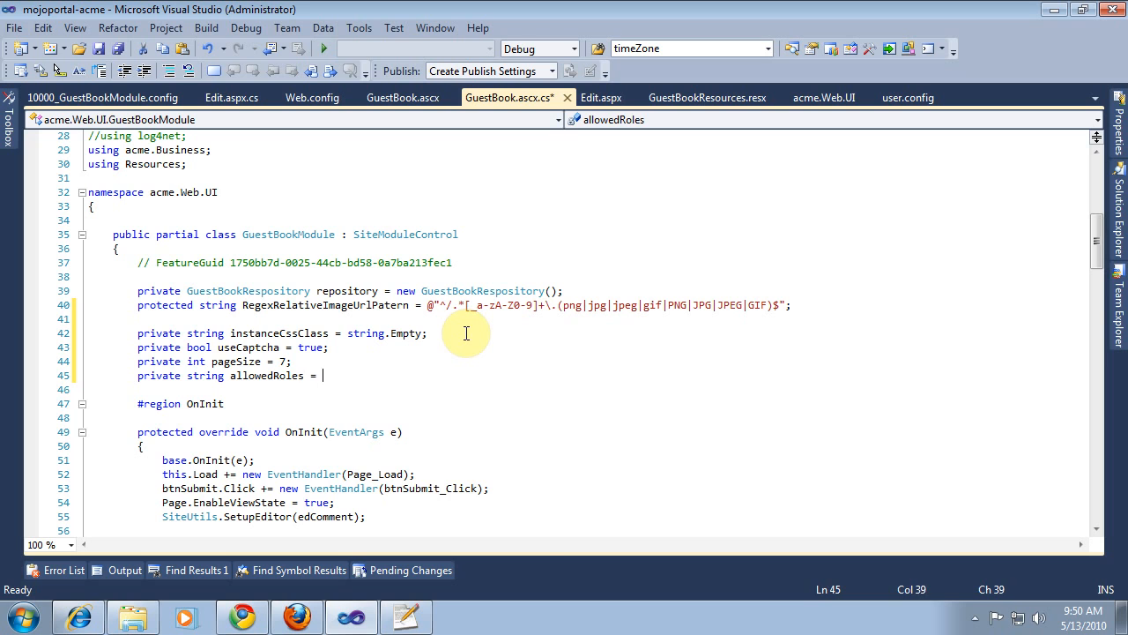
pyautogui.write('string.Empty;')
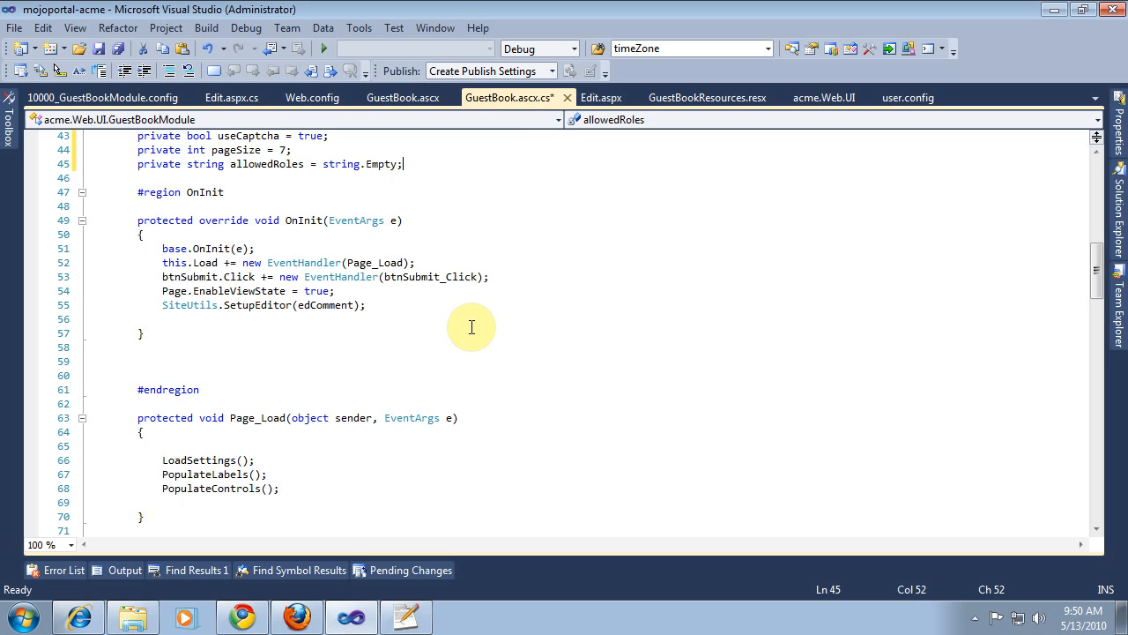
# Go to the LoadSettings definition and begin an if (Settings.Contains("")) check
pyautogui.rightClick(202, 335)
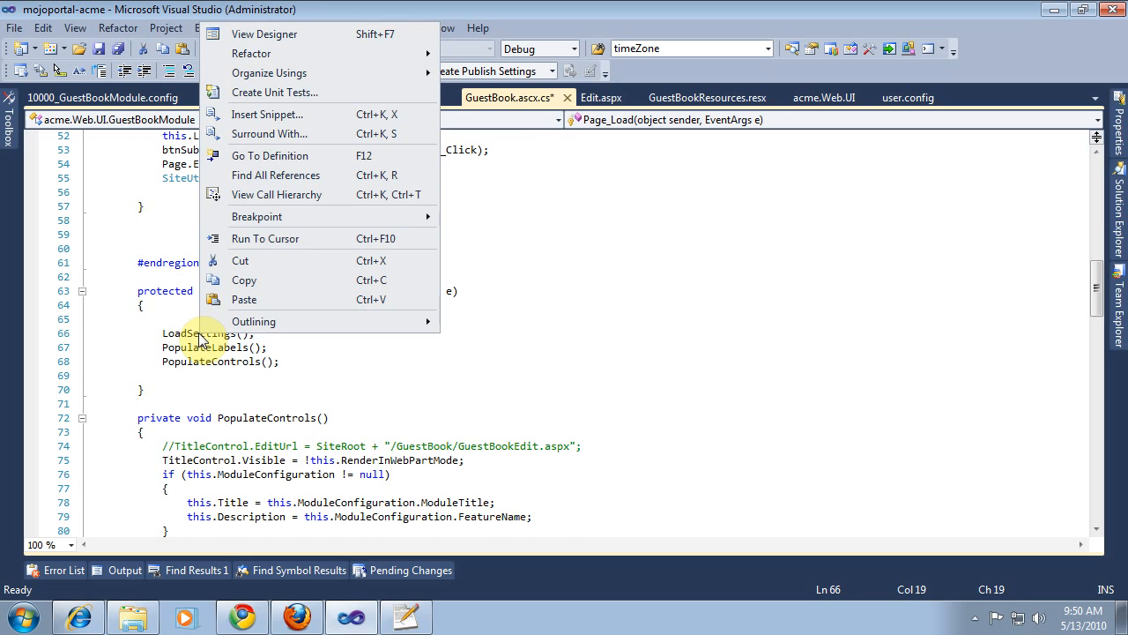
pyautogui.click(269, 155)
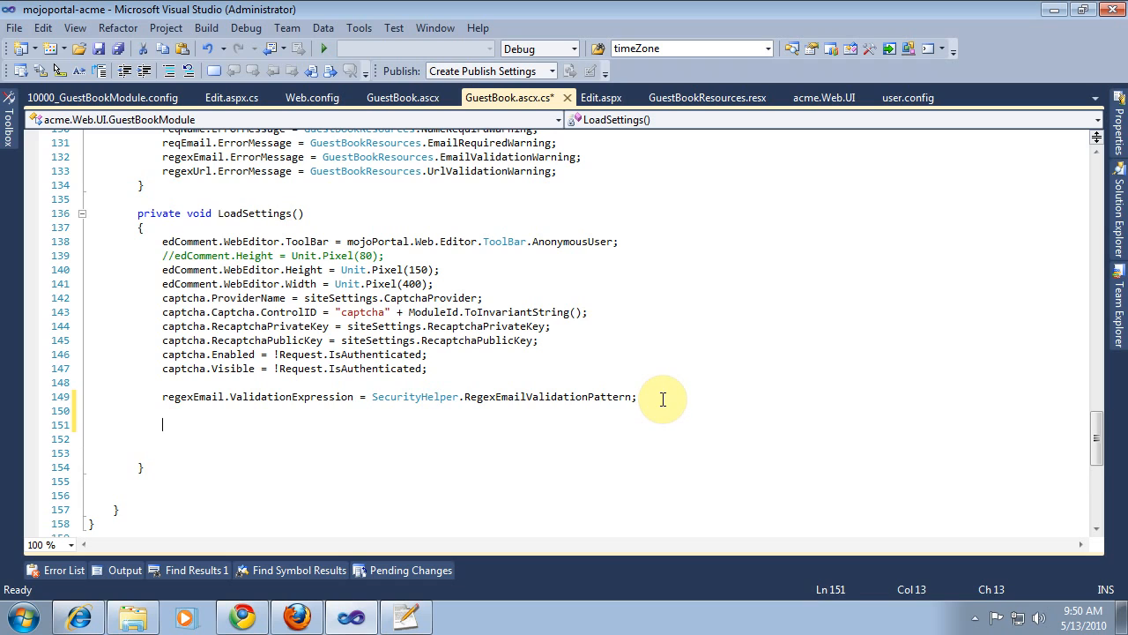
pyautogui.write('i')
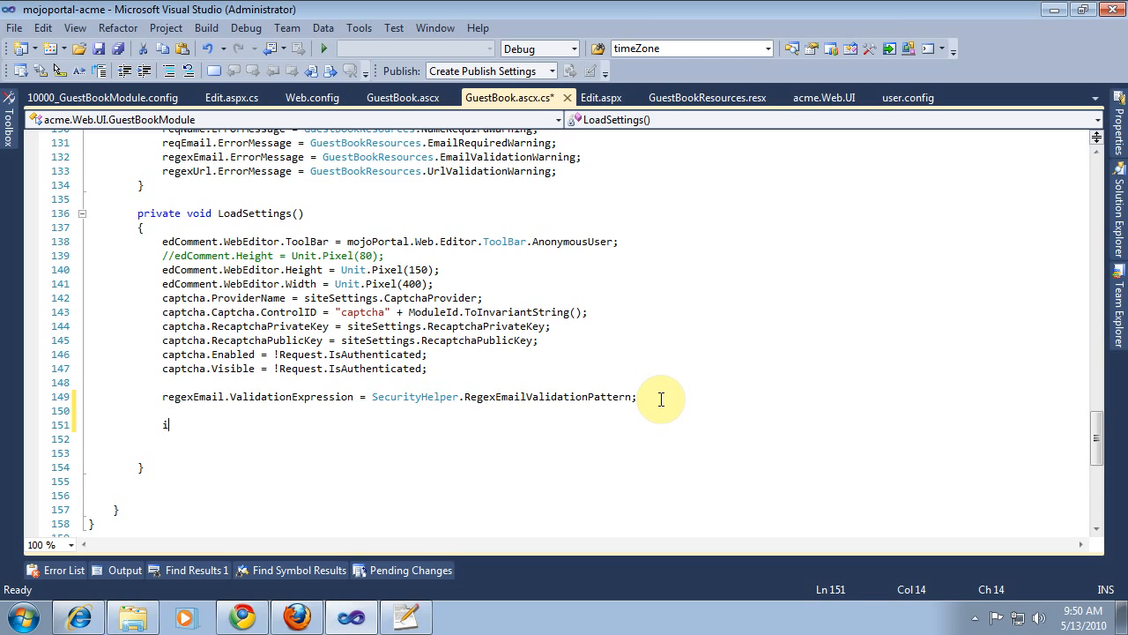
pyautogui.write('f(Se')
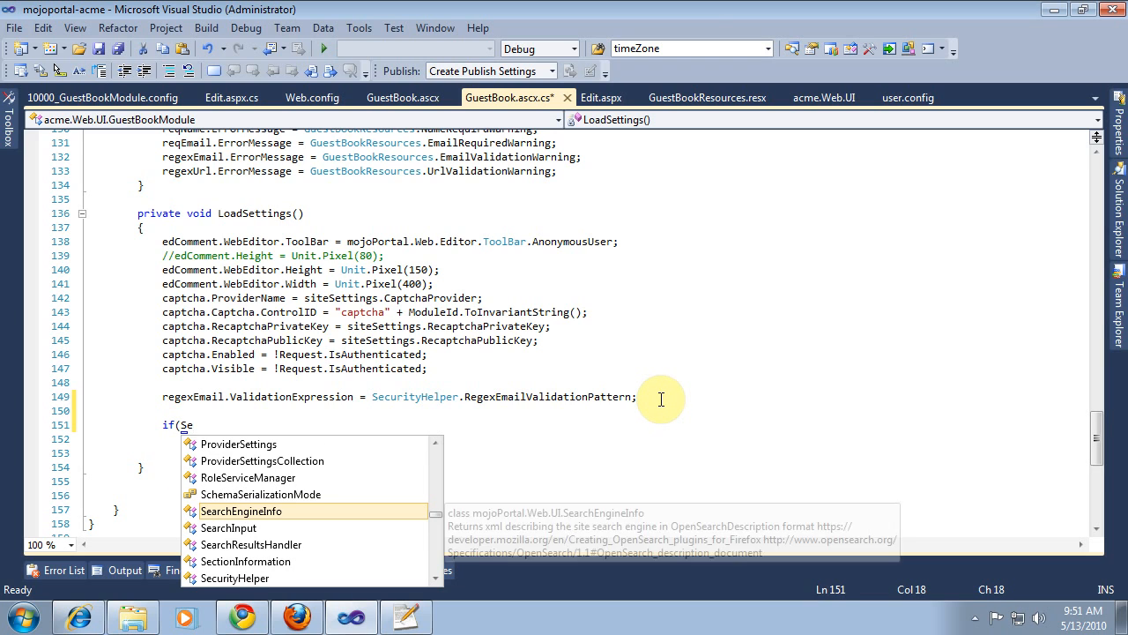
pyautogui.write('tt')
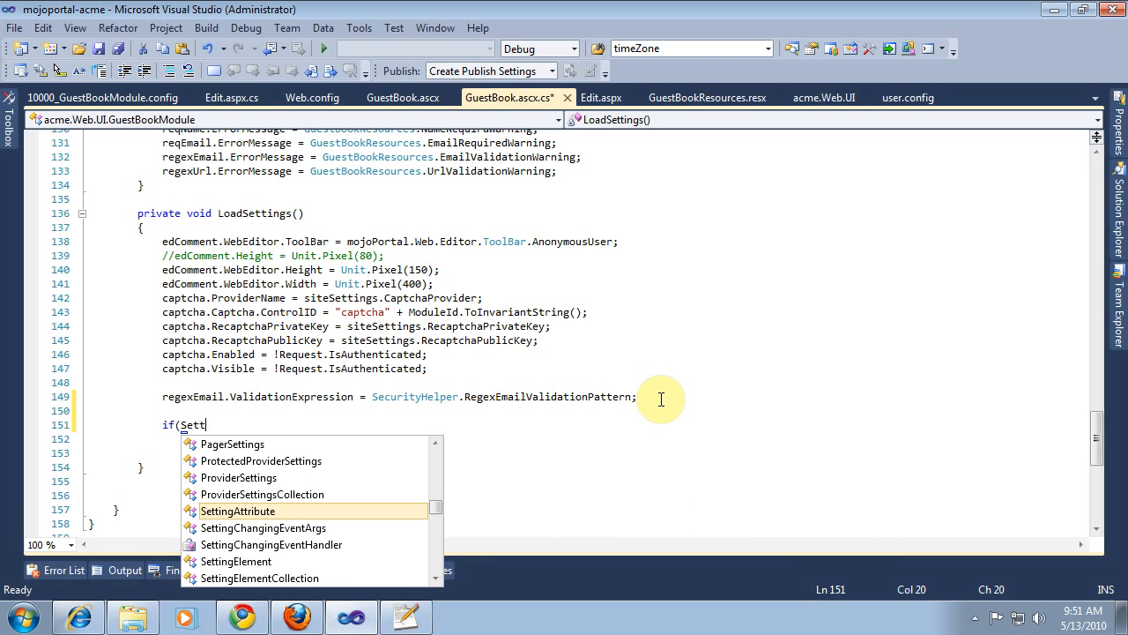
pyautogui.write('ings')
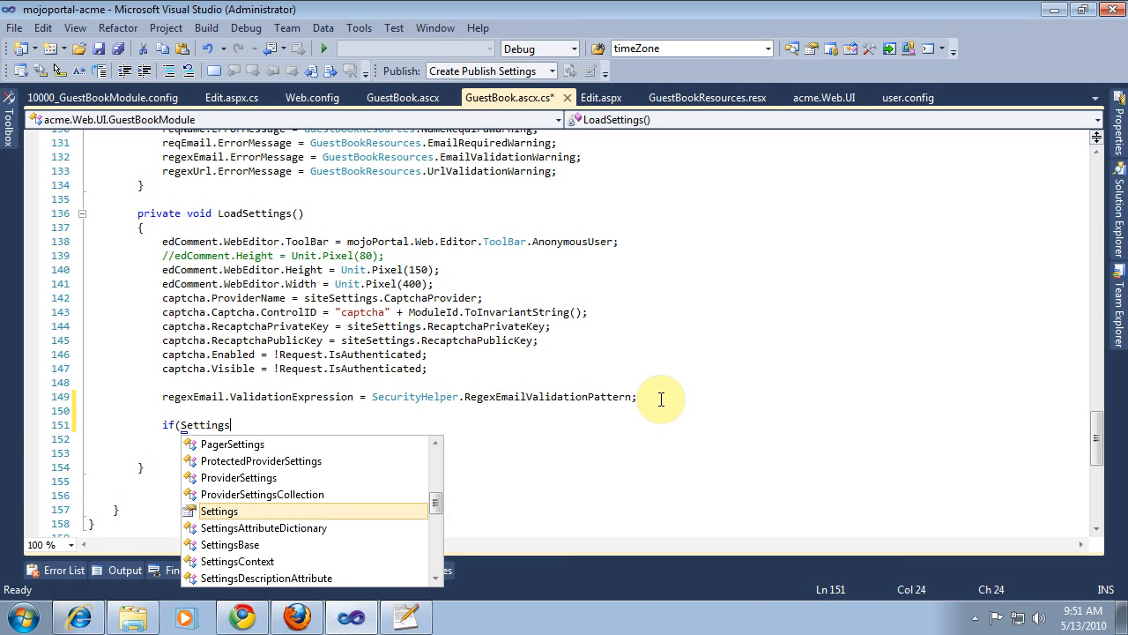
pyautogui.write('.c')
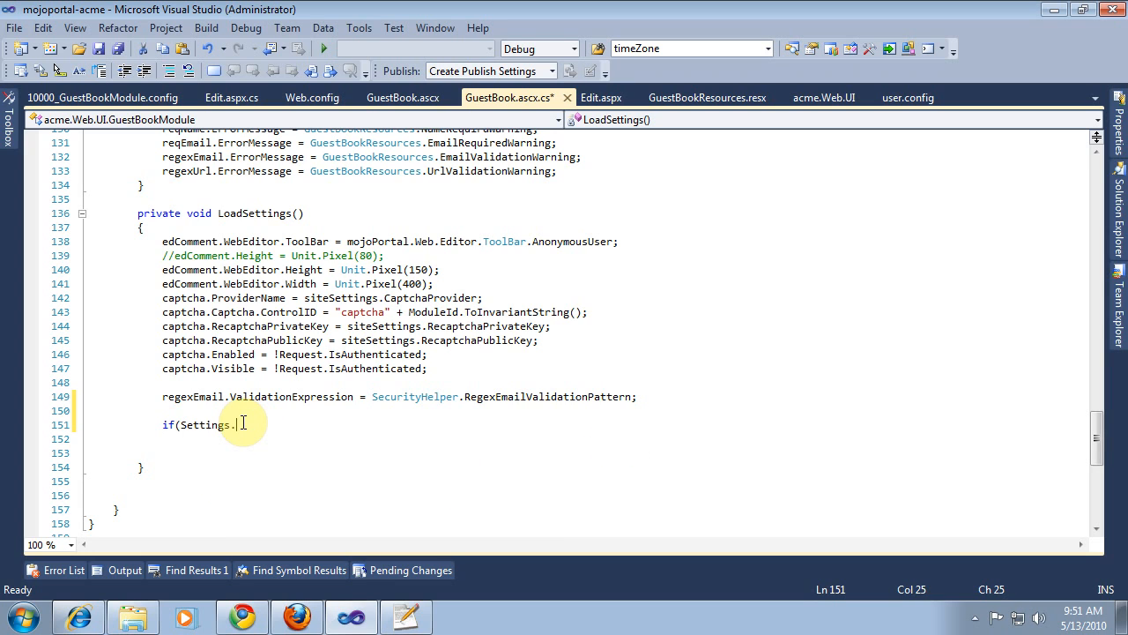
pyautogui.write('Contains')
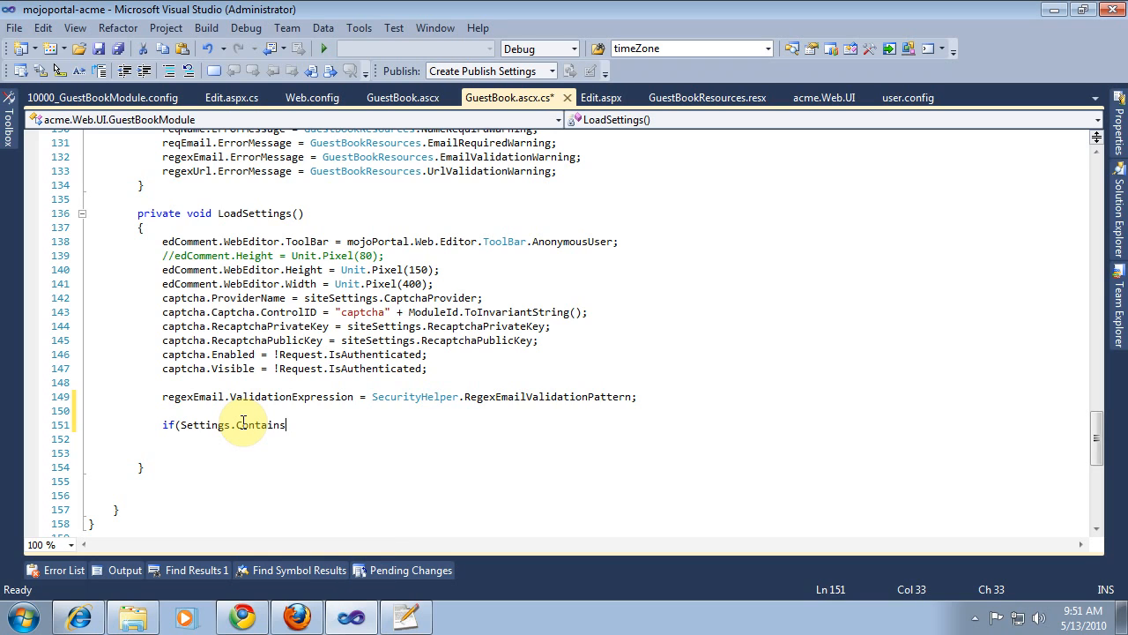
pyautogui.write('("")')
pyautogui.write('}')
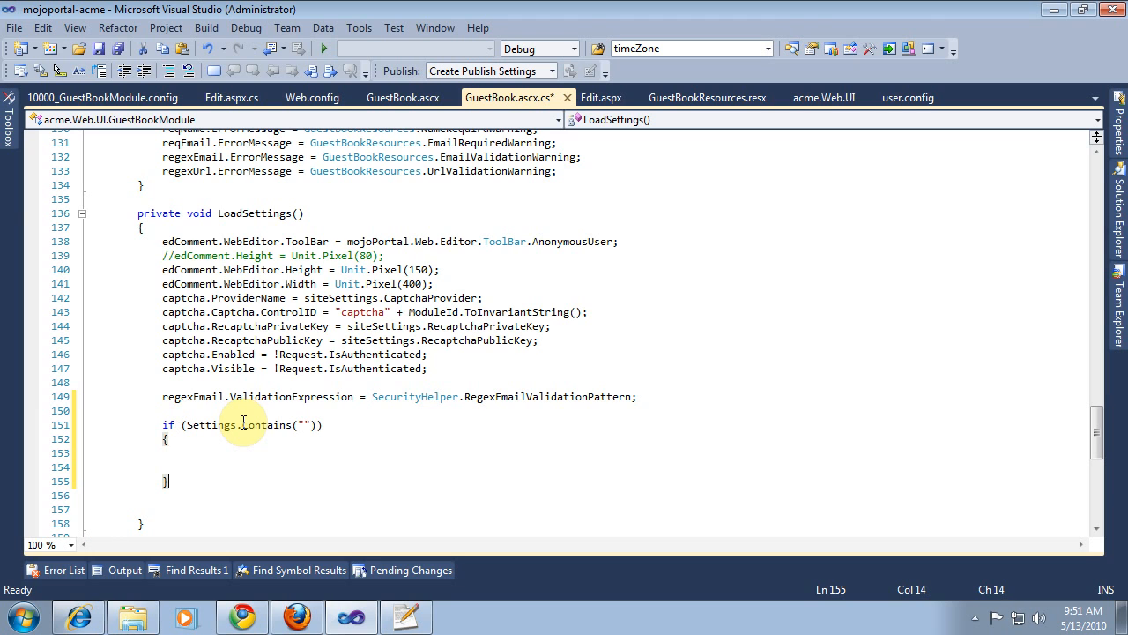
# Use the CustomCssClassSetting key and assign its string value to instanceCssClass
pyautogui.click(102, 97)
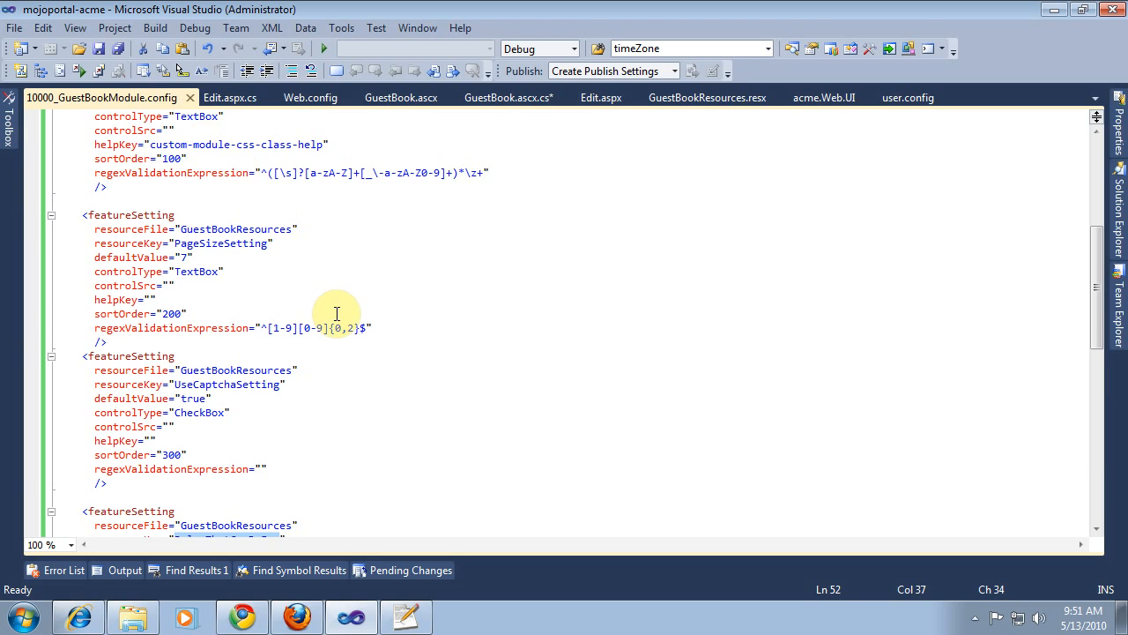
pyautogui.scroll(3)
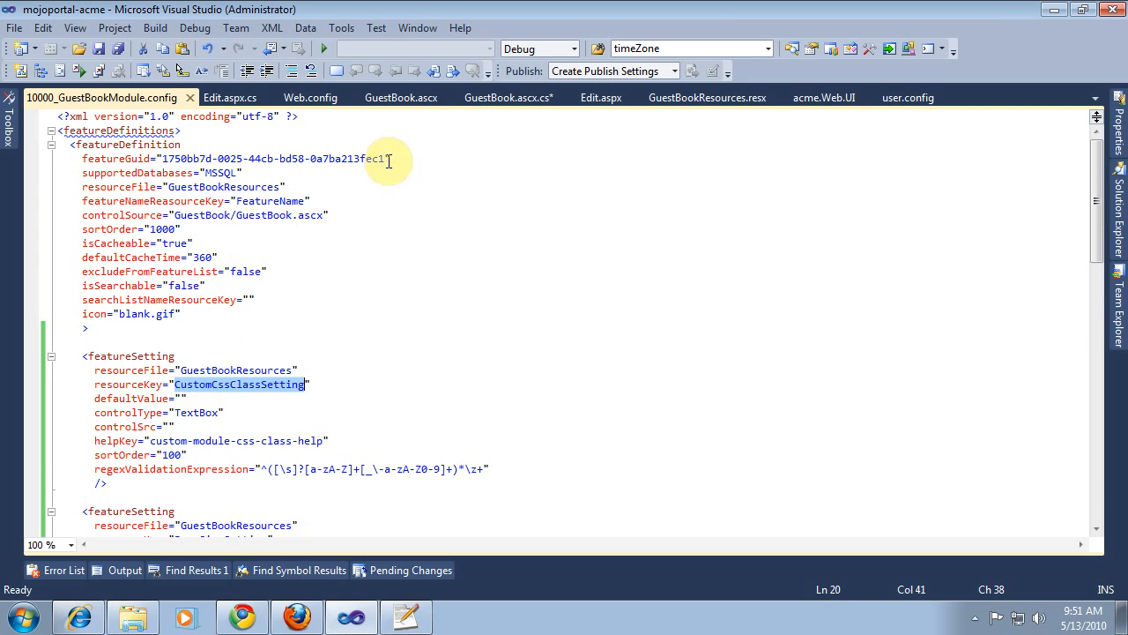
pyautogui.click(510, 97)
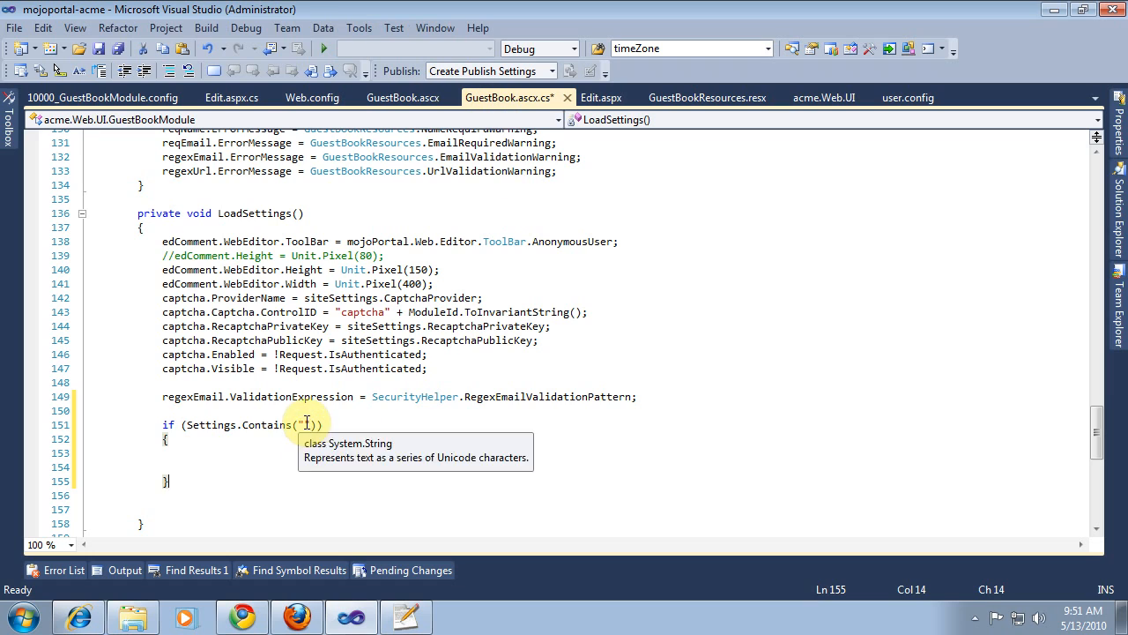
pyautogui.write('CustomCssClassSetting')
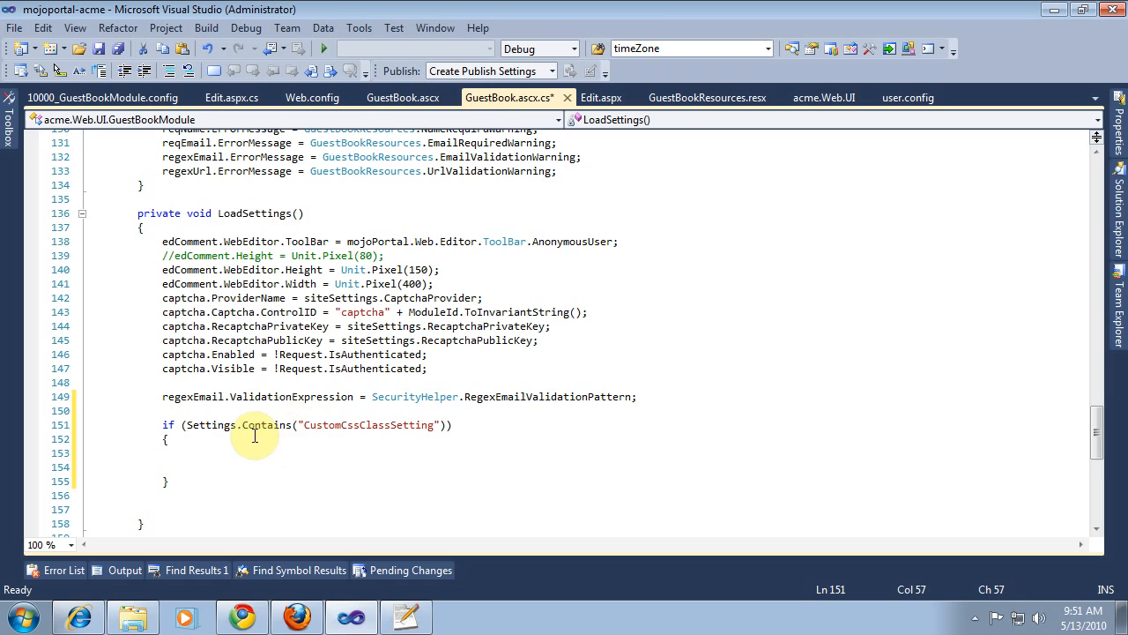
pyautogui.write('i')
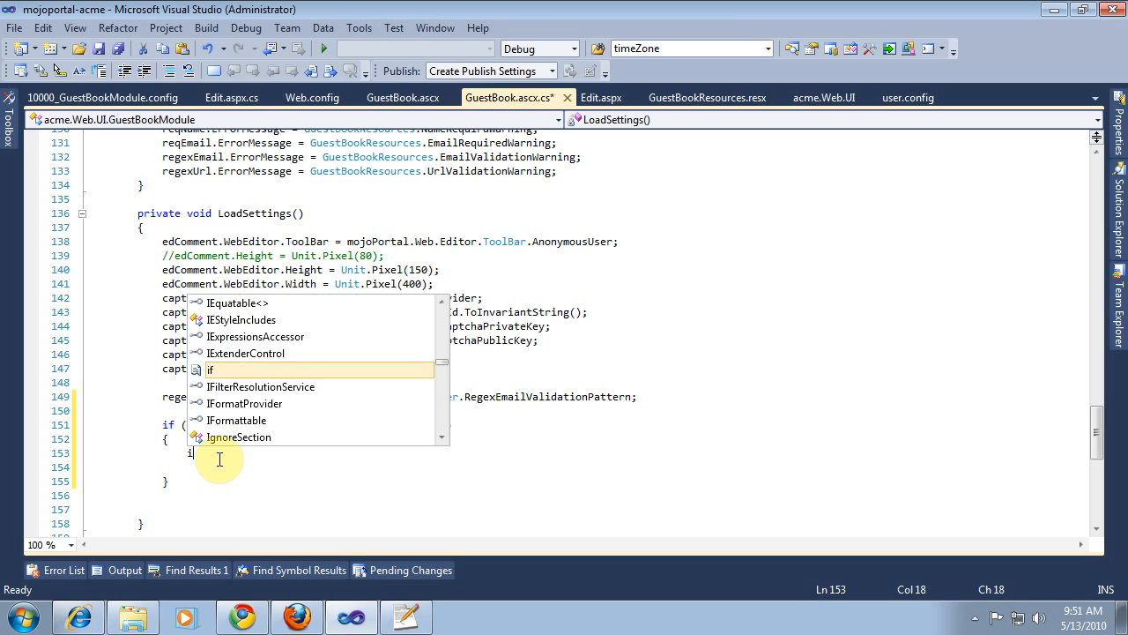
pyautogui.write('nts')
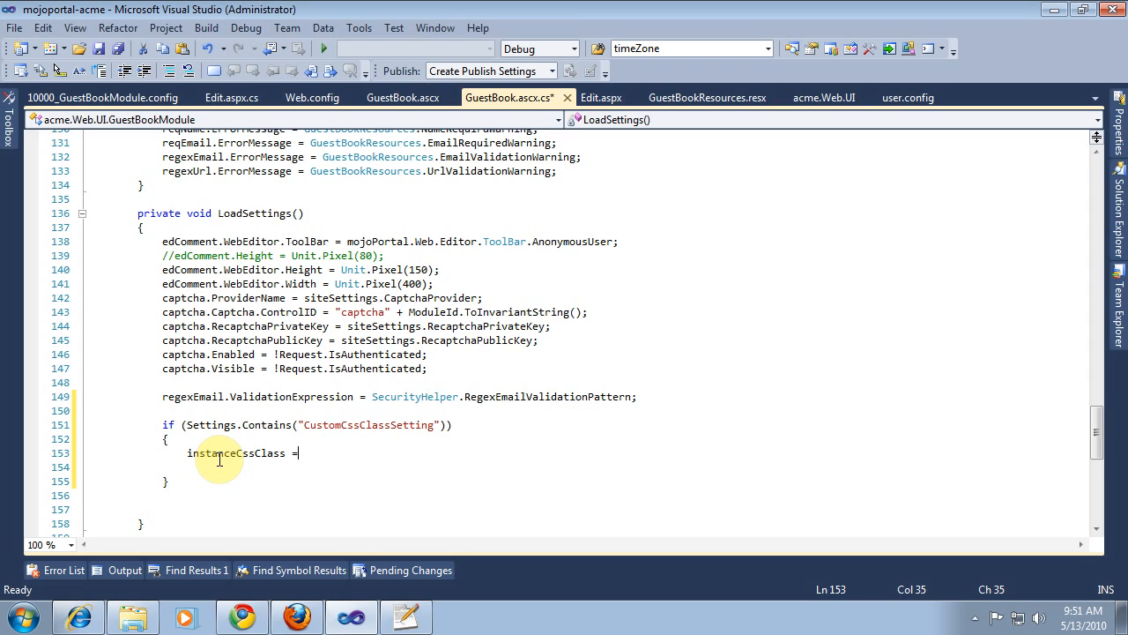
pyautogui.write('Settings["')
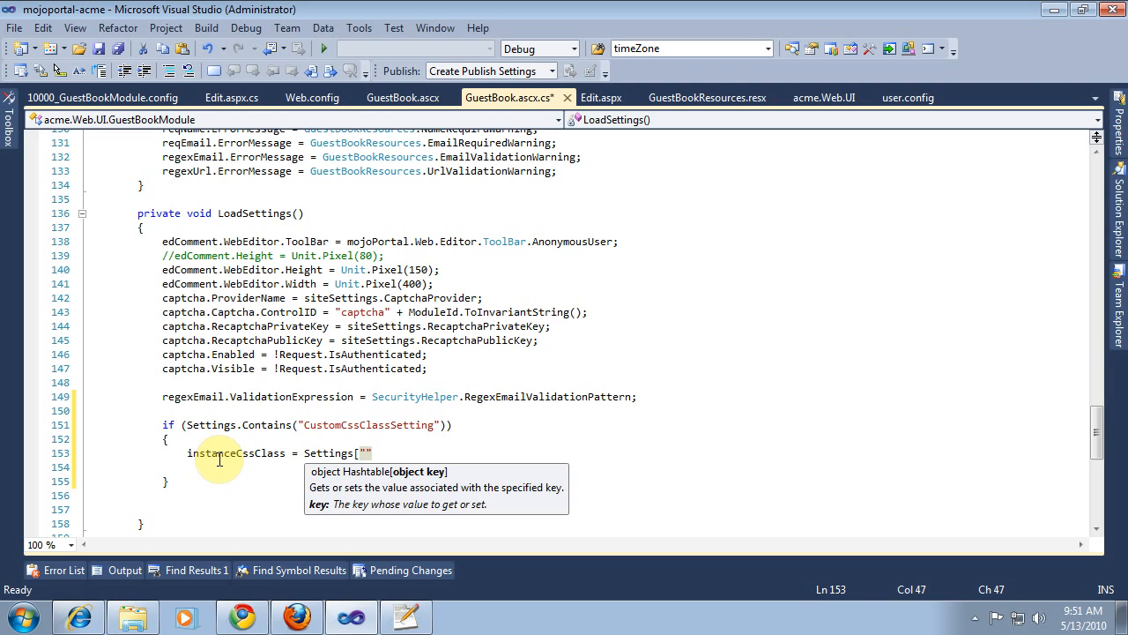
pyautogui.write('CustomCssClassSetting')
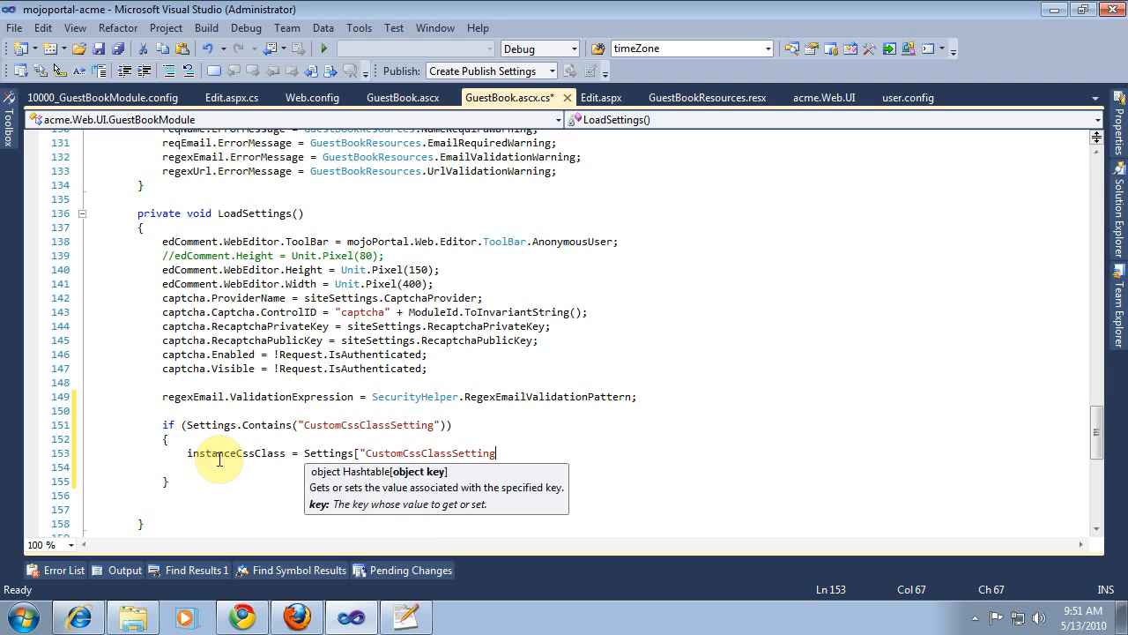
pyautogui.write('"]')
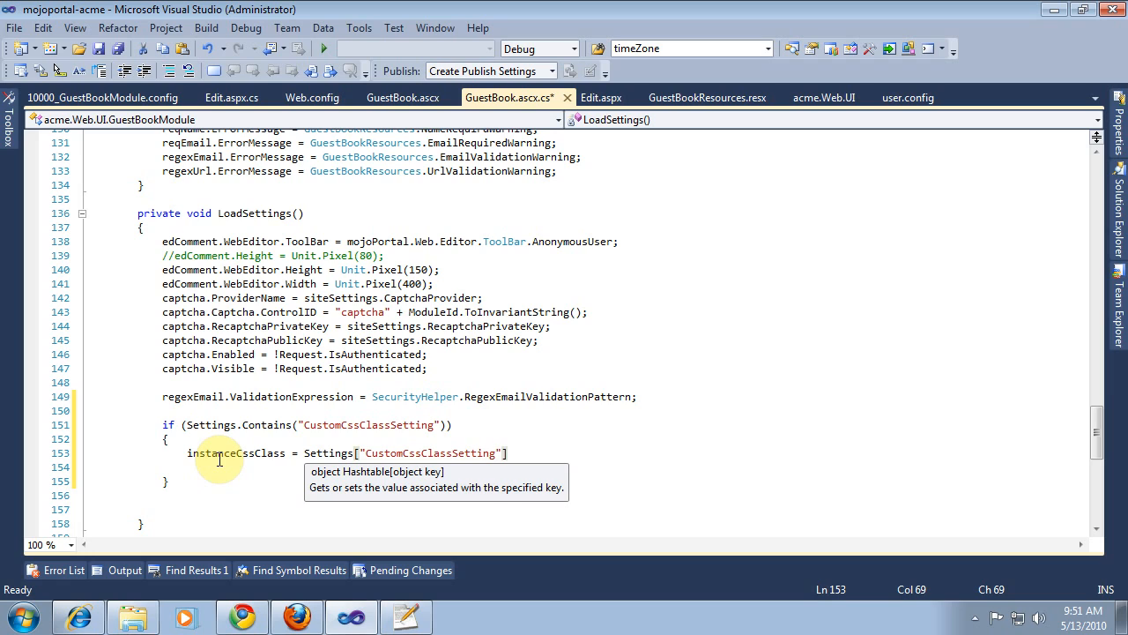
pyautogui.write('.')
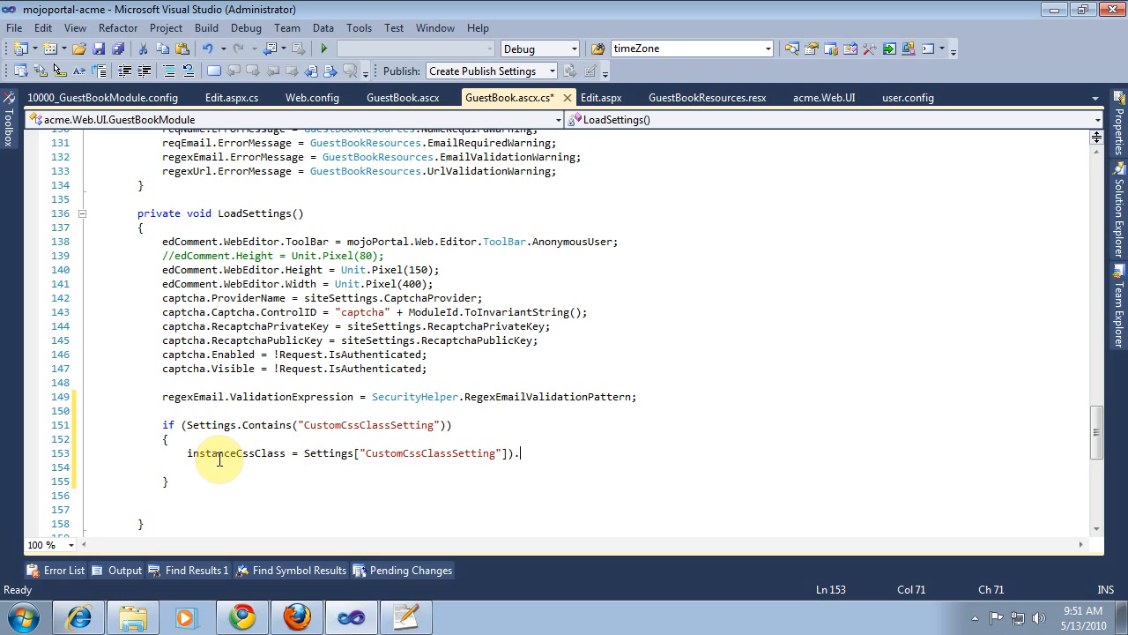
pyautogui.write('.to')
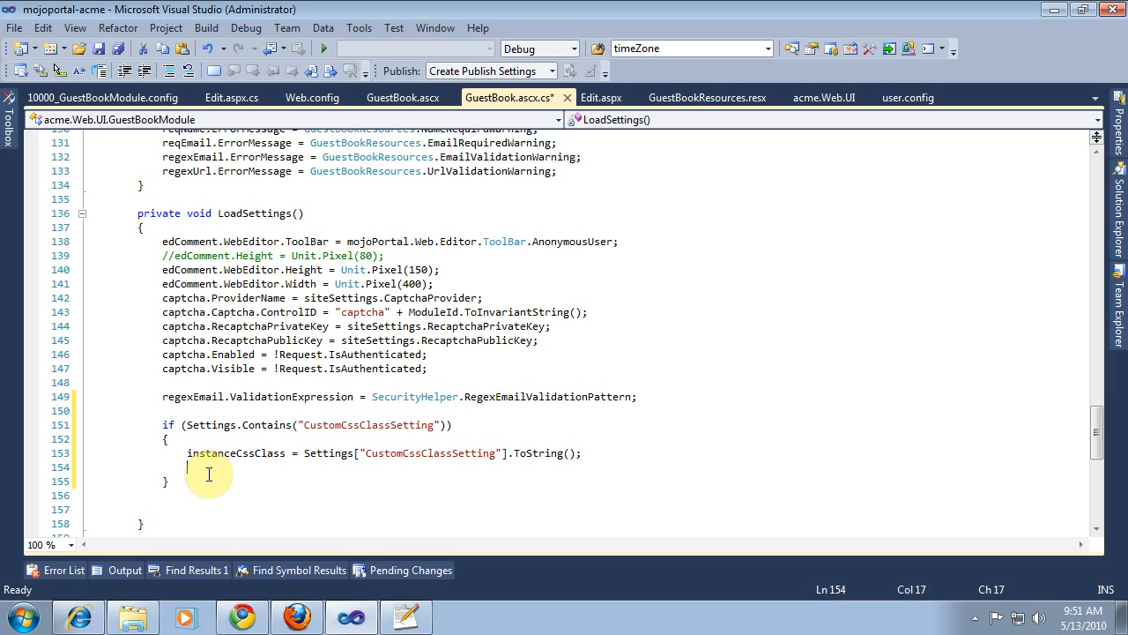
# Add pageSize = WebUtils.ParseInt32FromHashtable(Settings, "", pageSize); below the if block
pyautogui.click(168, 481)
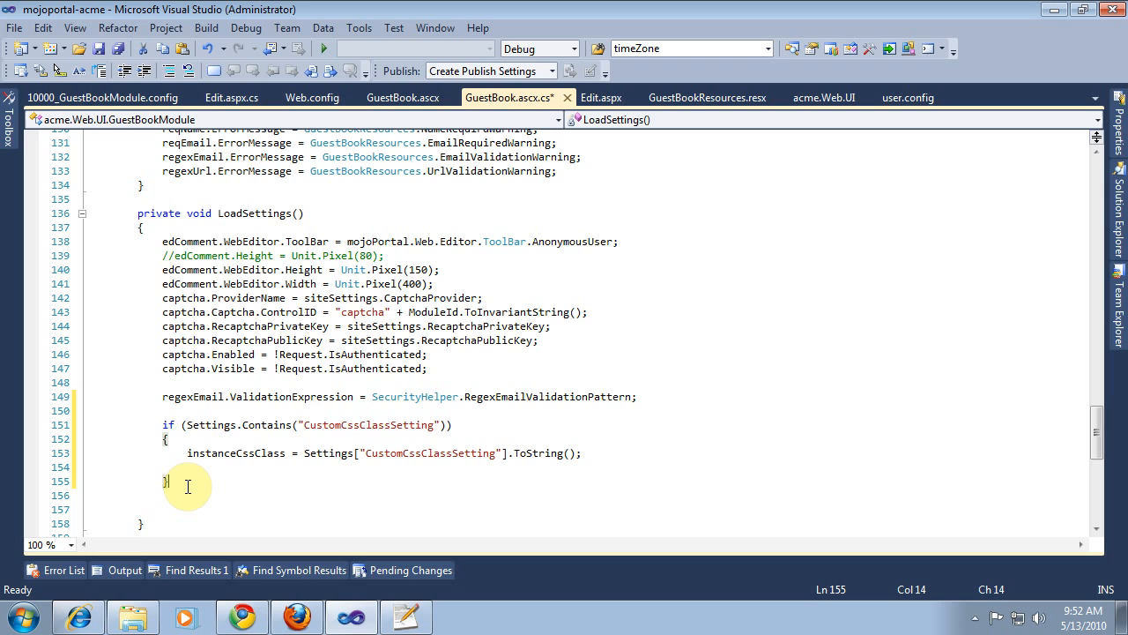
pyautogui.write('pageSize')
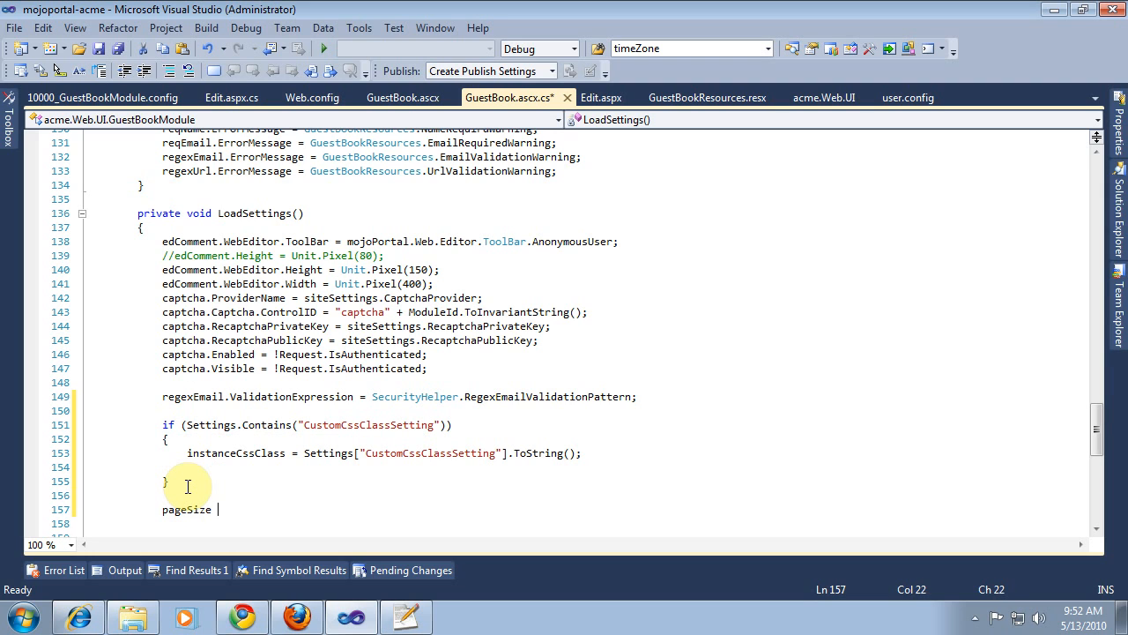
pyautogui.write('= WebUtils.ParseInt32FromHashtable')
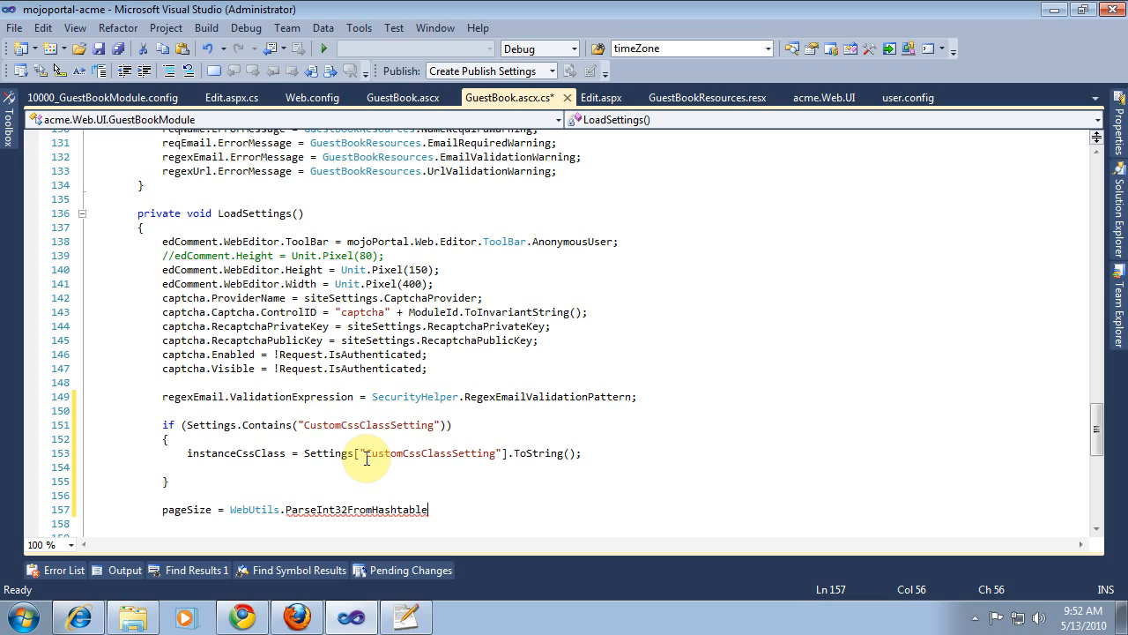
pyautogui.write('(')
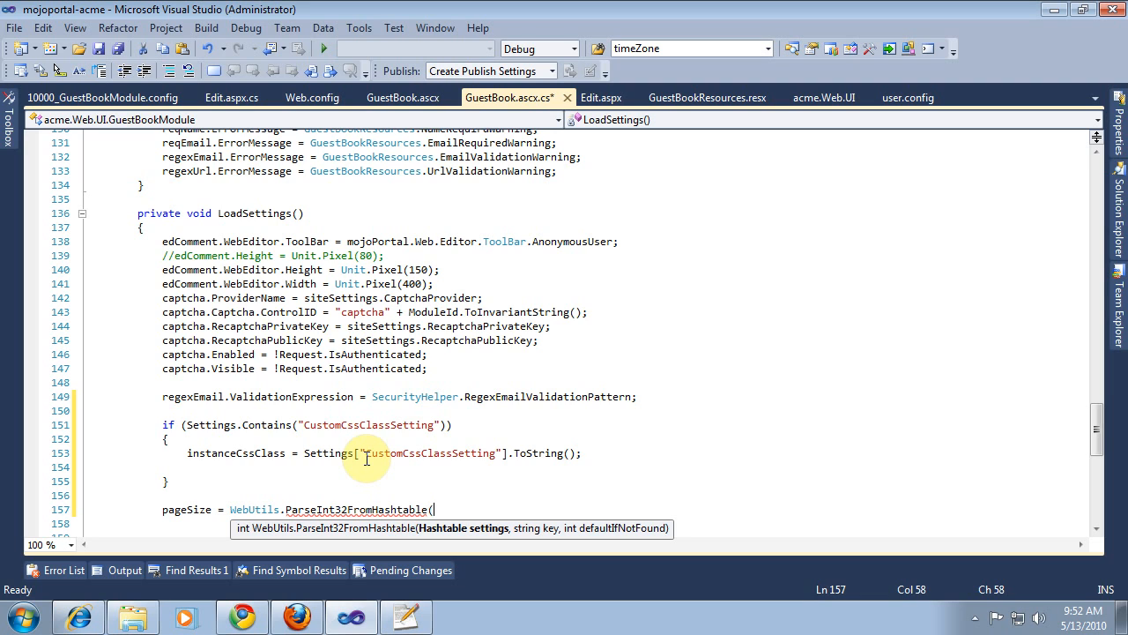
pyautogui.write('Settings,')
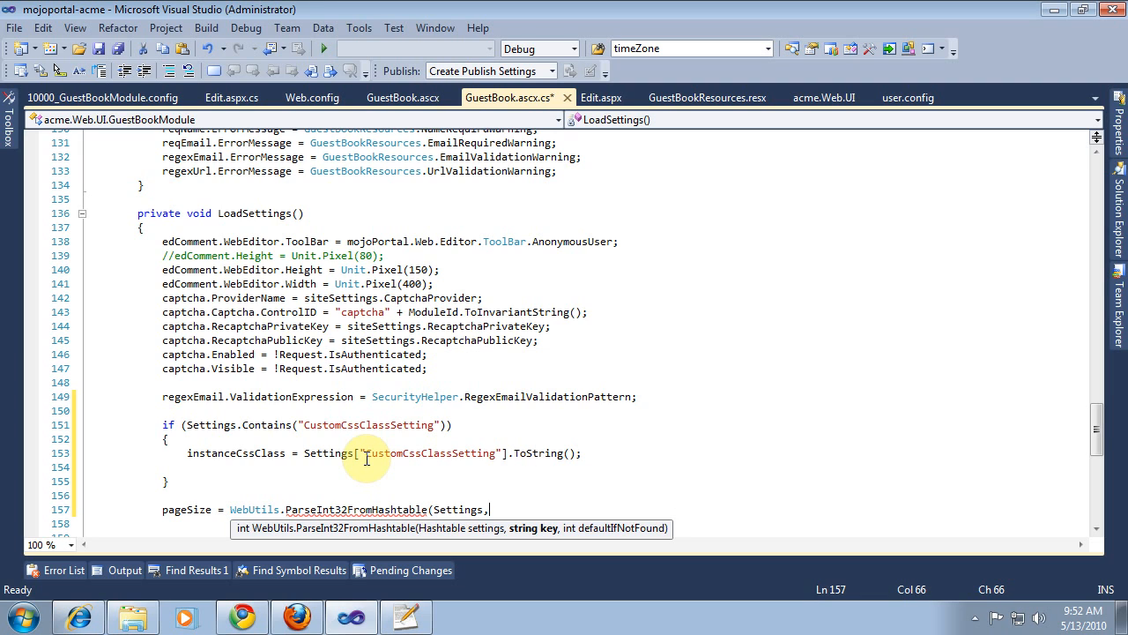
pyautogui.write('"')
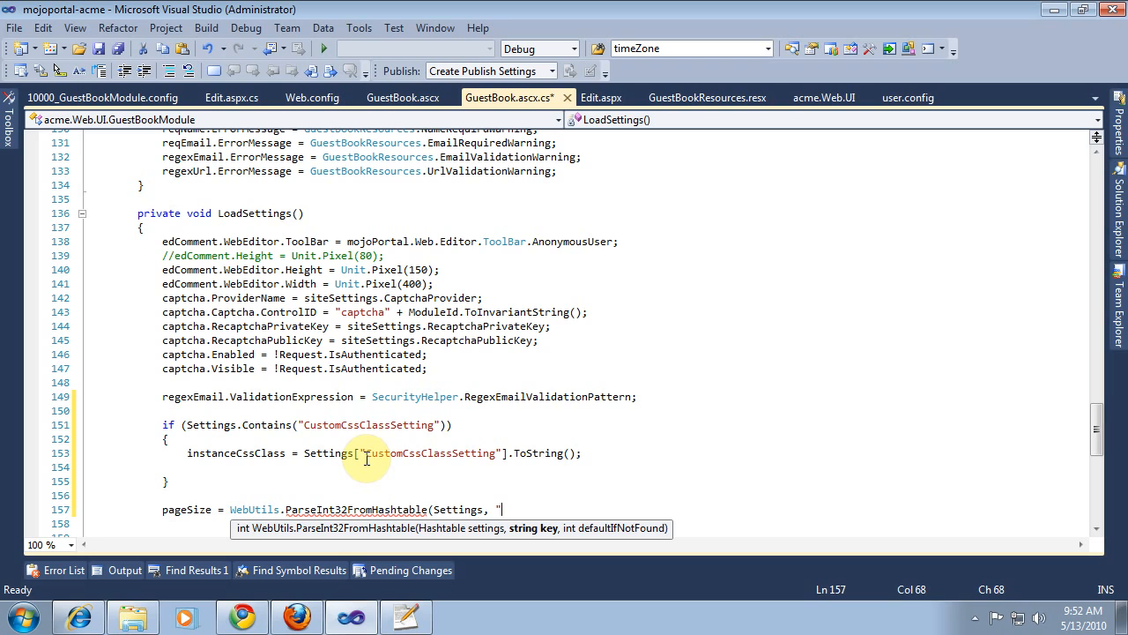
pyautogui.write('", p')
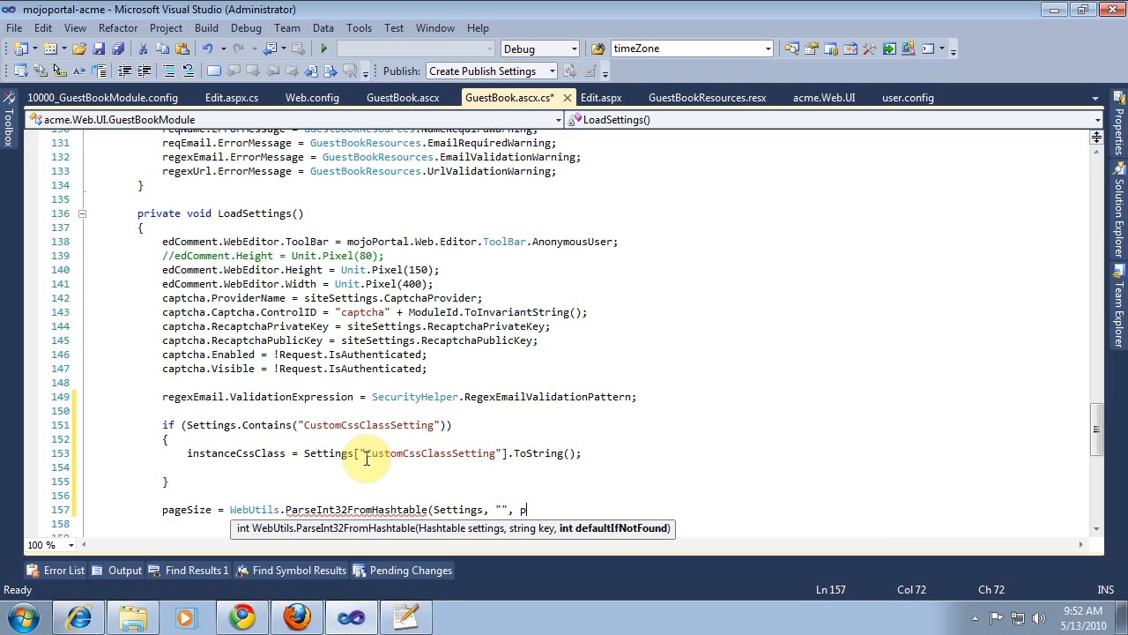
pyautogui.write('ageSize')
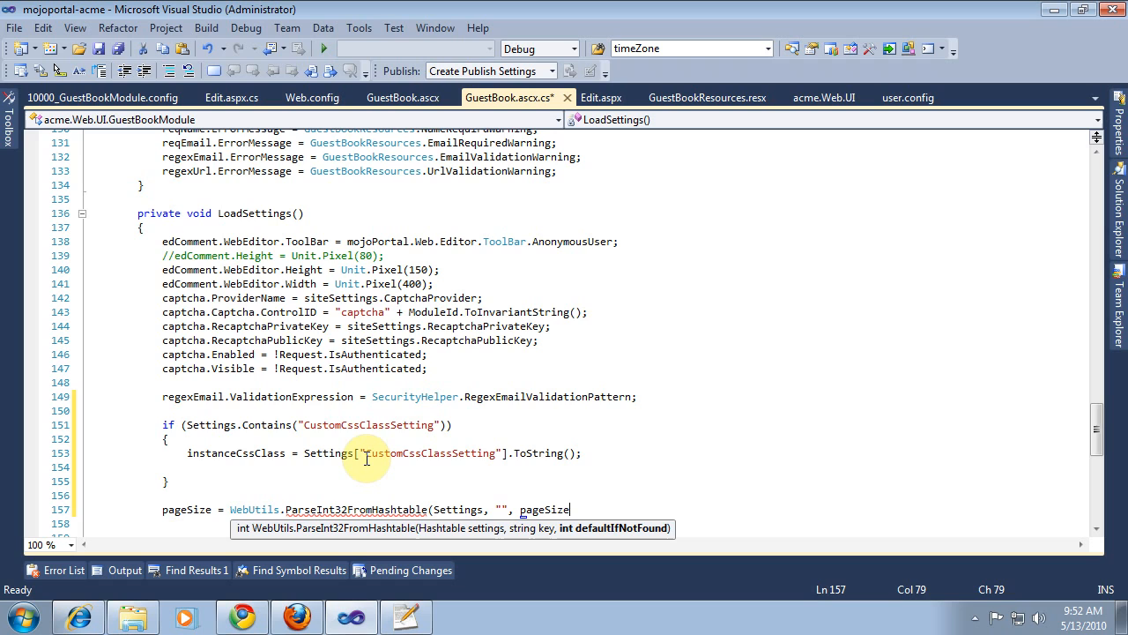
pyautogui.write(');')
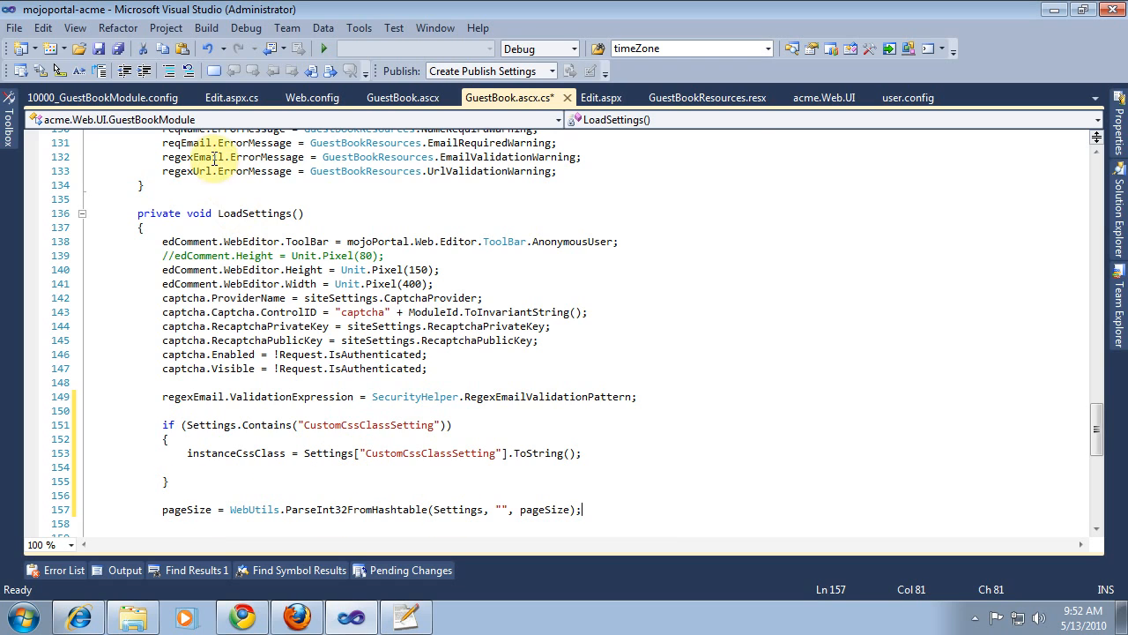
# Look up the PageSizeSetting key name in 10000_GuestBookModule.config
pyautogui.click(103, 97)
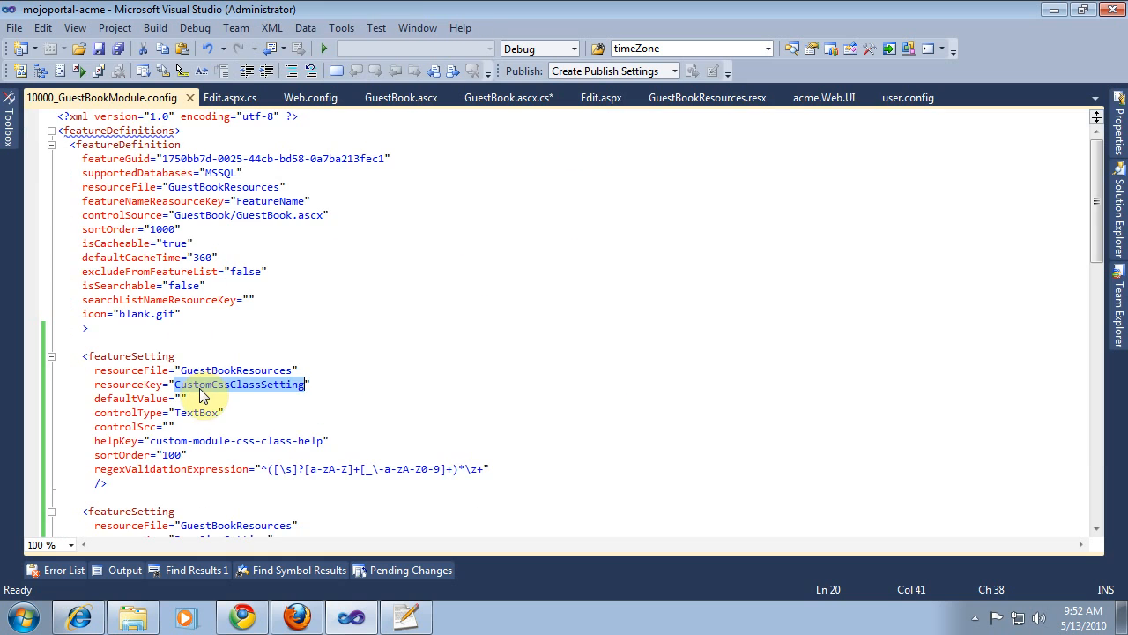
pyautogui.scroll(-3)
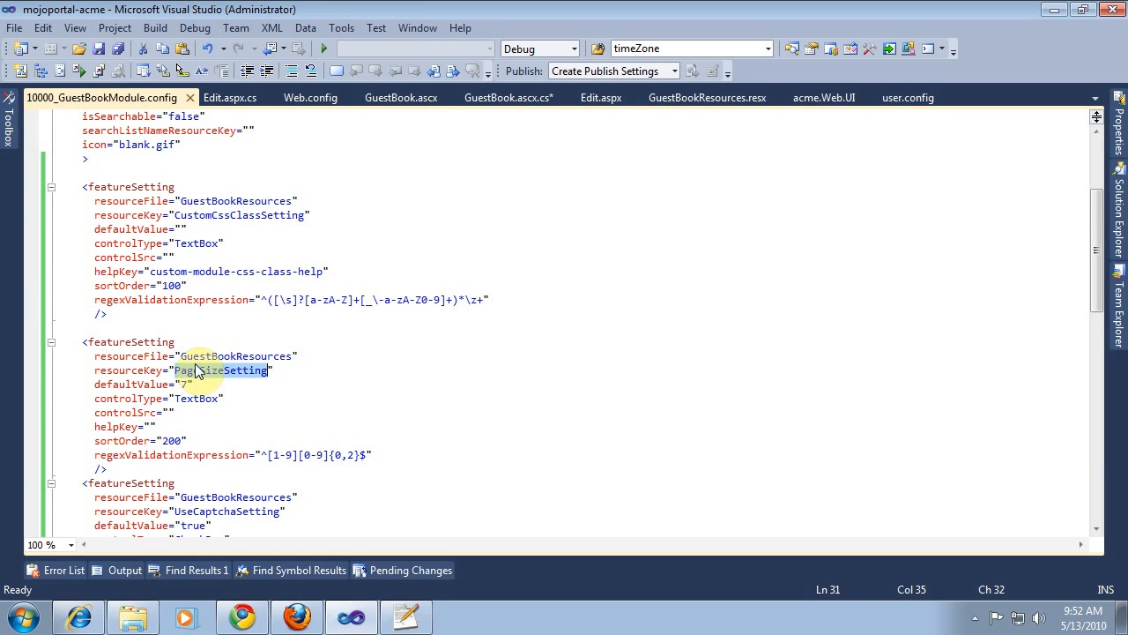
pyautogui.click(514, 97)
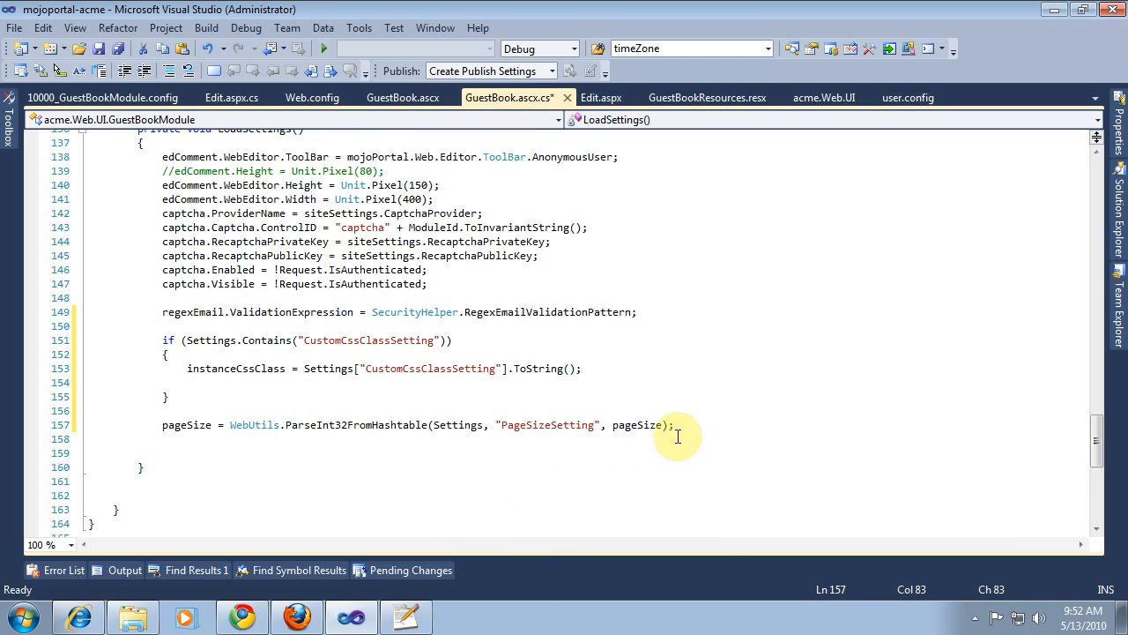
# Add useCaptcha = WebUtils.ParseBoolFromHashtable(Settings, "", useCaptcha); with the key left empty
pyautogui.write('useCaptcha =')
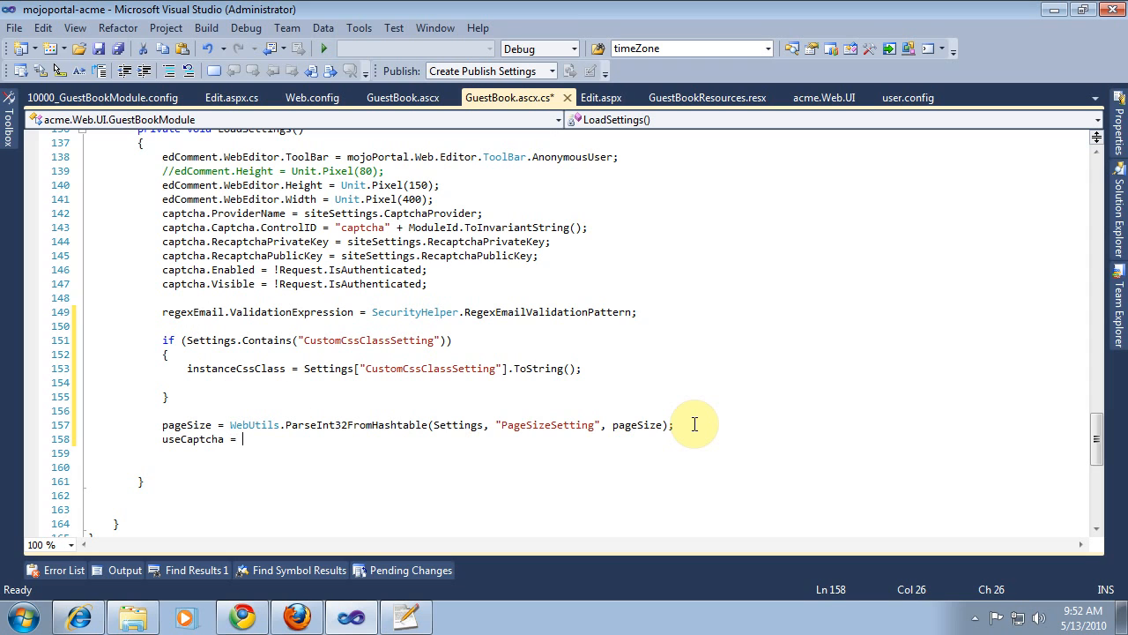
pyautogui.write('WebUtils')
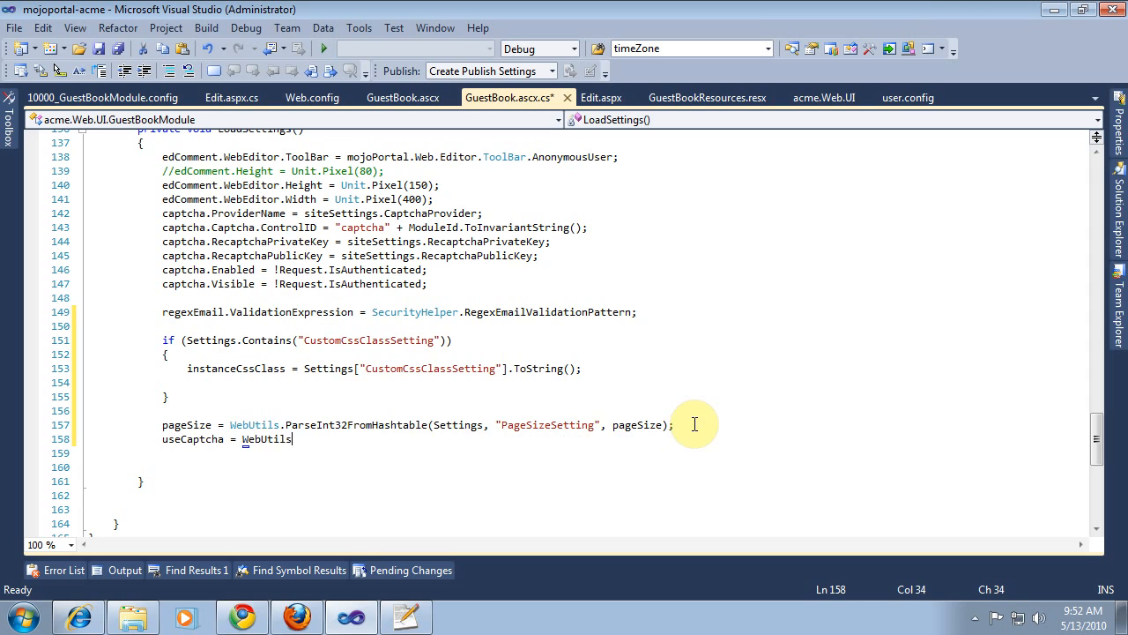
pyautogui.write('.p')
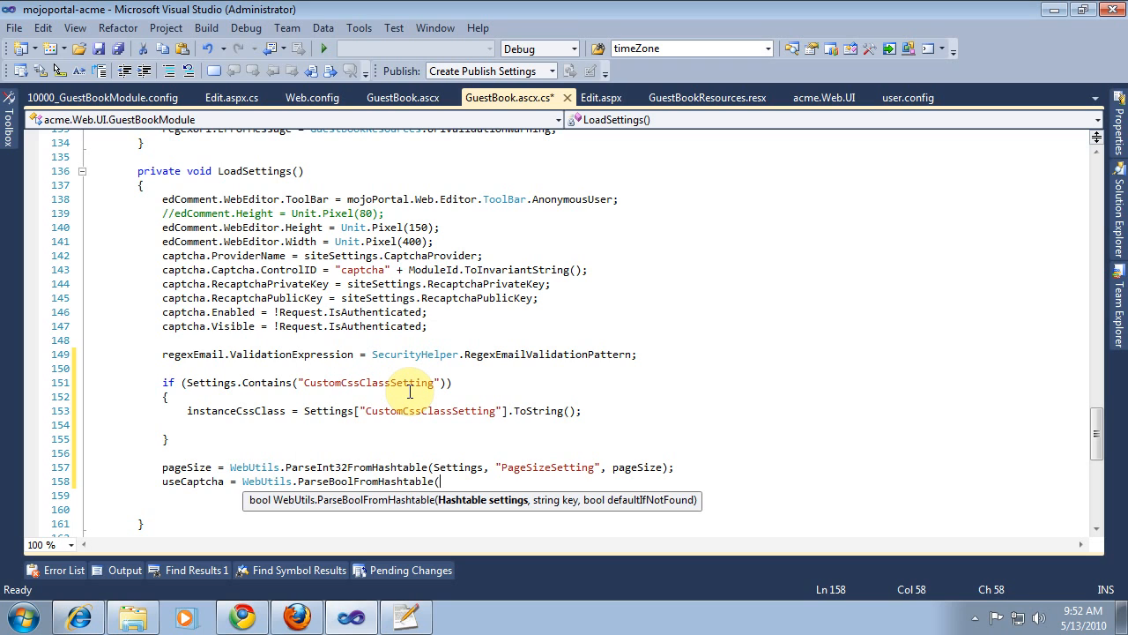
pyautogui.write('Settings, "')
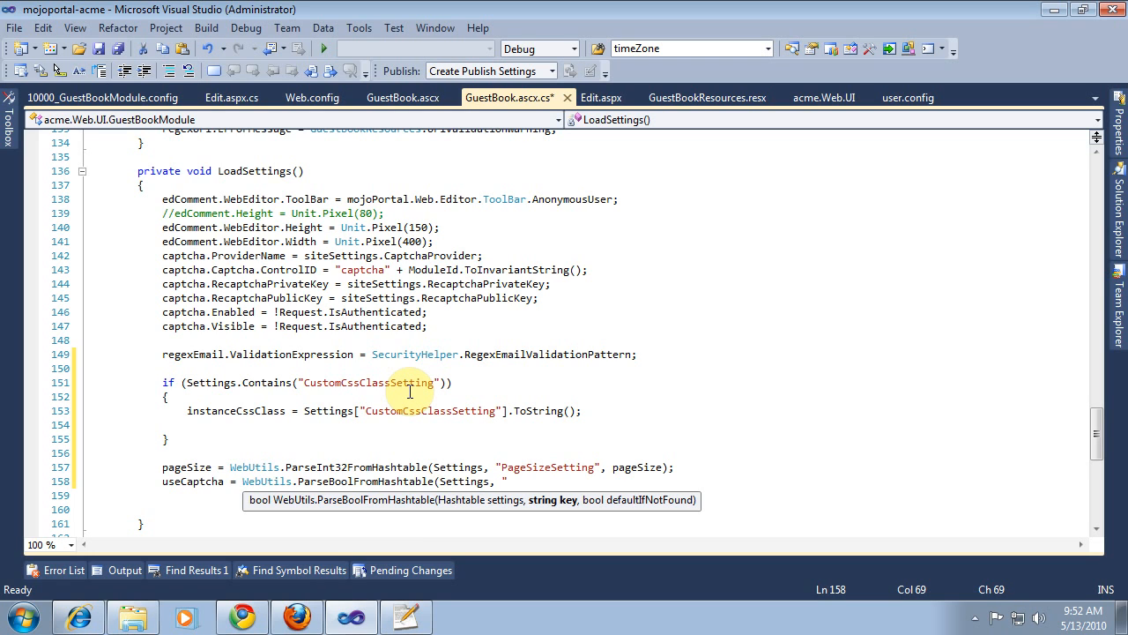
pyautogui.write('PageSi')
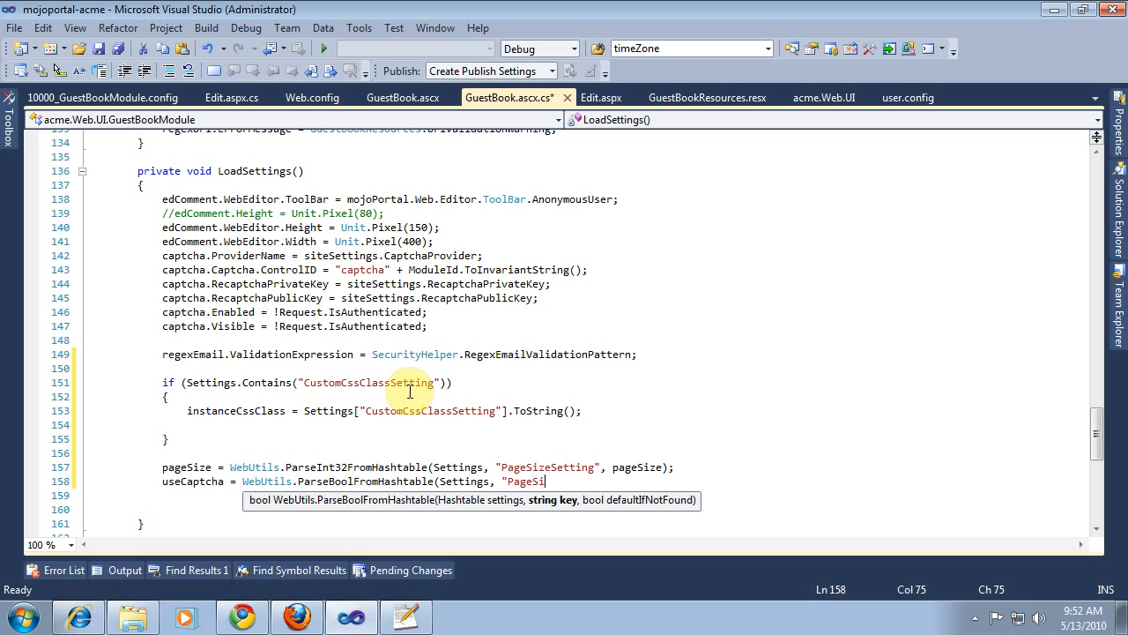
pyautogui.write('zeSetting')
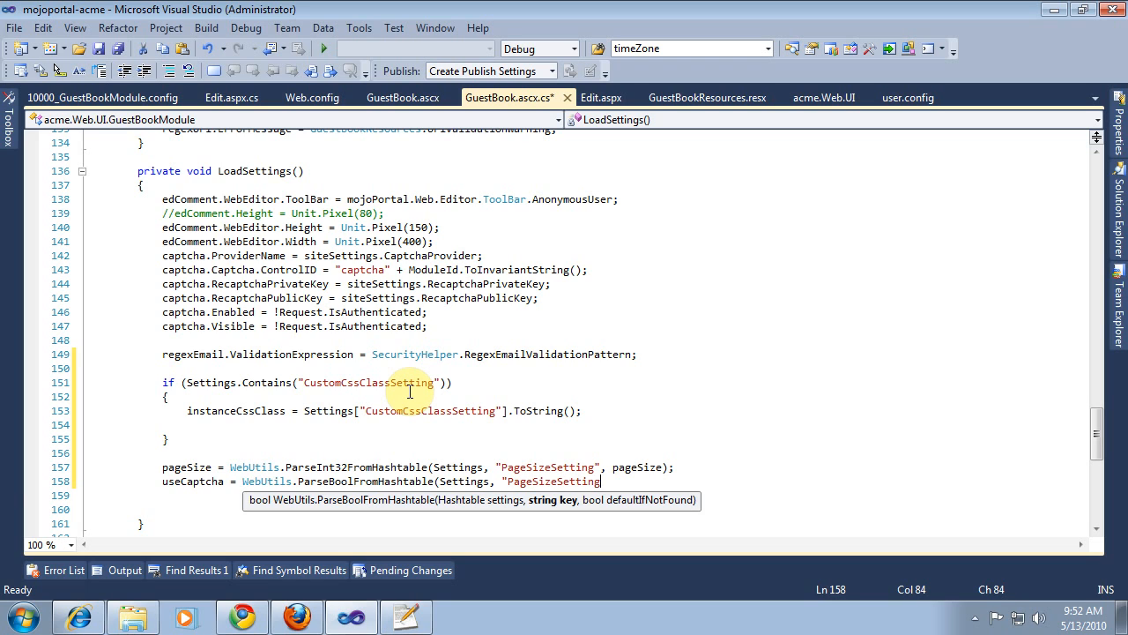
pyautogui.write('",')
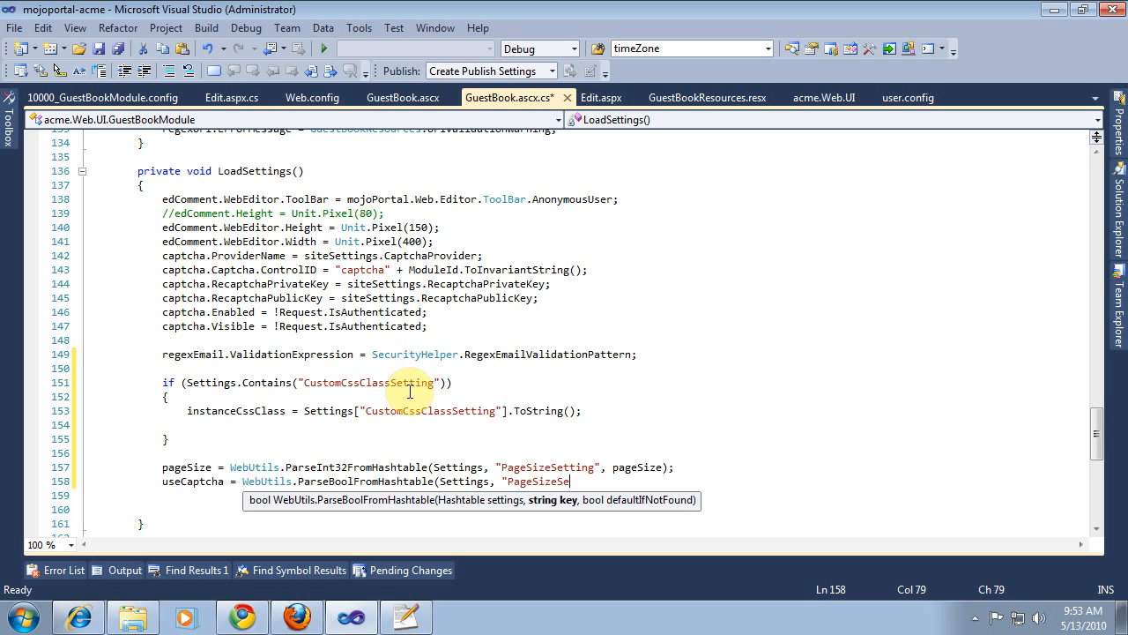
pyautogui.press('BackSpace')
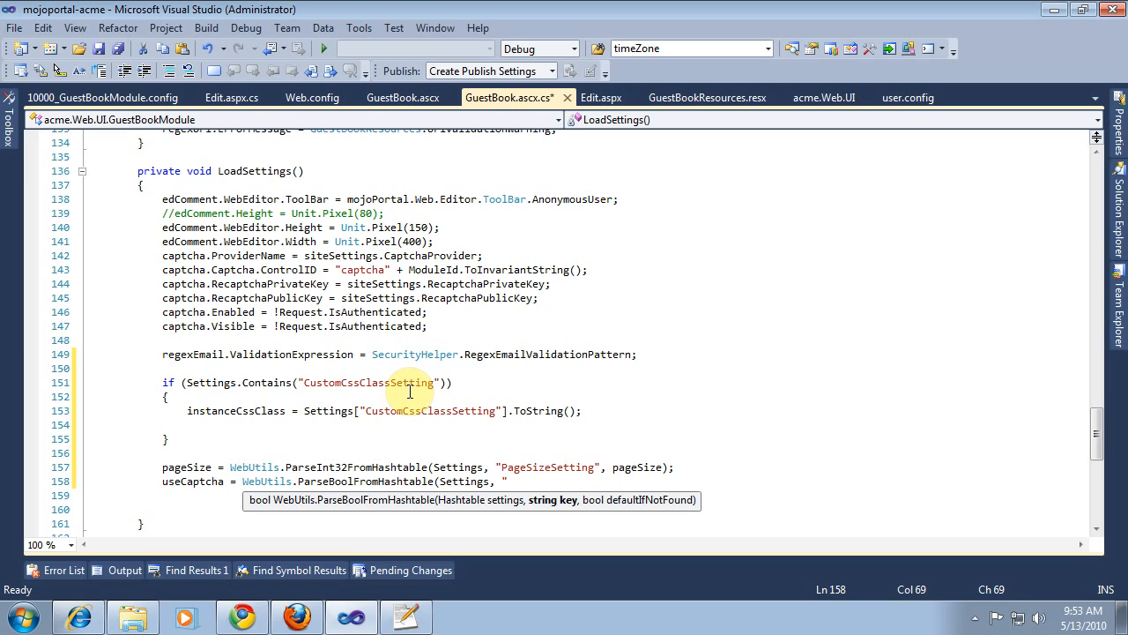
pyautogui.write('", useCaptcha);')
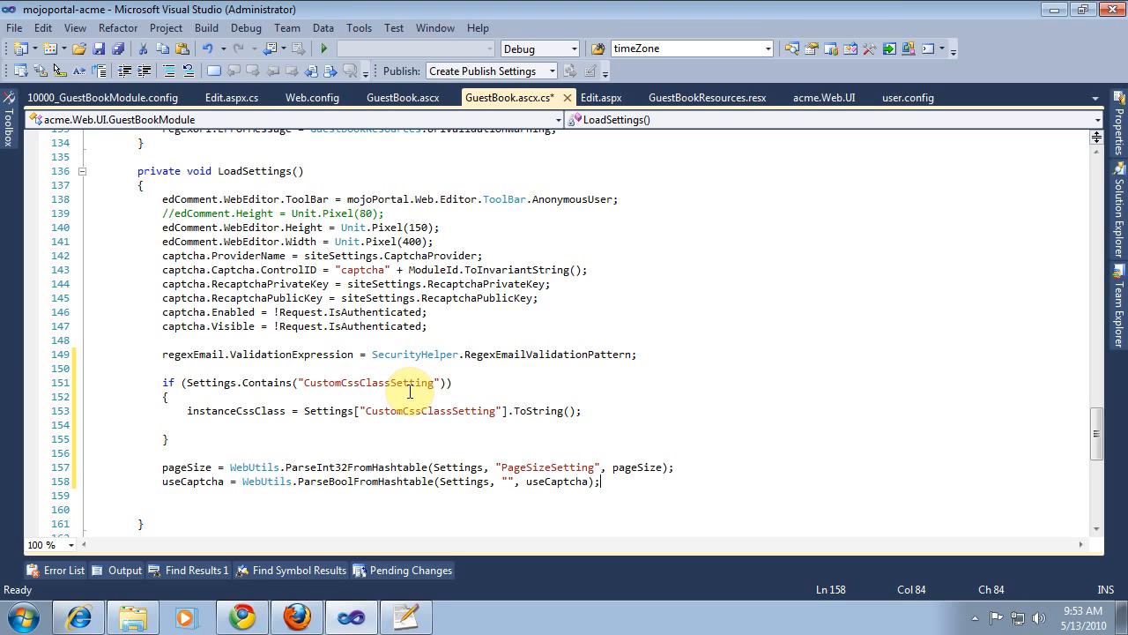
pyautogui.click(103, 97)
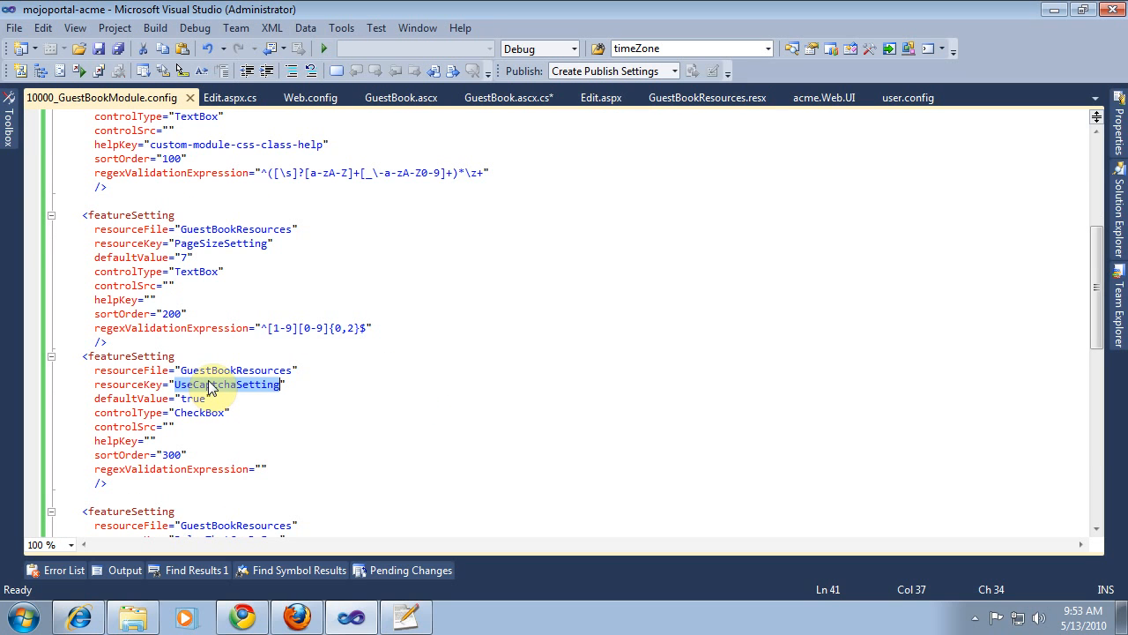
# Put the UseCaptchaSetting key into the useCaptcha settings read
pyautogui.click(508, 97)
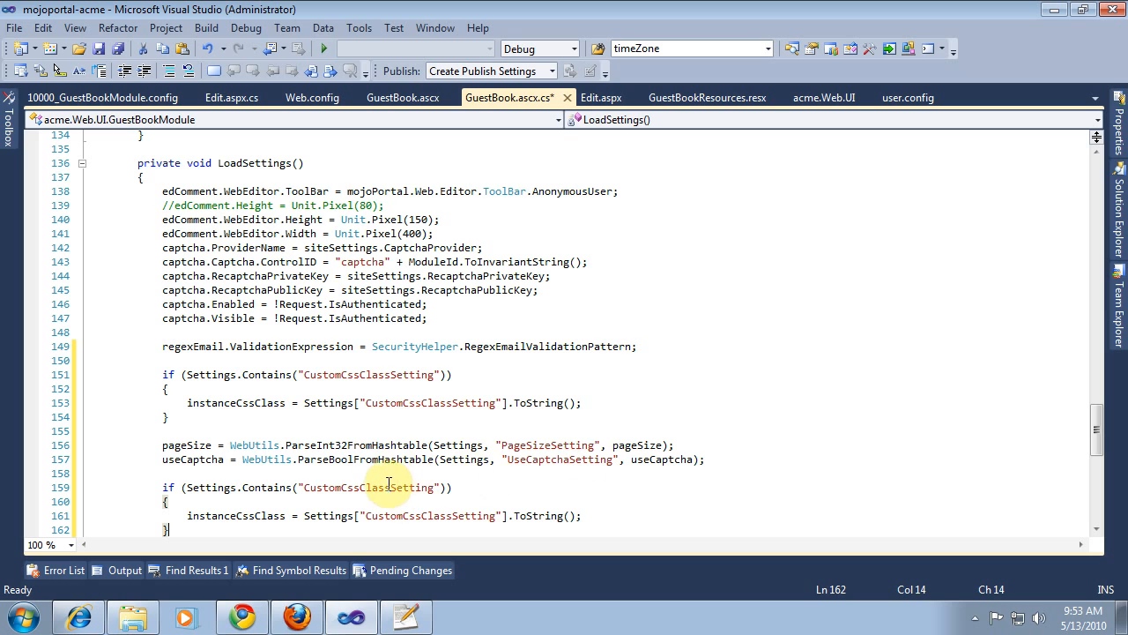
pyautogui.click(101, 97)
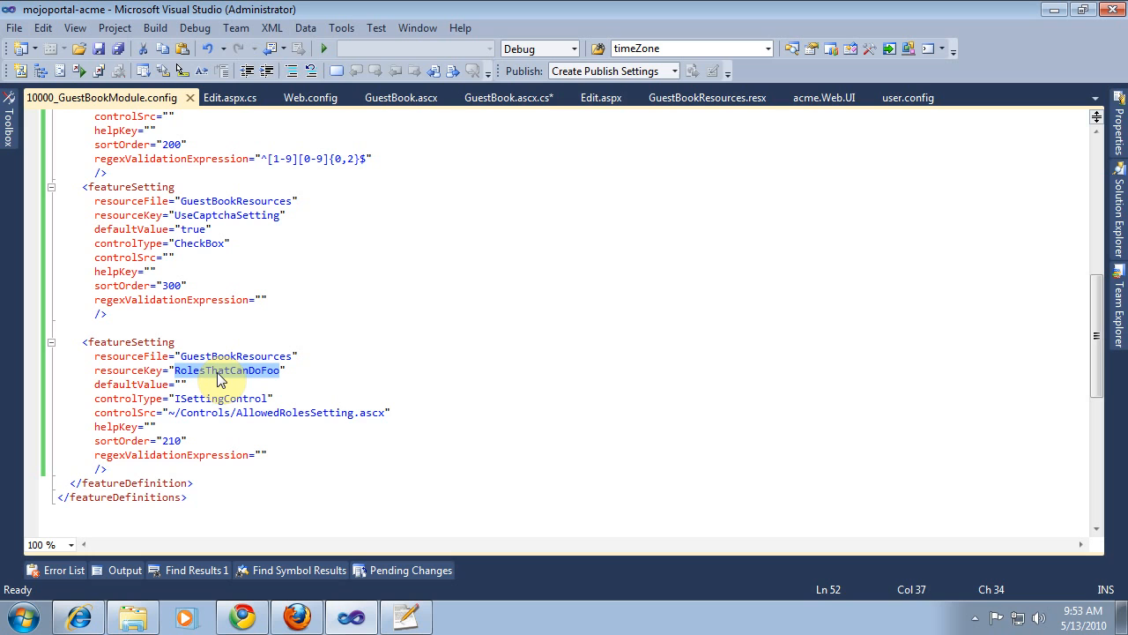
pyautogui.click(508, 97)
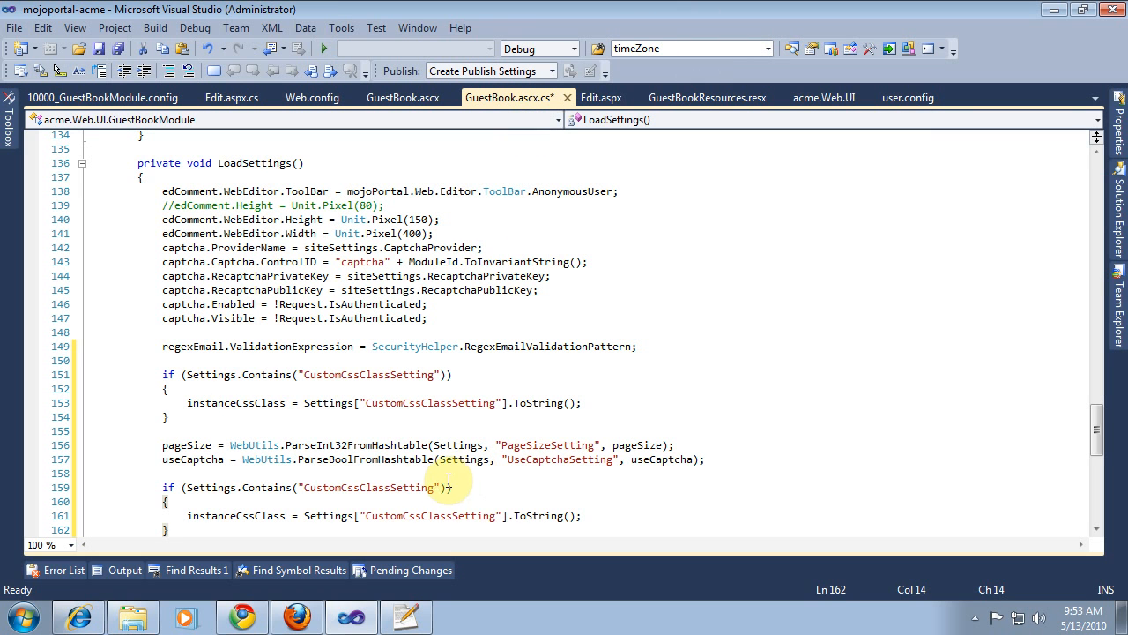
# Set allowedRoles from the RolesThatCanDoFoo setting and save the code file
pyautogui.write('RolesThatCanDoFoo')
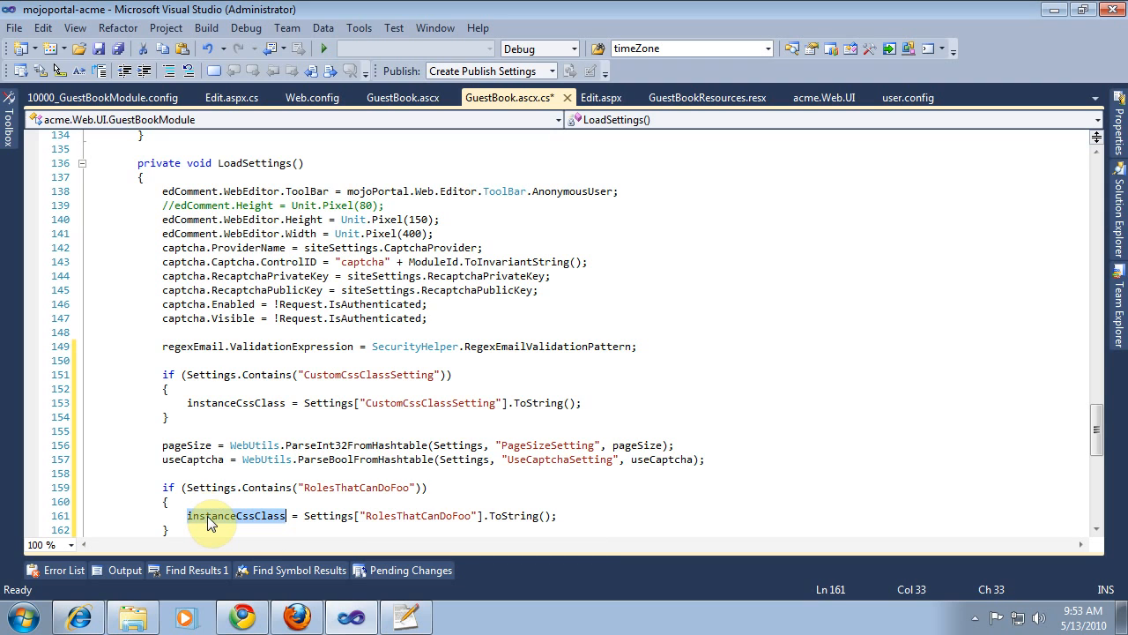
pyautogui.write('allowedRole')
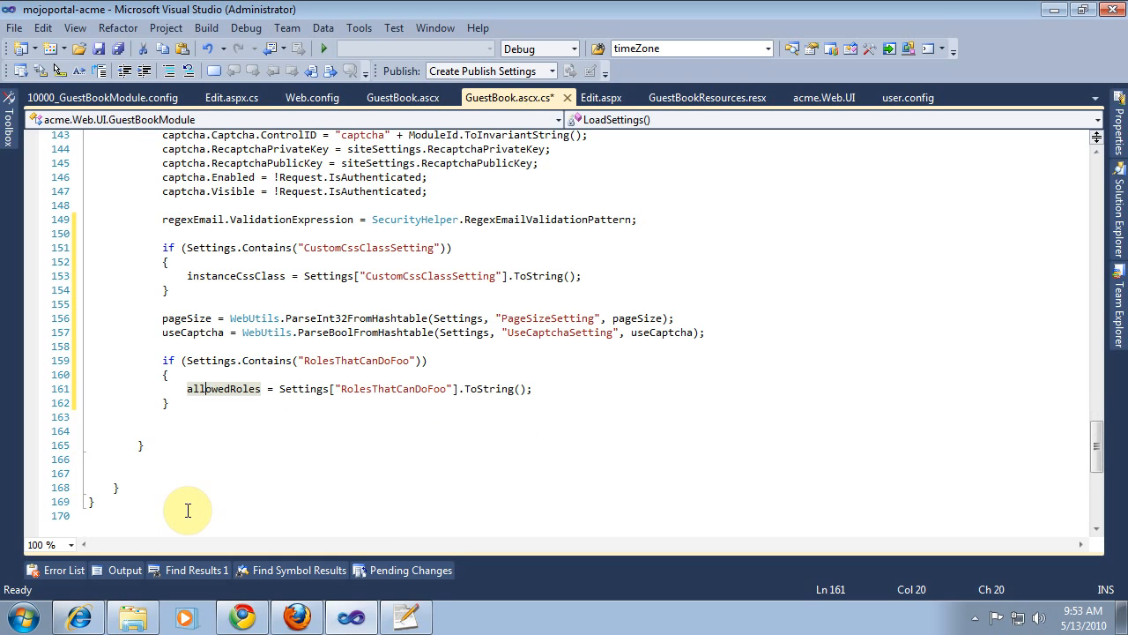
pyautogui.scroll(3)
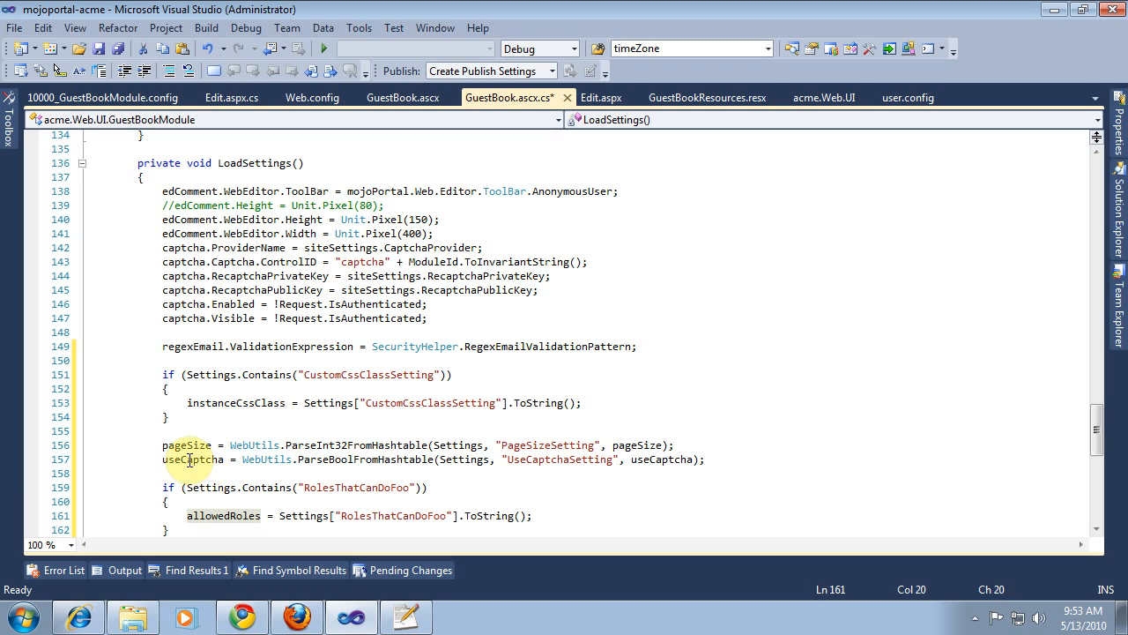
pyautogui.moveTo(188, 460)
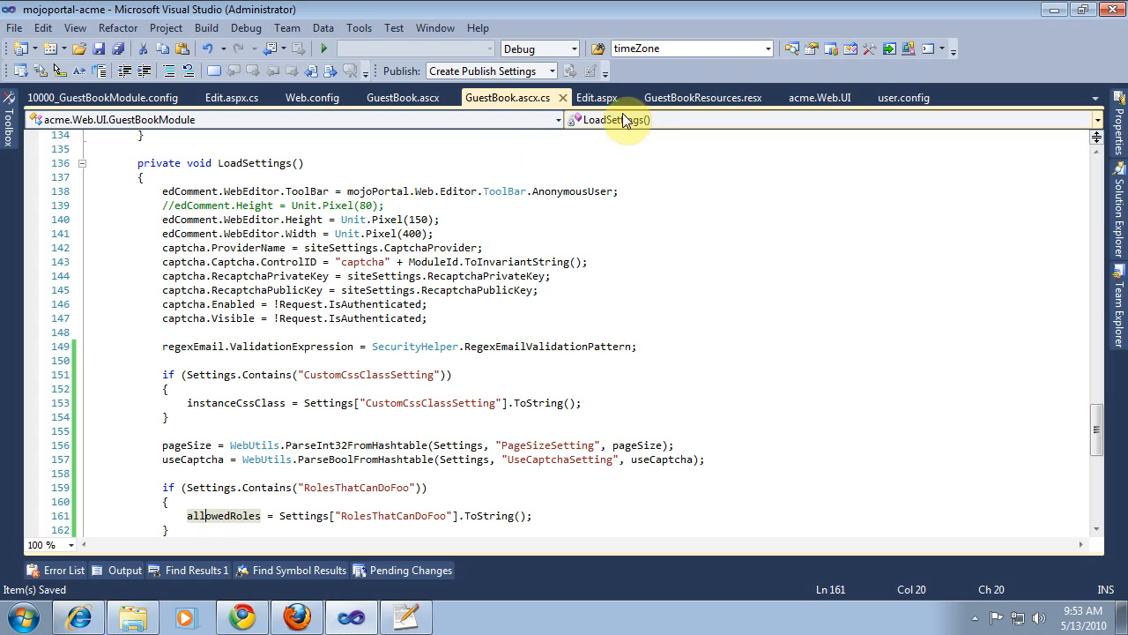
pyautogui.moveTo(396, 248)
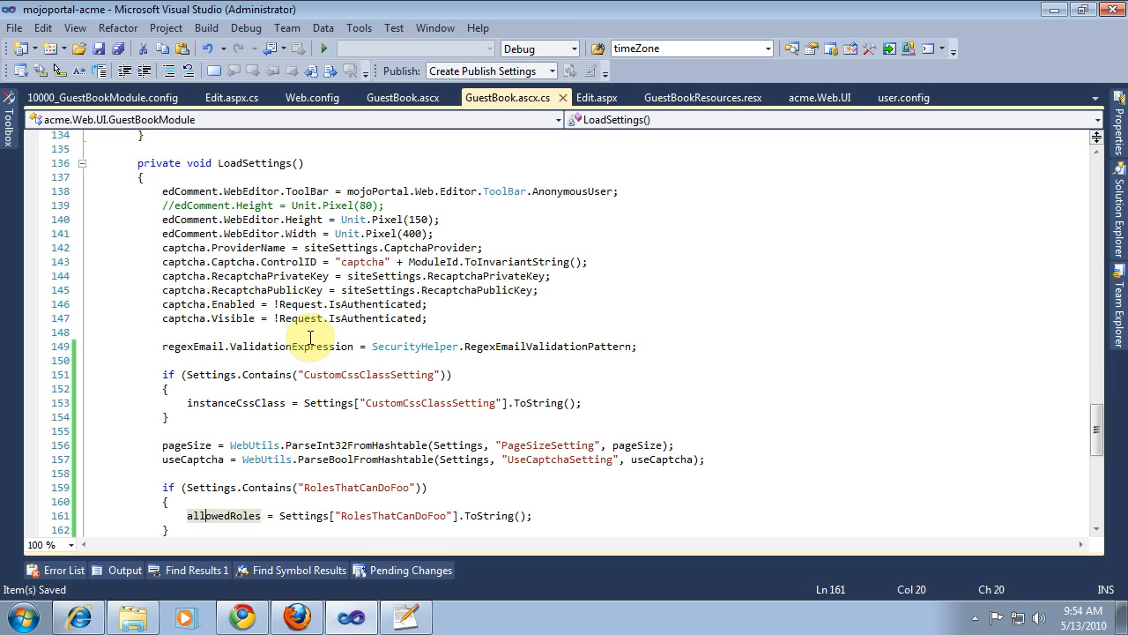
pyautogui.moveTo(153, 364)
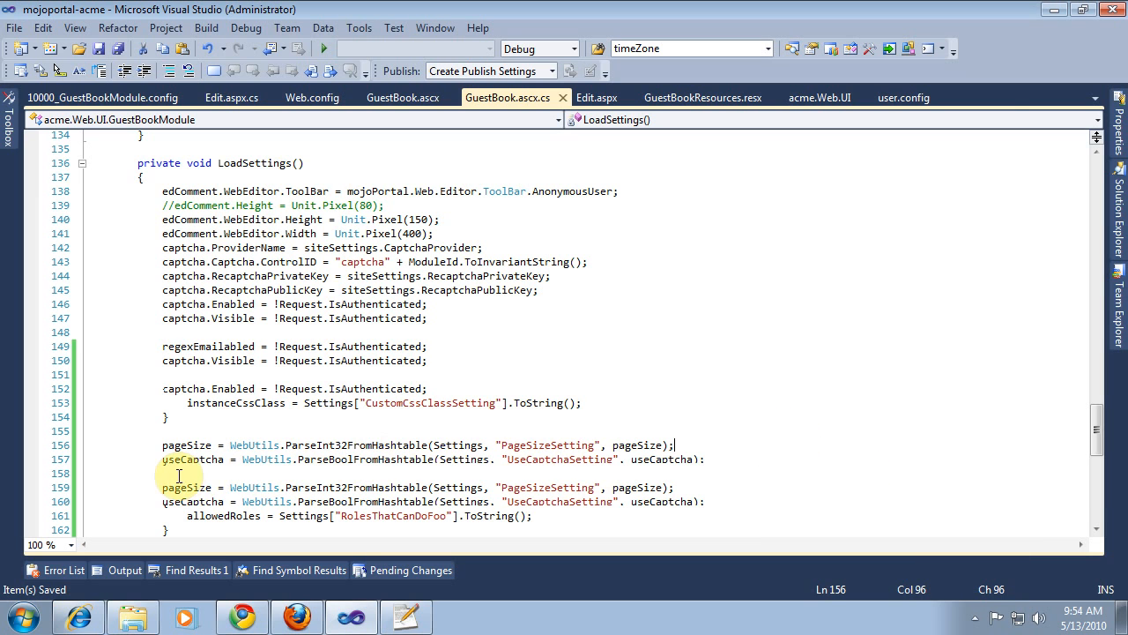
pyautogui.scroll(3)
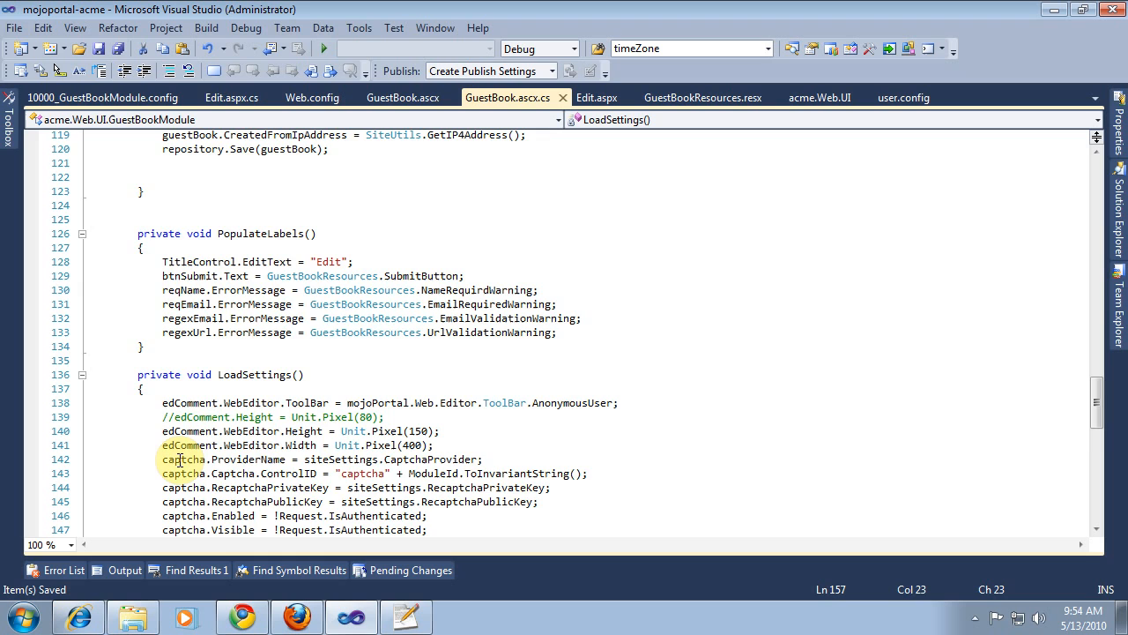
pyautogui.scroll(-3)
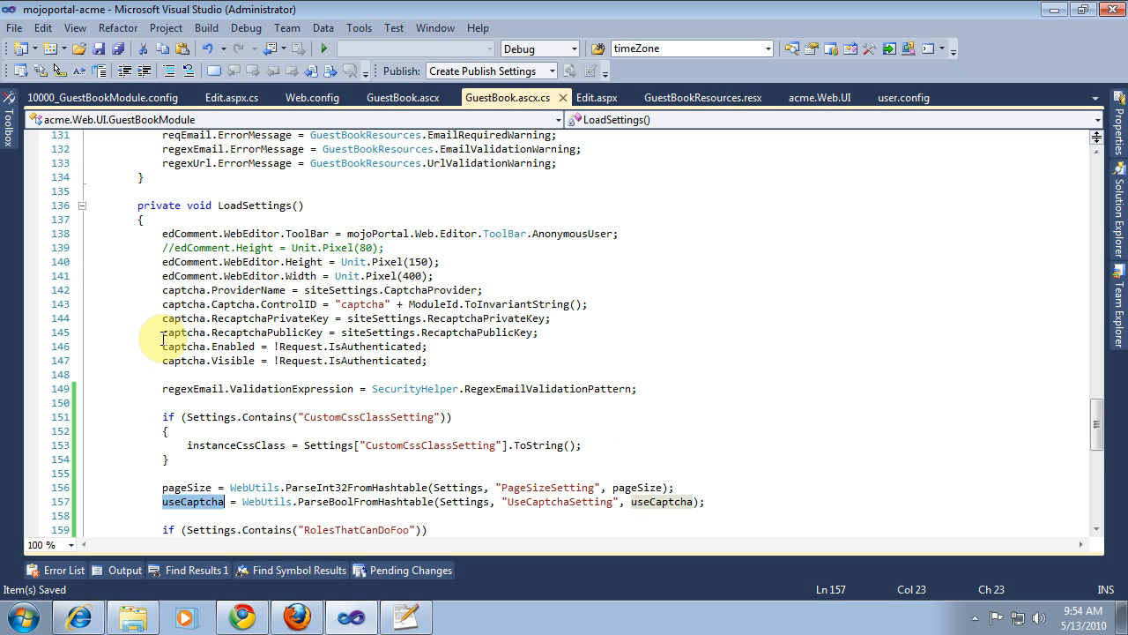
# Move captcha Enabled/Visible lines after the settings reads, requiring useCaptcha && !Request.IsAuthenticated
pyautogui.click(438, 359)
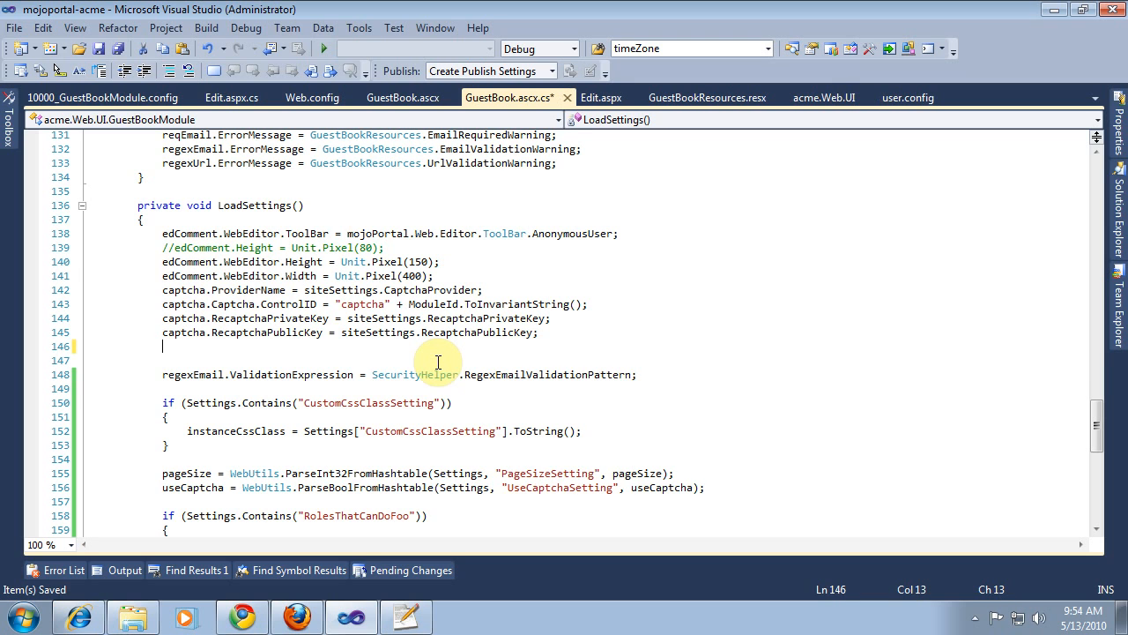
pyautogui.scroll(-3)
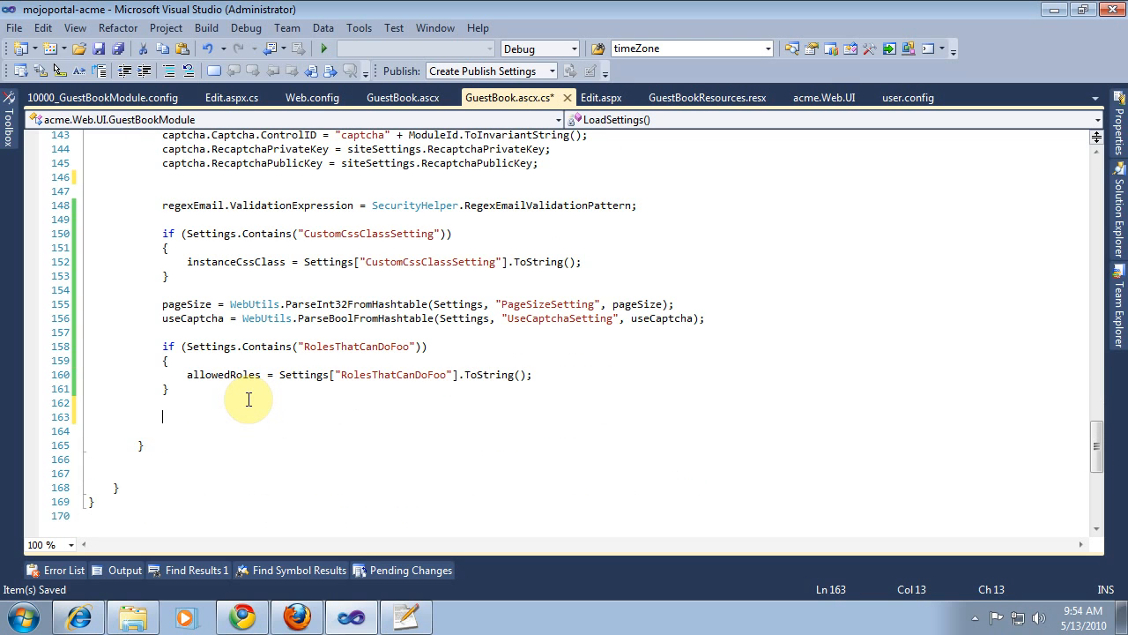
pyautogui.write('captcha.Enabled = !Request.IsAuthenticated;')
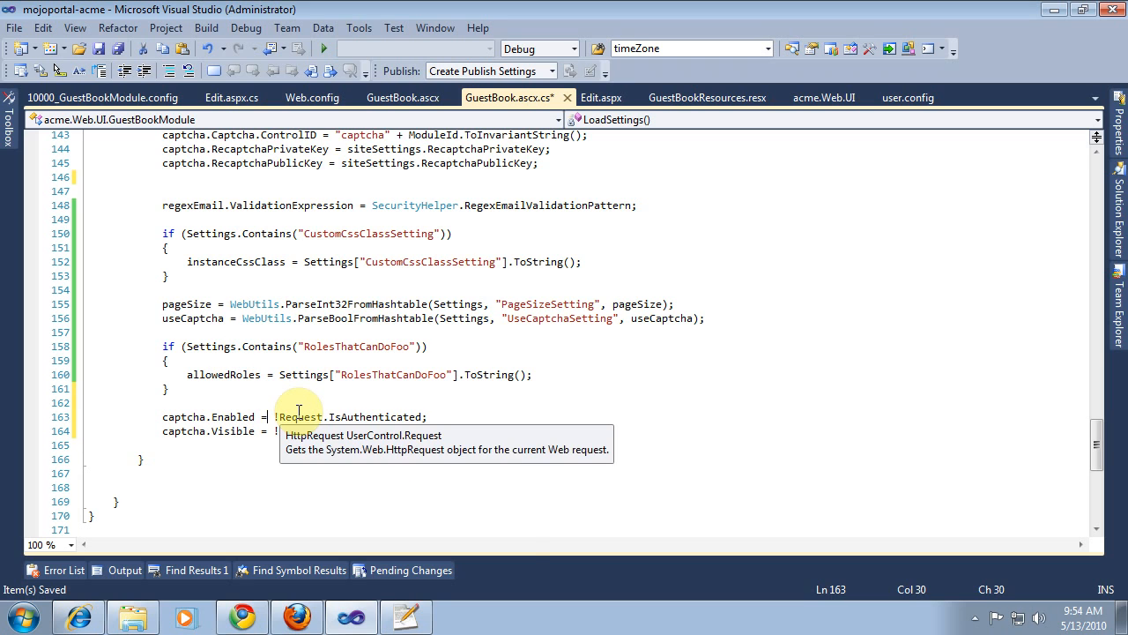
pyautogui.write('useCaptcha')
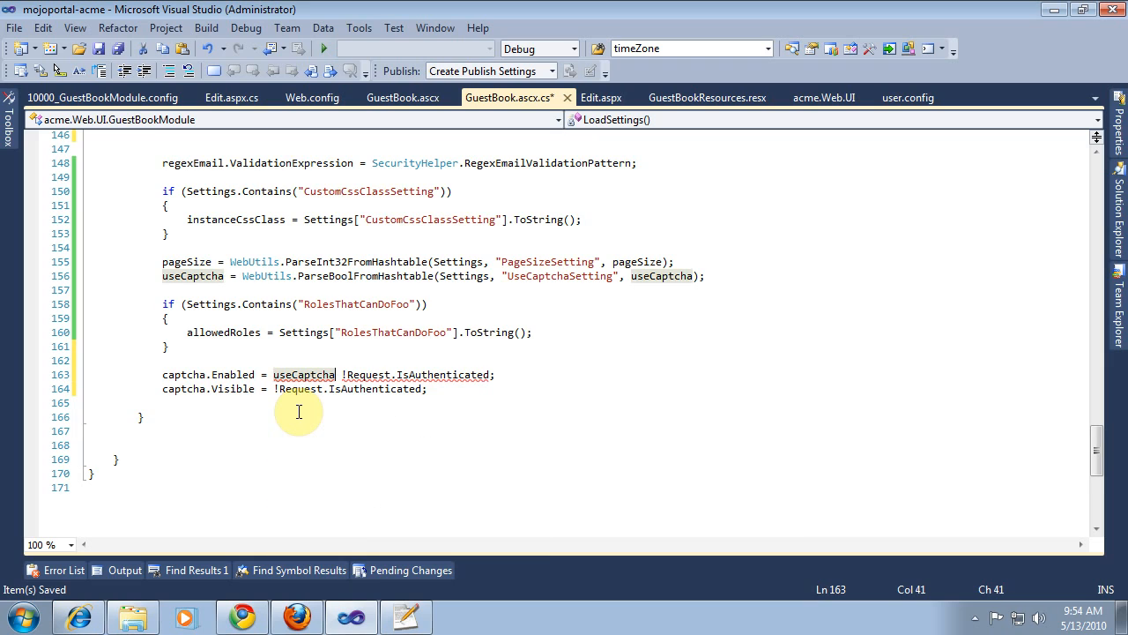
pyautogui.write('&&')
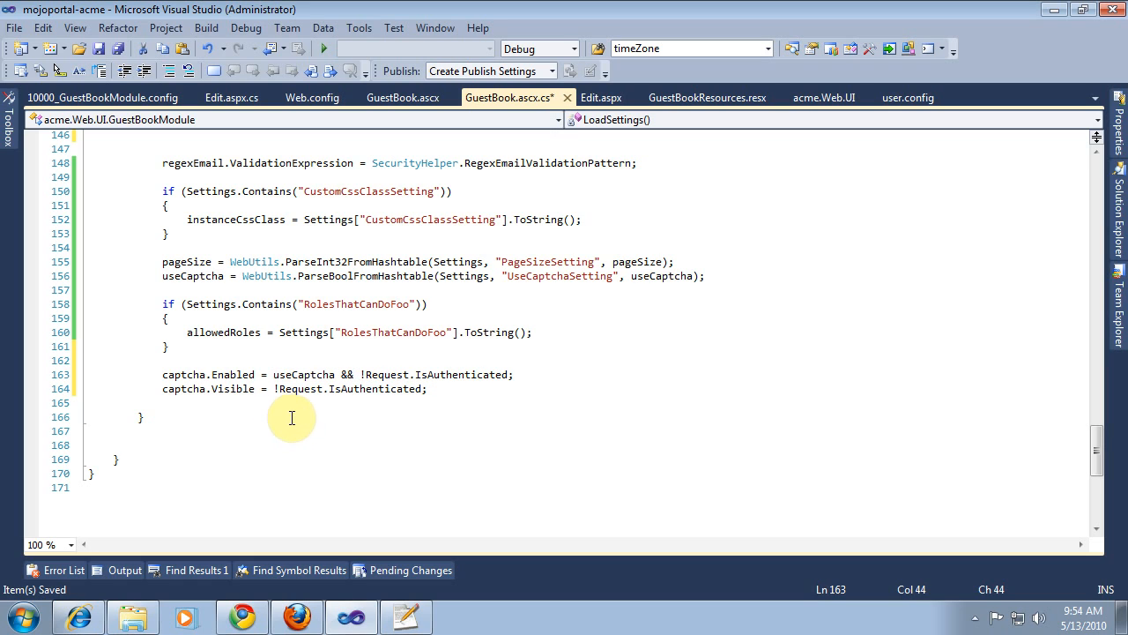
pyautogui.doubleClick(302, 374)
pyautogui.write(' useCaptcha &&')
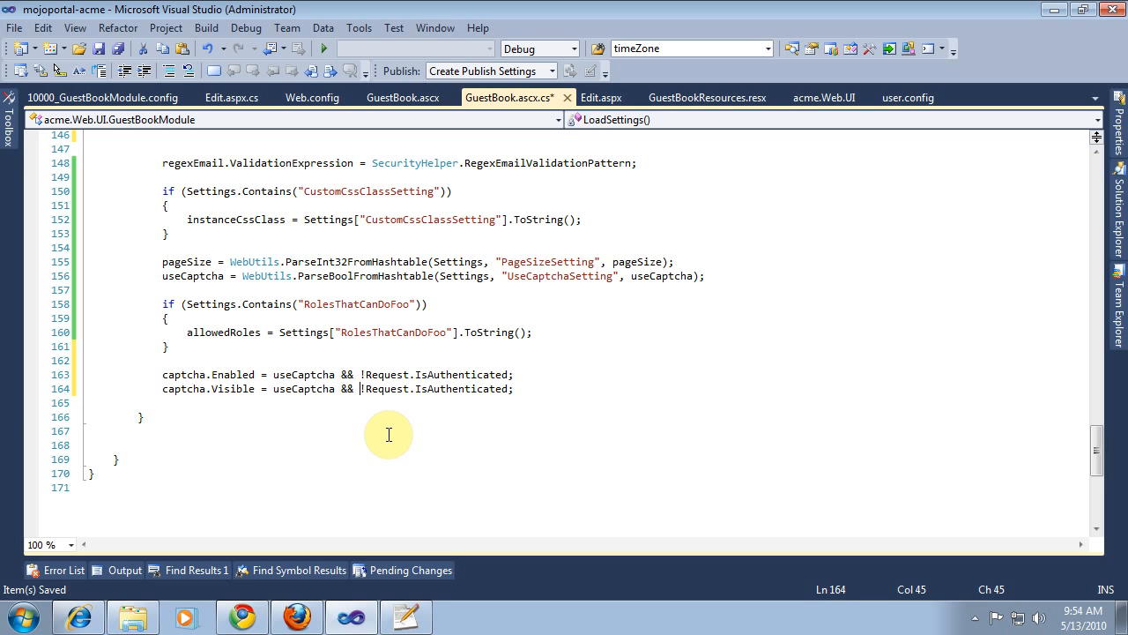
pyautogui.moveTo(395, 441)
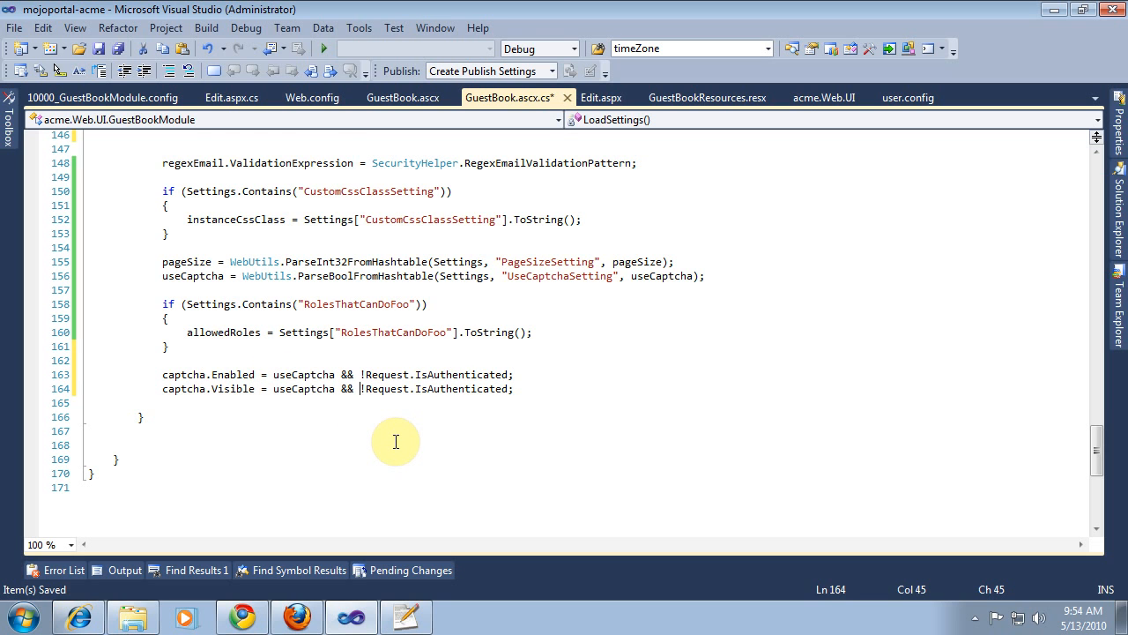
# Save GuestBook.ascx.cs with the new captcha conditions in place
pyautogui.scroll(3)
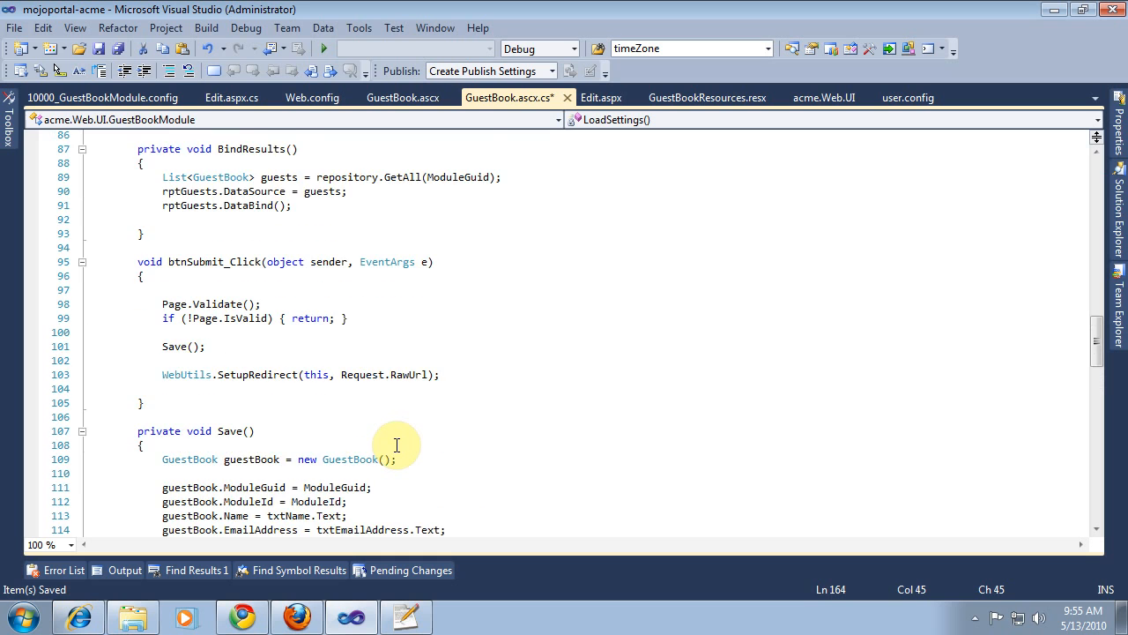
pyautogui.scroll(3)
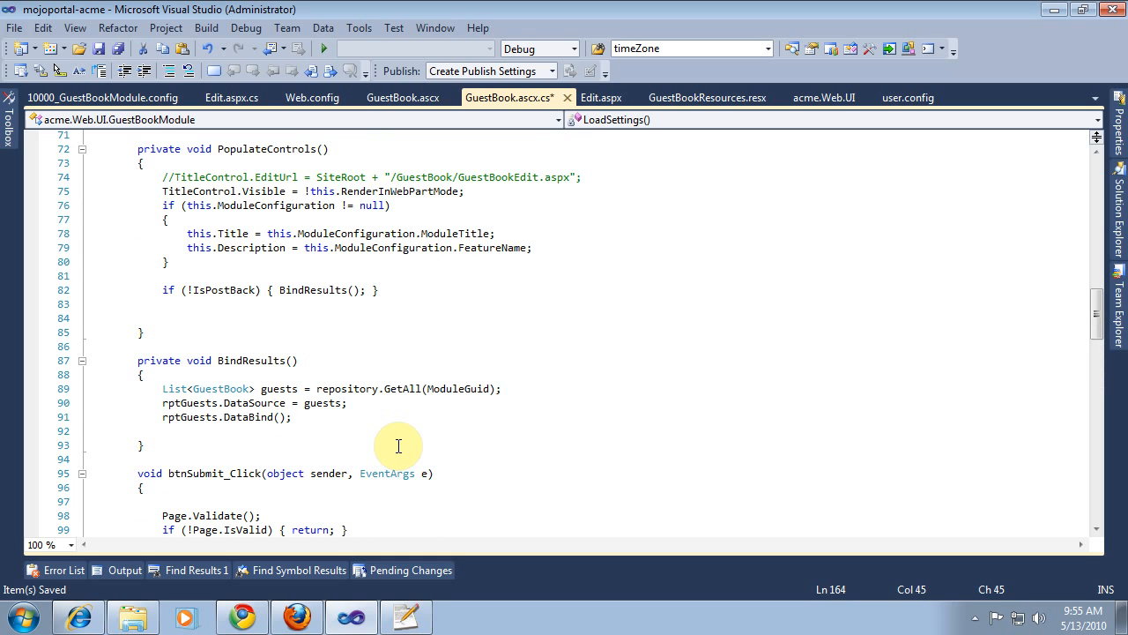
pyautogui.click(397, 389)
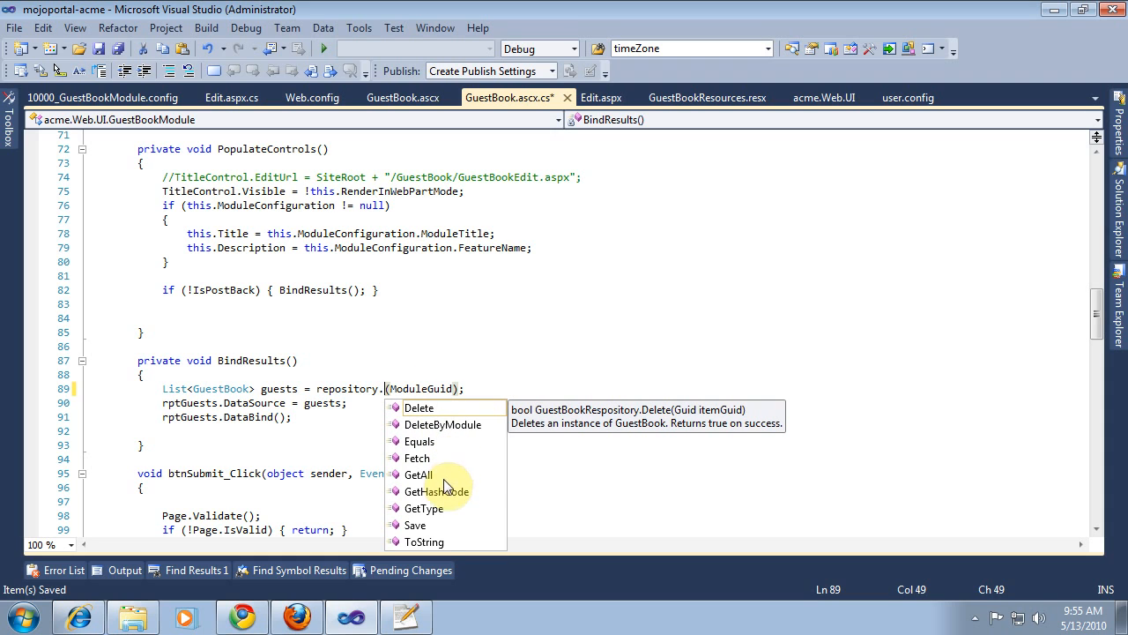
pyautogui.moveTo(426, 481)
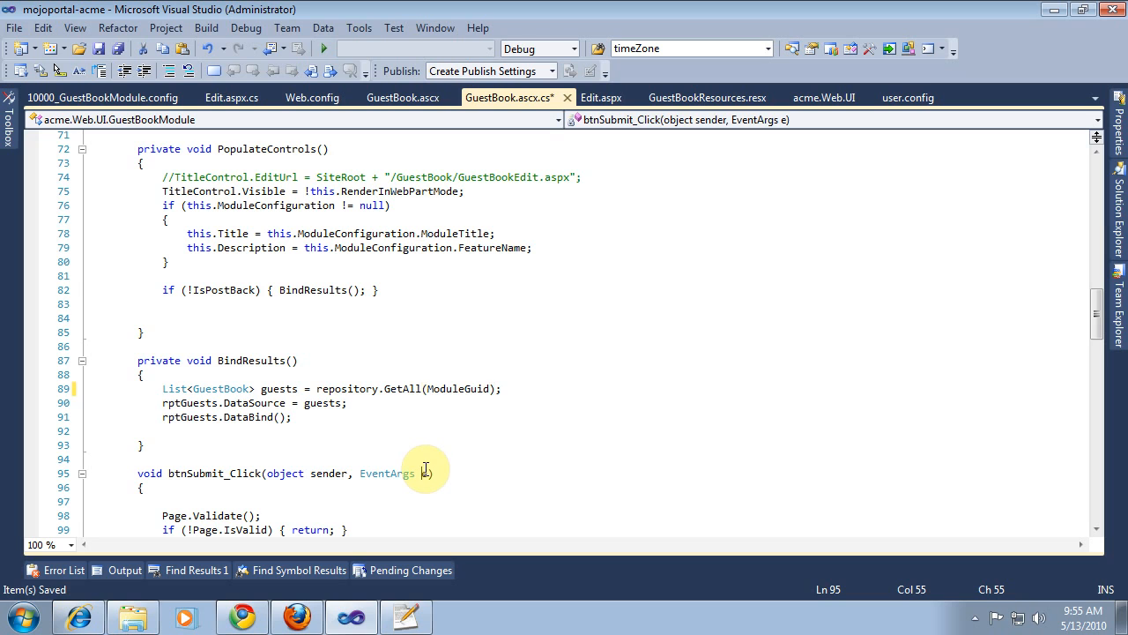
pyautogui.click(98, 48)
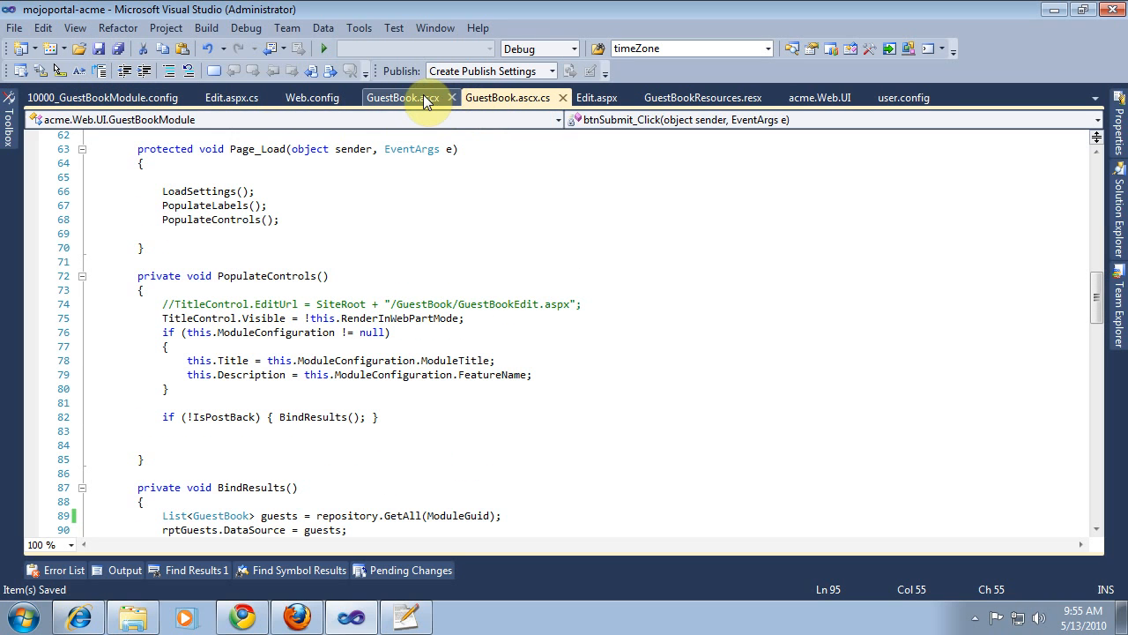
# Add an asp:Label with ID lblPageSize below btnSubmit in GuestBook.ascx
pyautogui.click(391, 97)
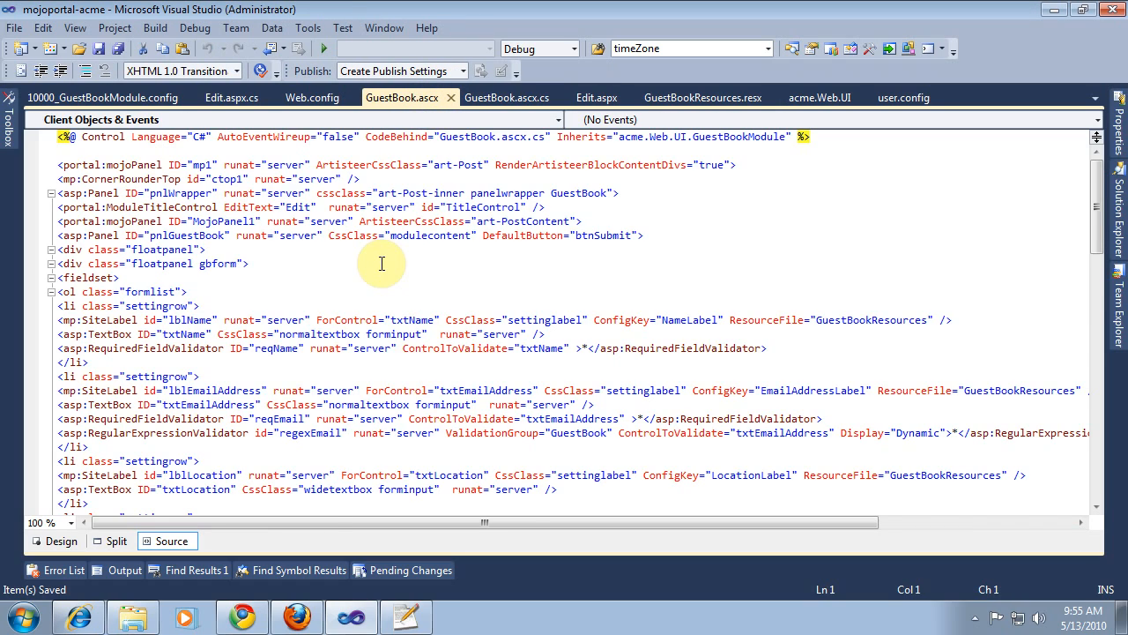
pyautogui.scroll(-3)
pyautogui.write('<asp:Label')
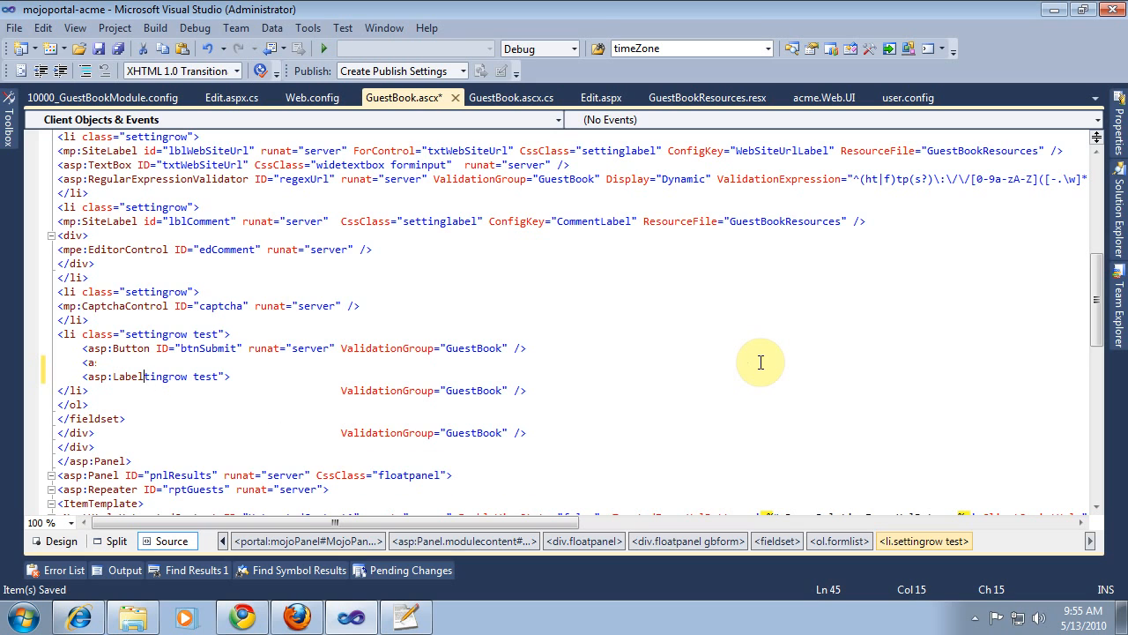
pyautogui.write('ID="')
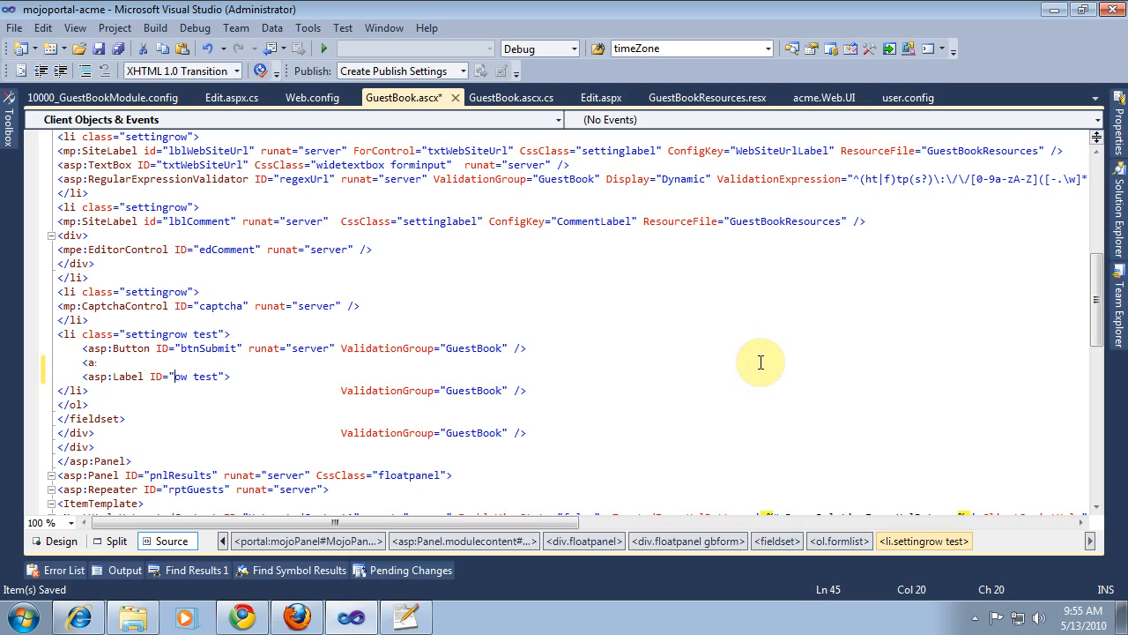
pyautogui.write('lblPage')
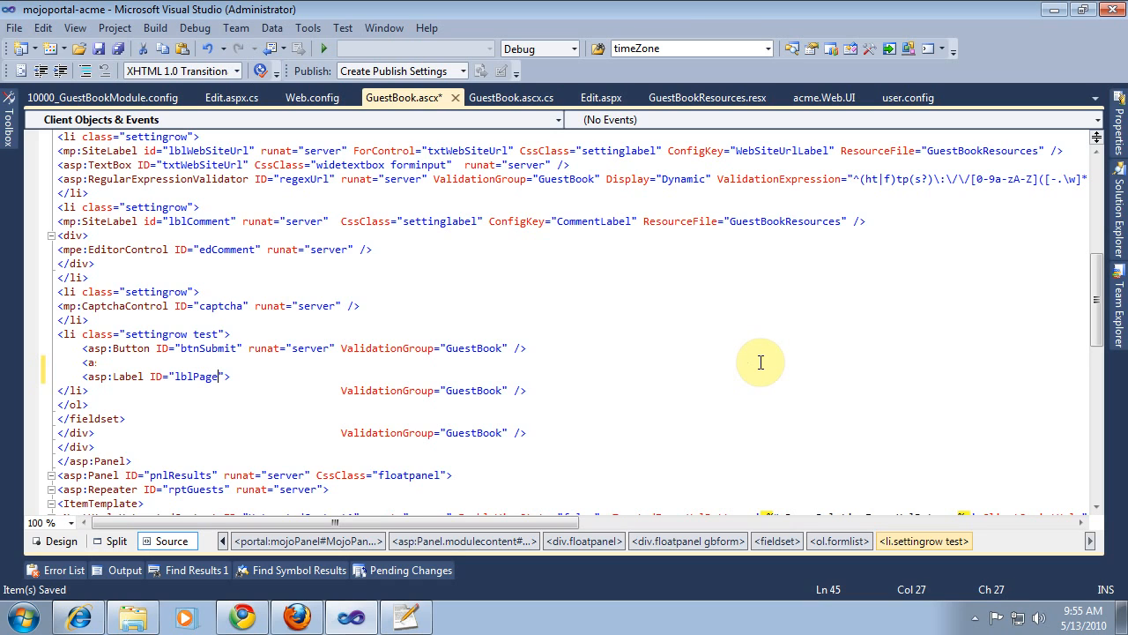
pyautogui.write('Size')
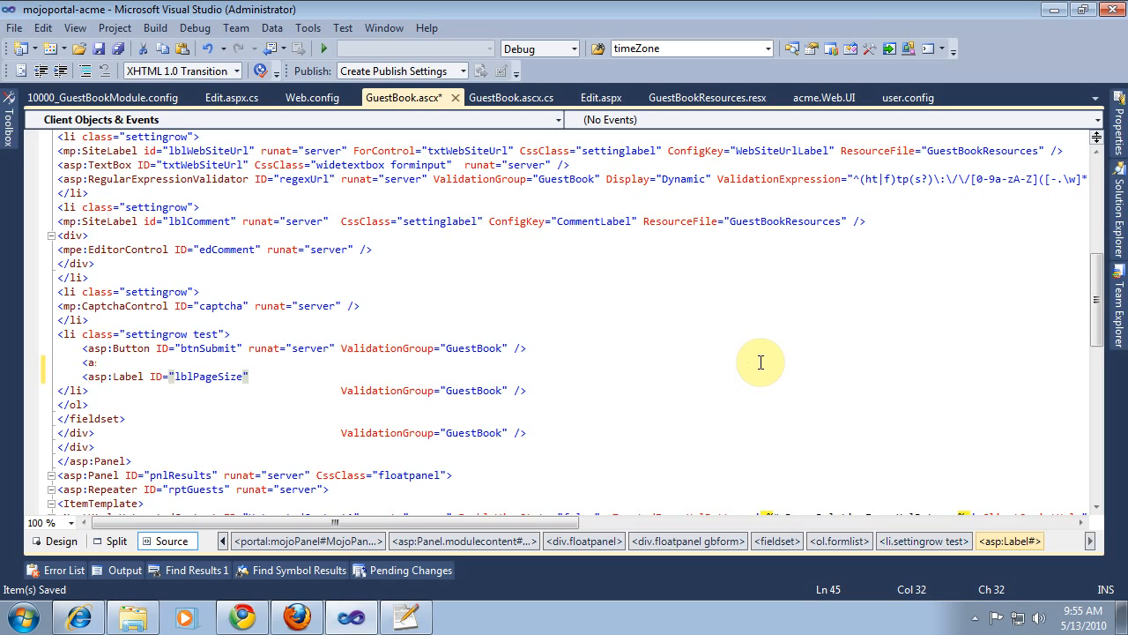
pyautogui.write('runat="server" />')
pyautogui.write('<')
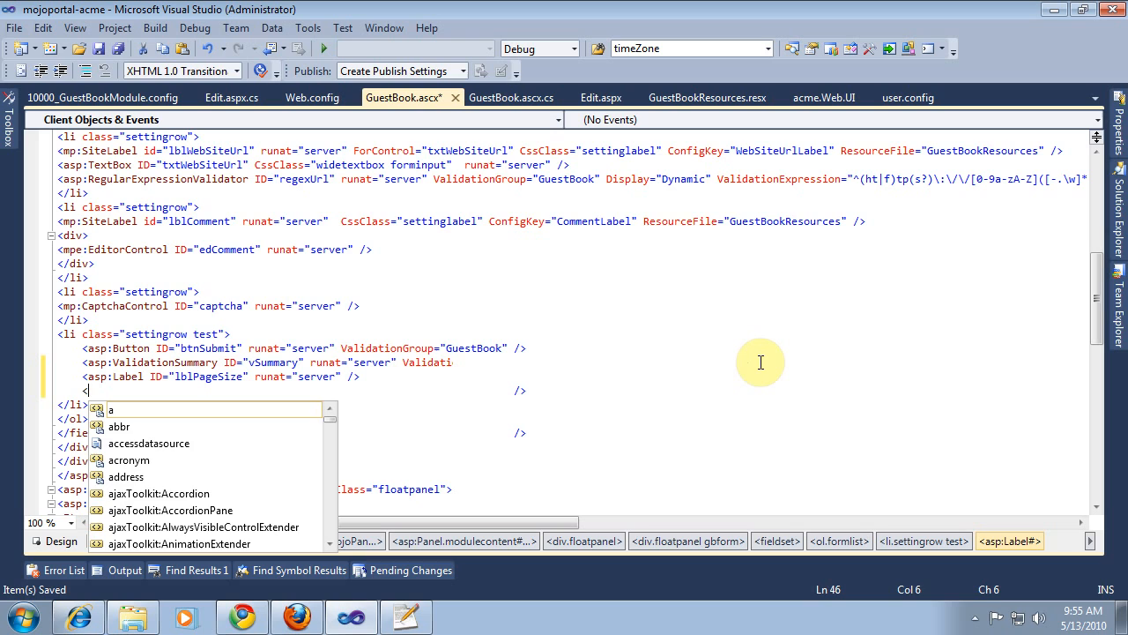
# Add a lblAllowedRoles label reading "You can see this if you are allowed."
pyautogui.write('sp:Label I')
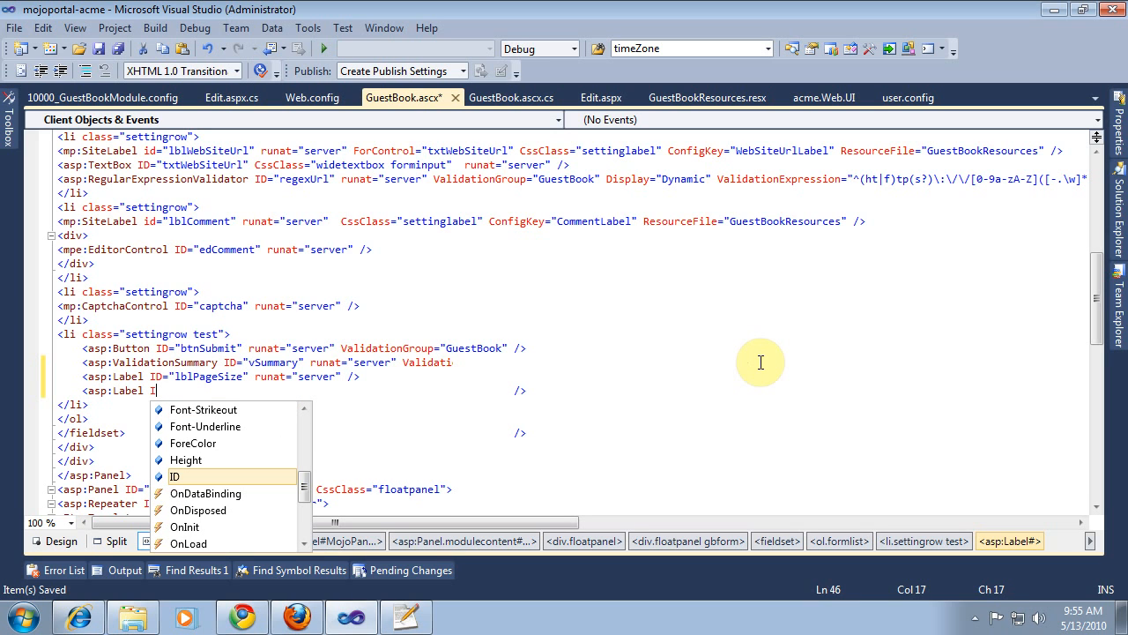
pyautogui.write('D=')
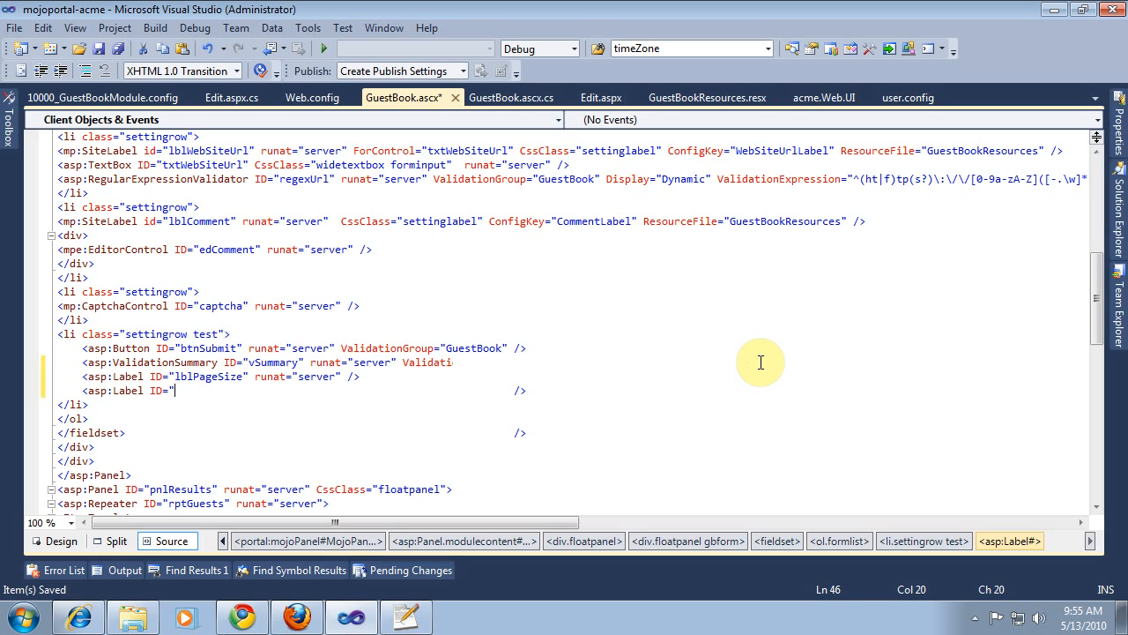
pyautogui.write('allowedR')
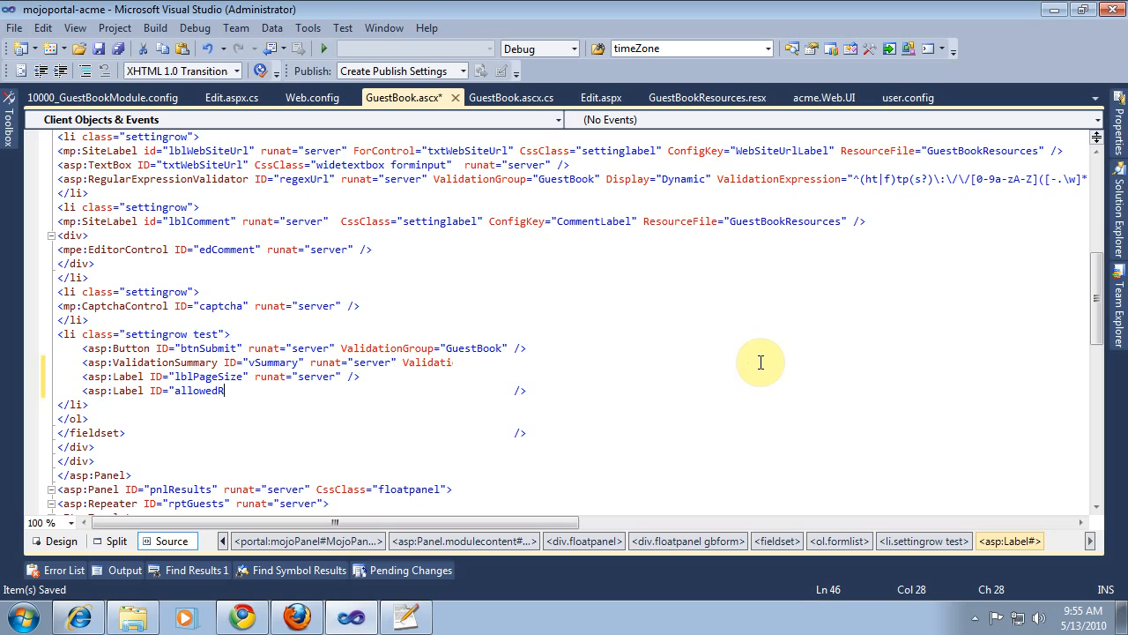
pyautogui.write('oles"')
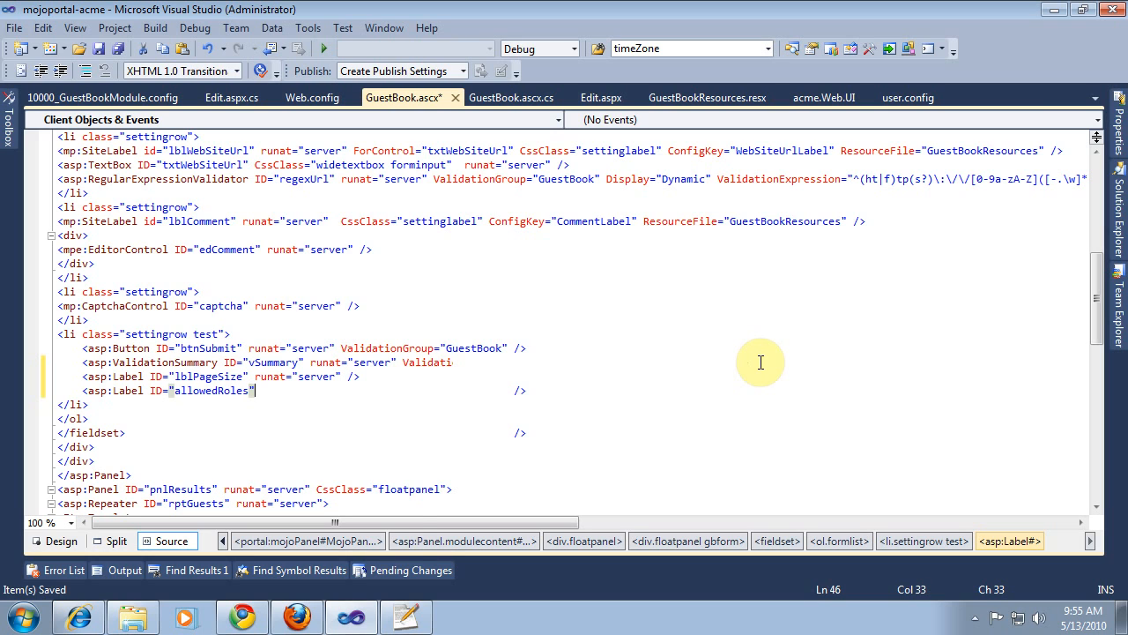
pyautogui.write('Text=')
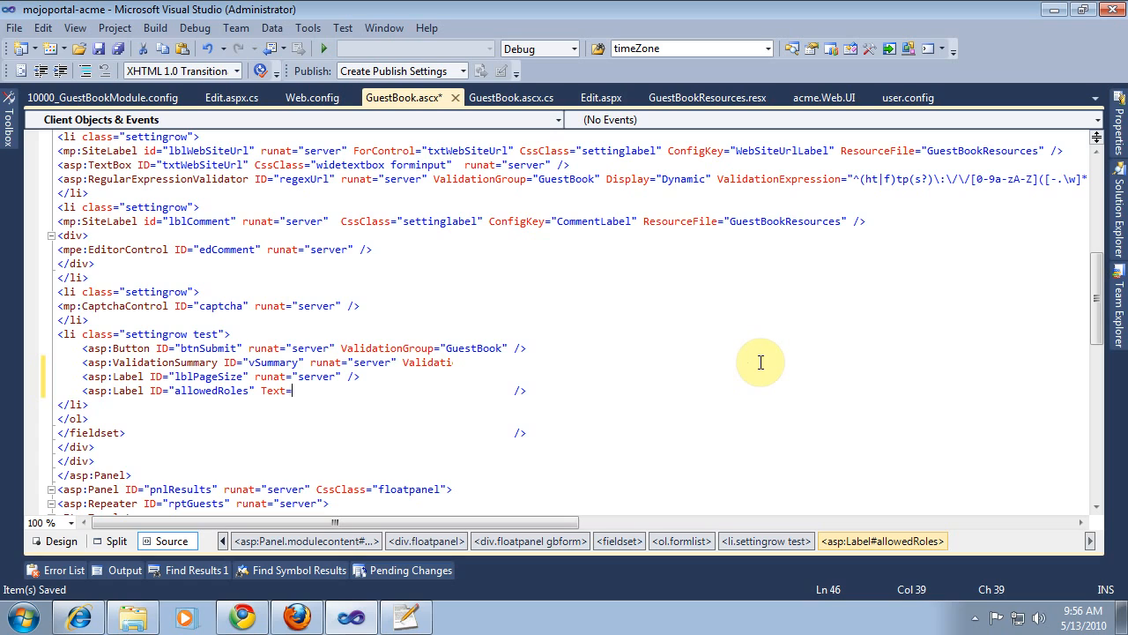
pyautogui.write('"You can see this if')
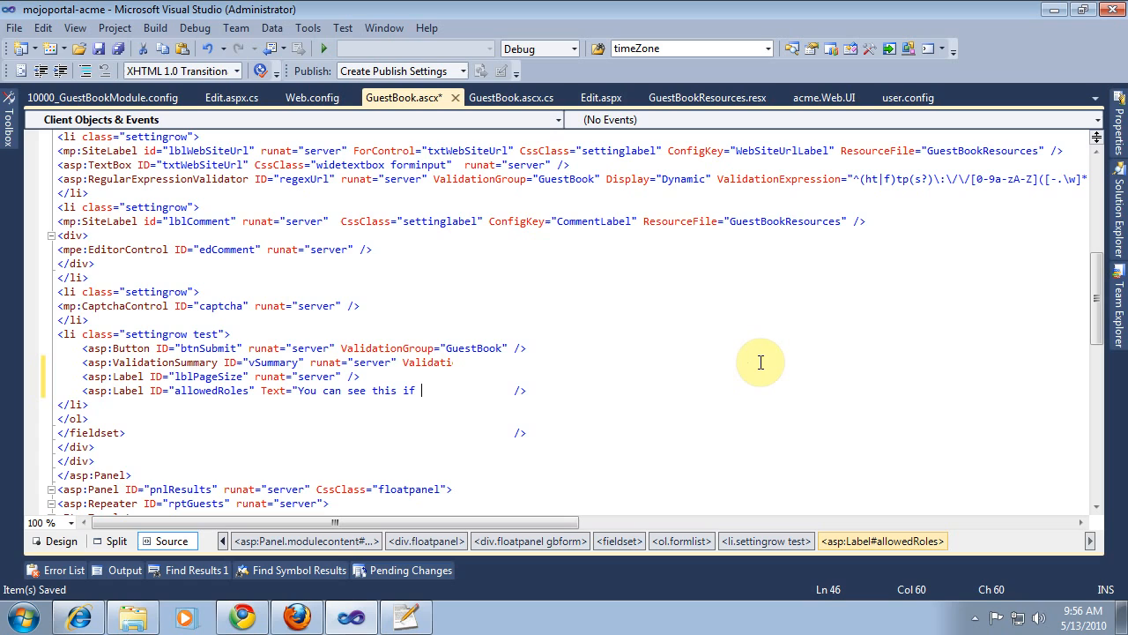
pyautogui.write('you are allow')
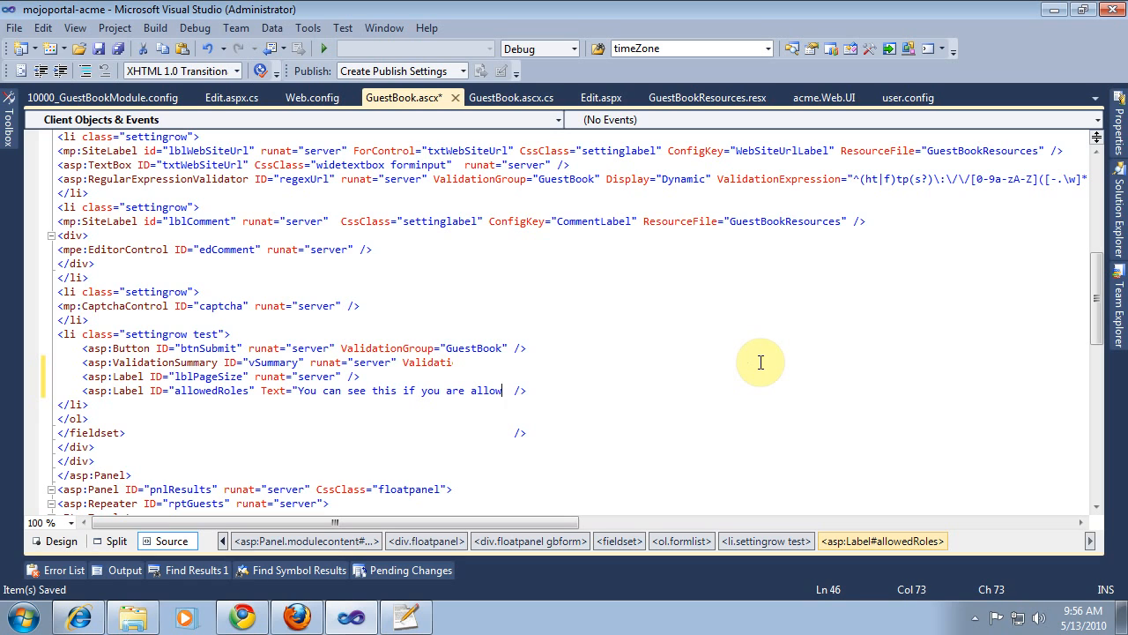
pyautogui.write('ed."')
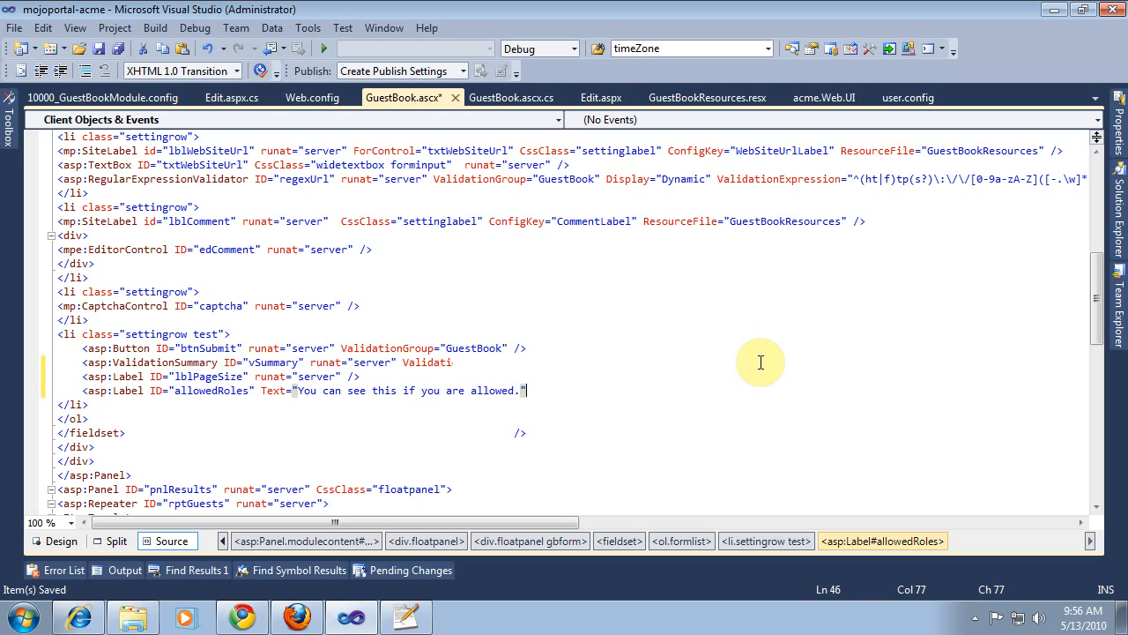
pyautogui.write('/>')
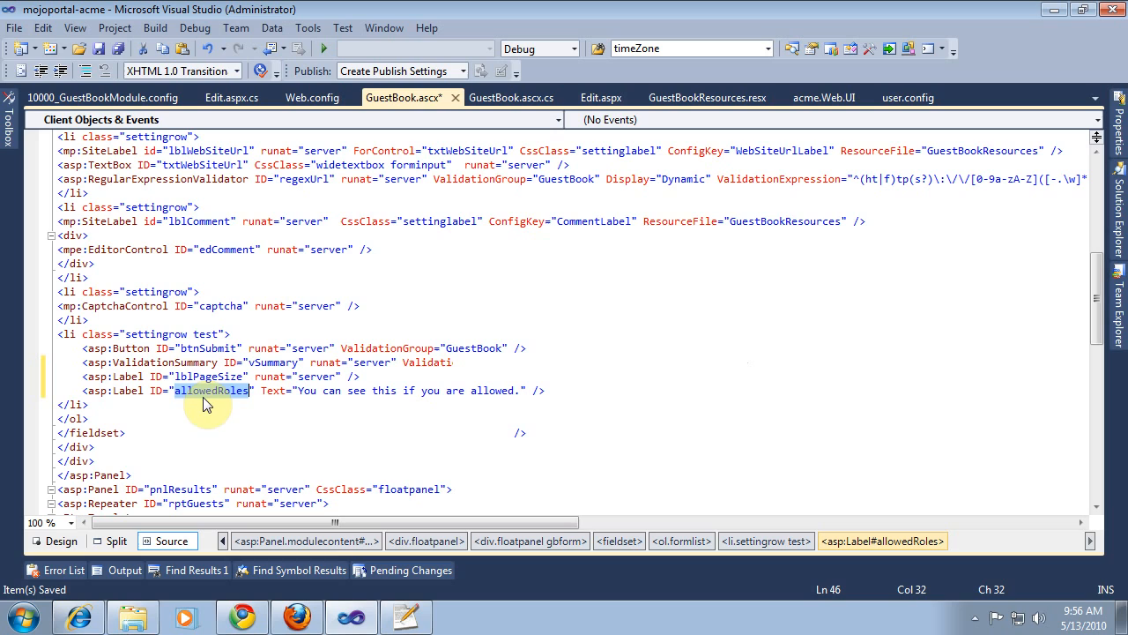
pyautogui.click(184, 390)
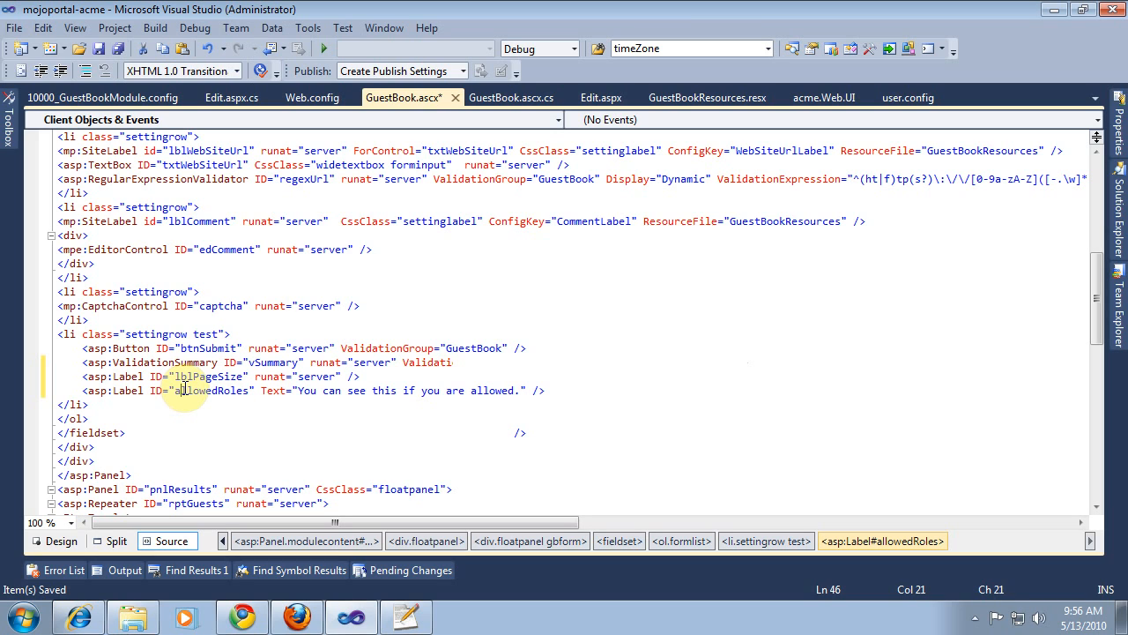
pyautogui.write('lb1')
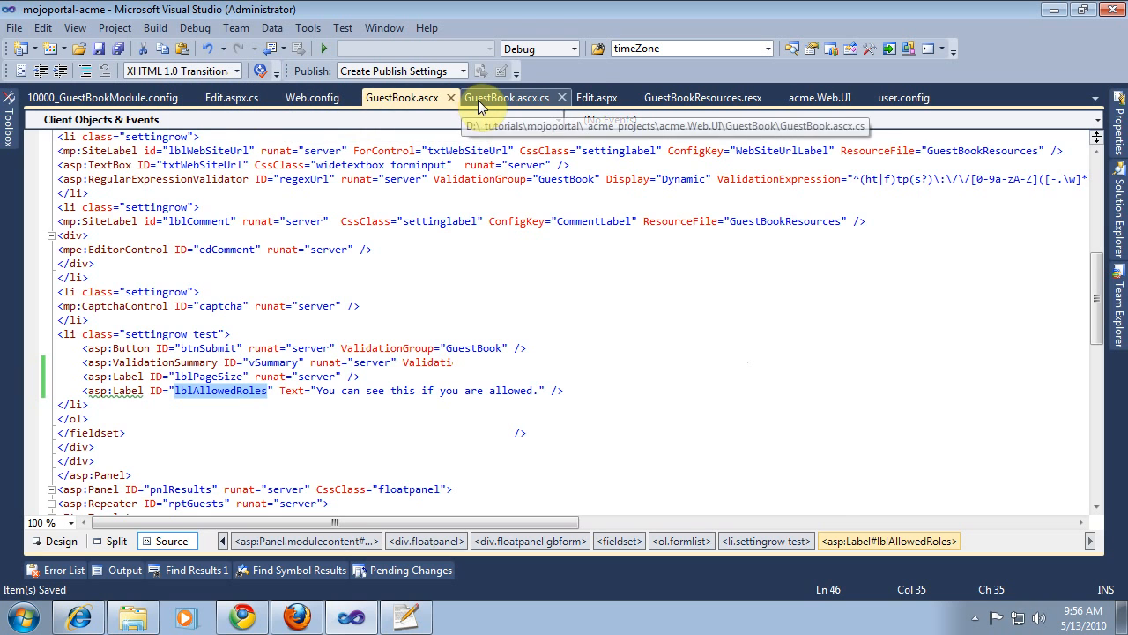
# In GuestBook.ascx.cs, add a new line after the captcha settings in LoadSettings
pyautogui.click(508, 97)
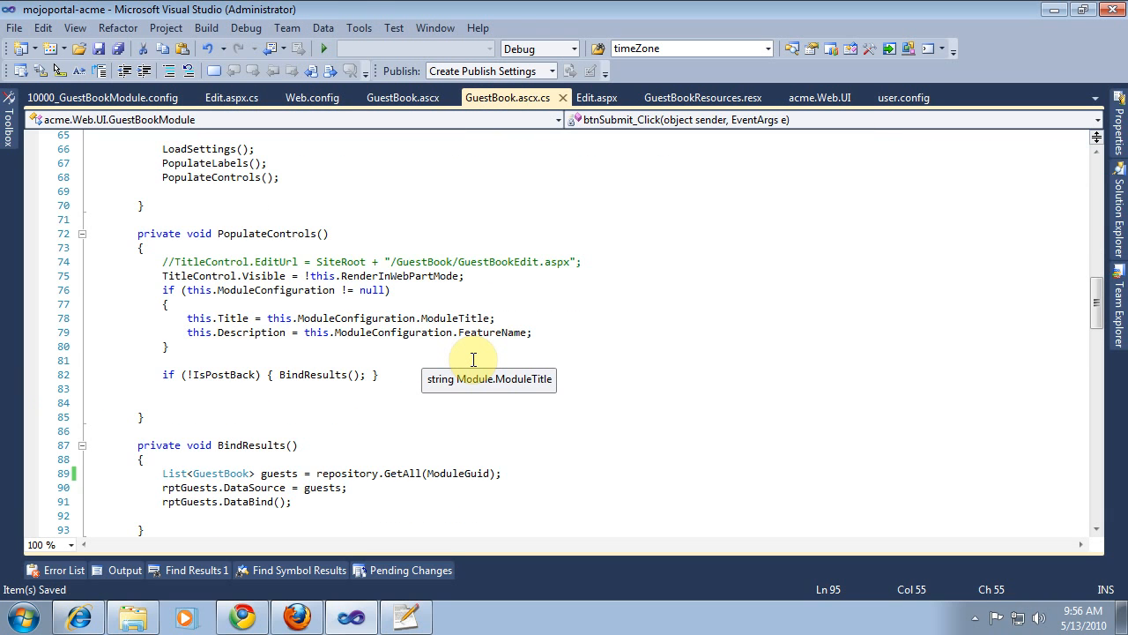
pyautogui.scroll(-3)
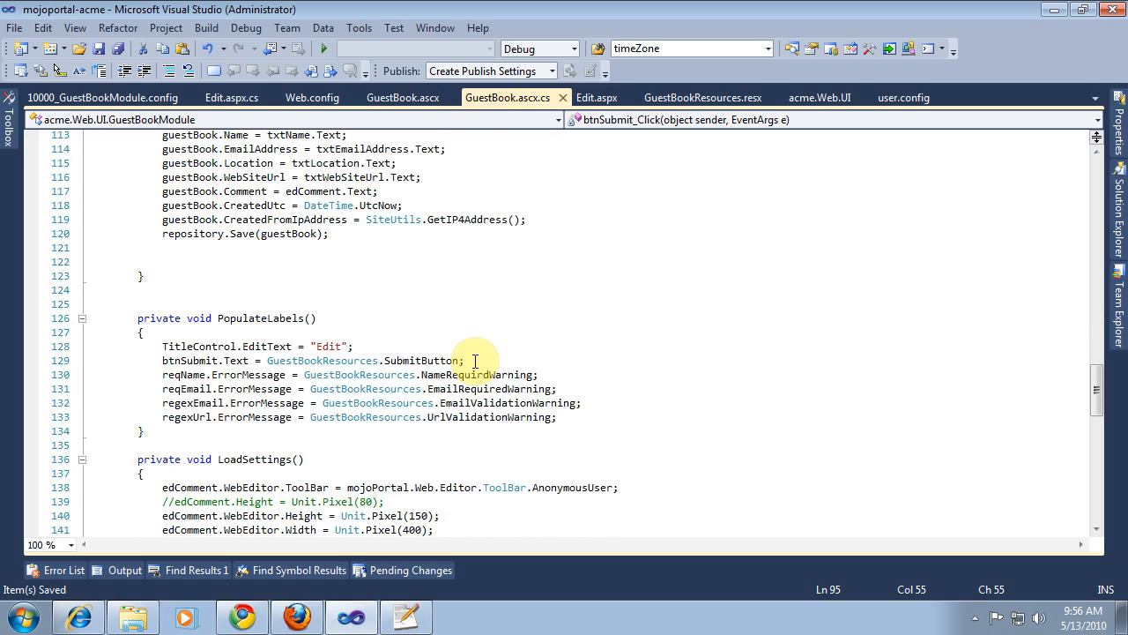
pyautogui.scroll(-3)
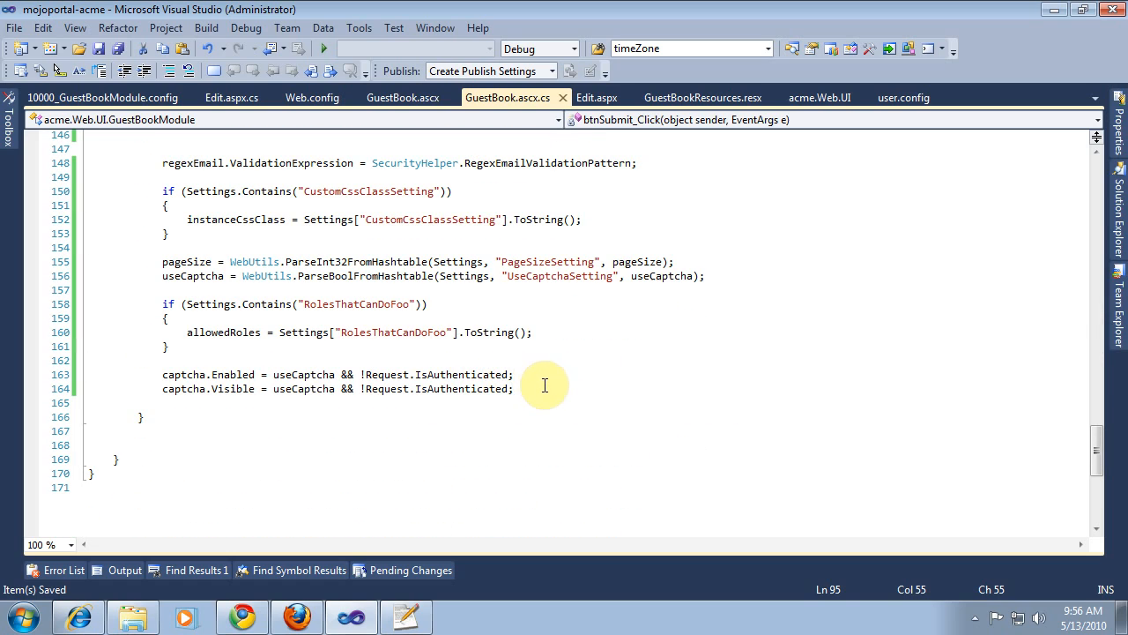
pyautogui.press('enter')
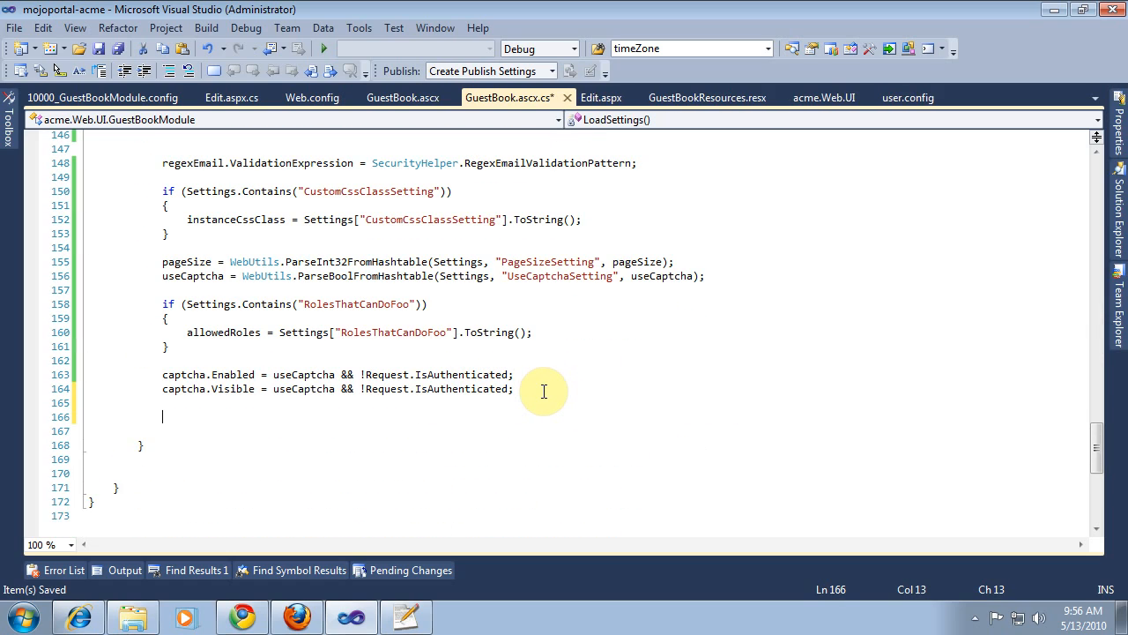
# Begin the condition 'if(WebUser.' on the new line, replacing the allowedRoles attempt
pyautogui.write('if(')
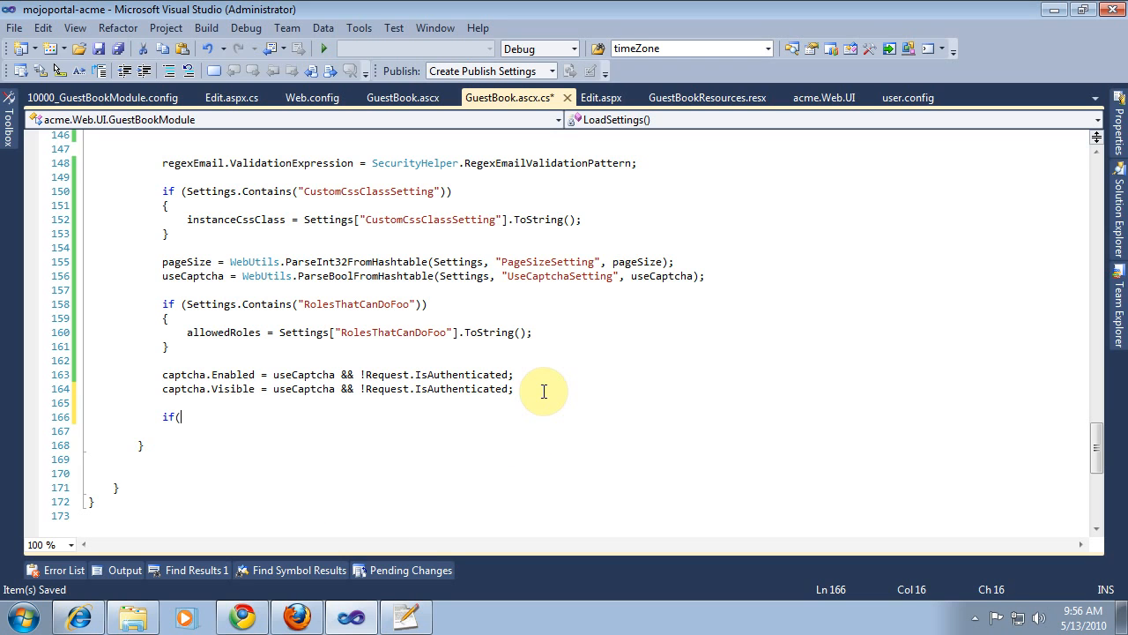
pyautogui.write('allowedRoles')
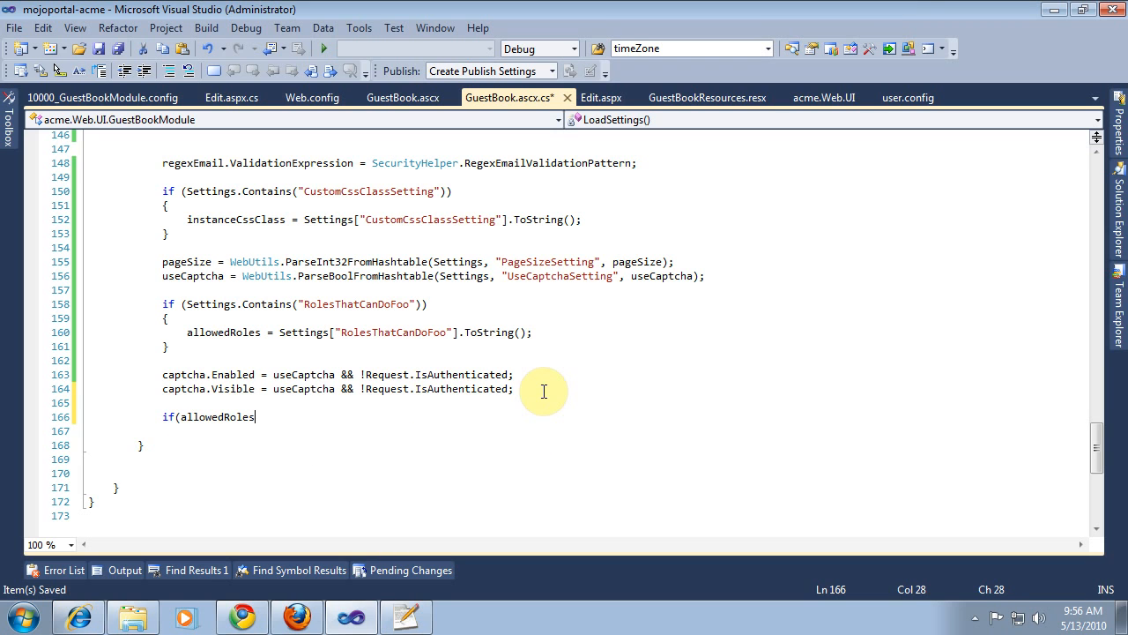
pyautogui.press('BackSpace')
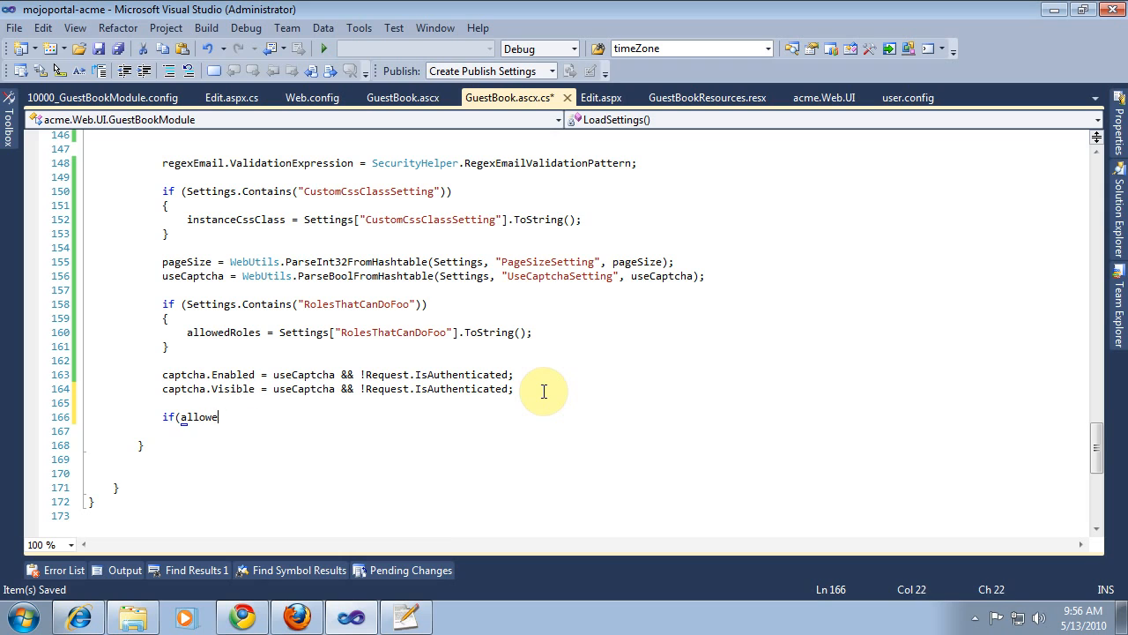
pyautogui.write('Web')
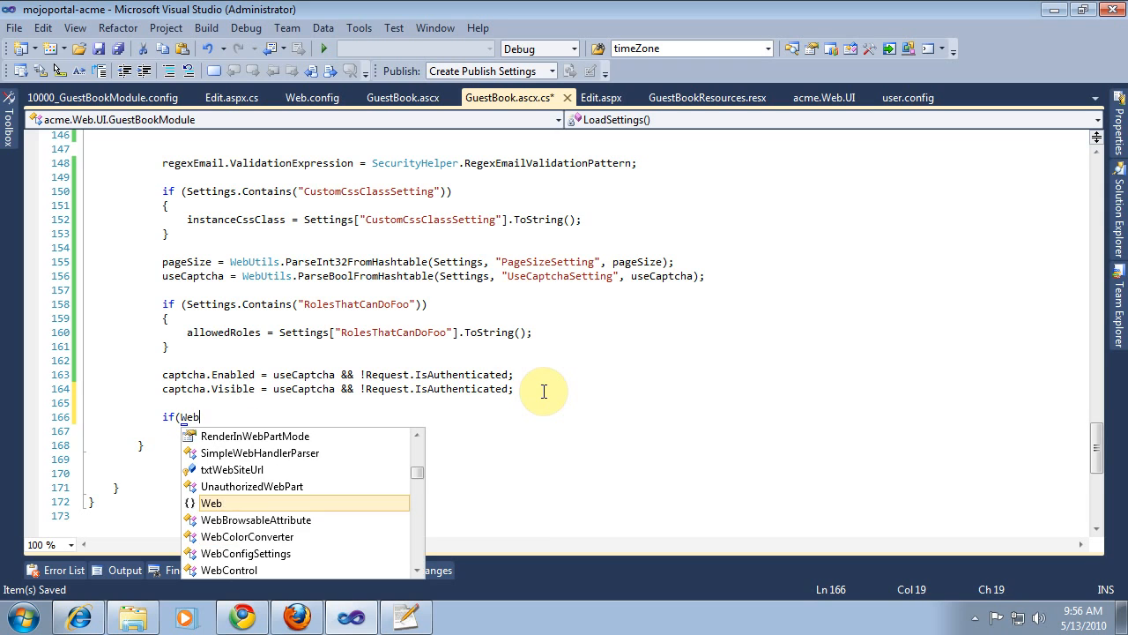
pyautogui.write('Us')
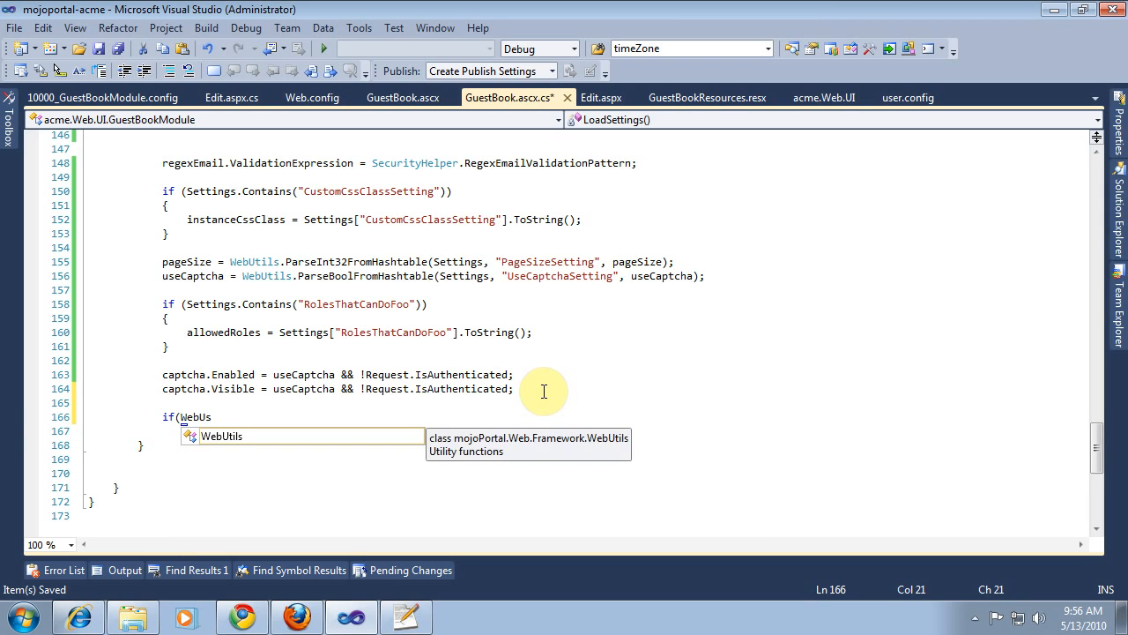
pyautogui.write('er')
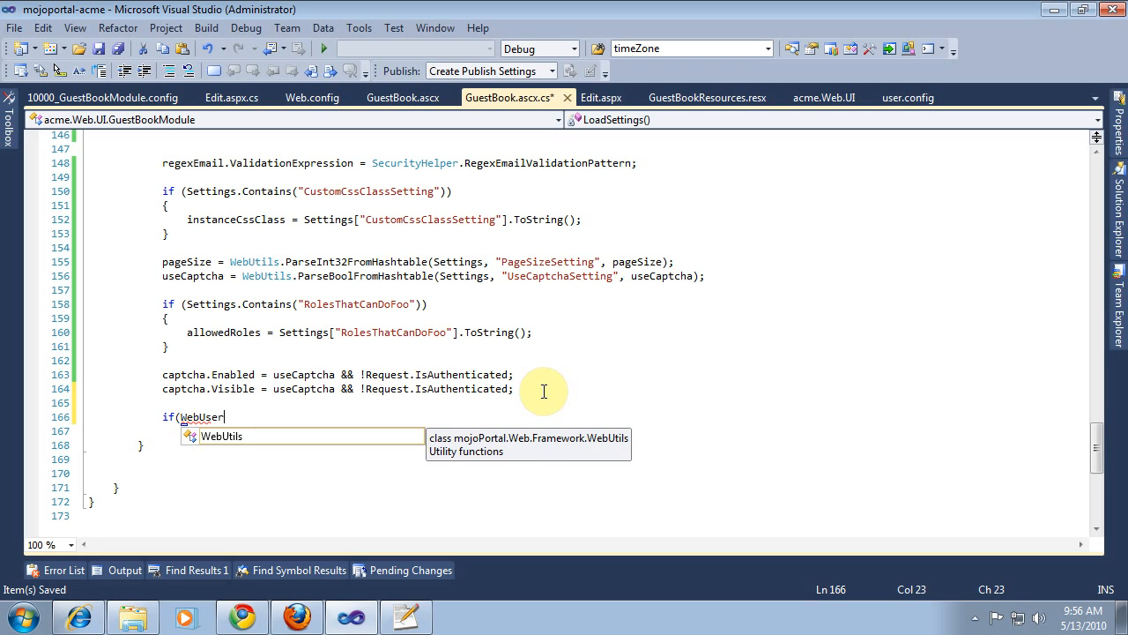
pyautogui.write('.')
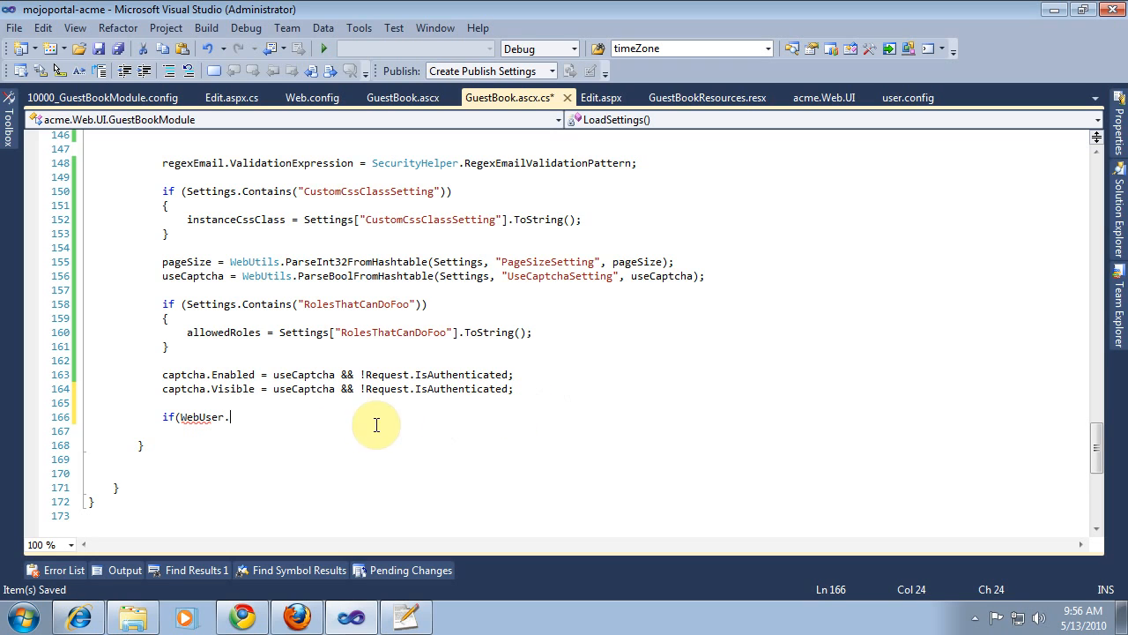
pyautogui.scroll(3)
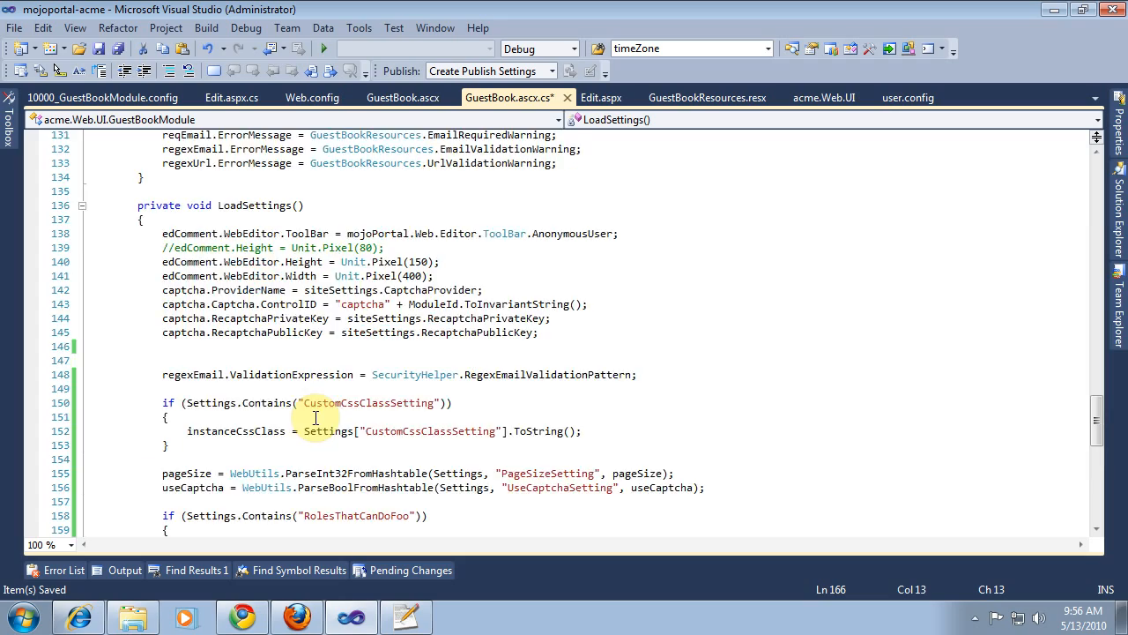
pyautogui.scroll(3)
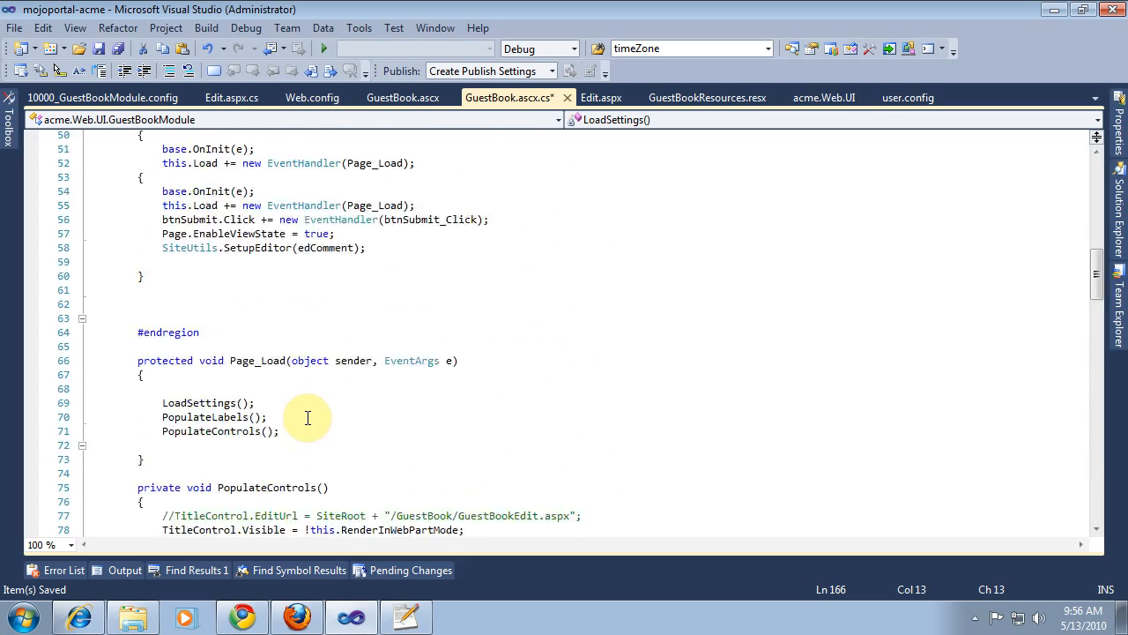
# Add 'using mojoPortal.Business;' and 'using mojoPortal.Business.WebHelpers;' below 'using acme.Business;'
pyautogui.scroll(3)
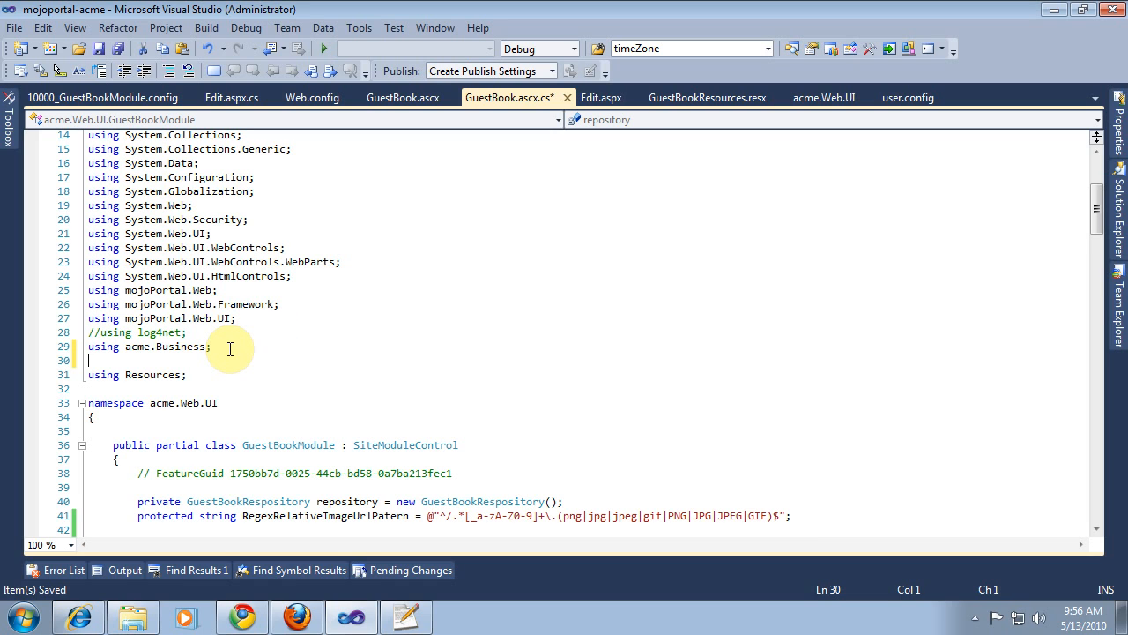
pyautogui.write('using')
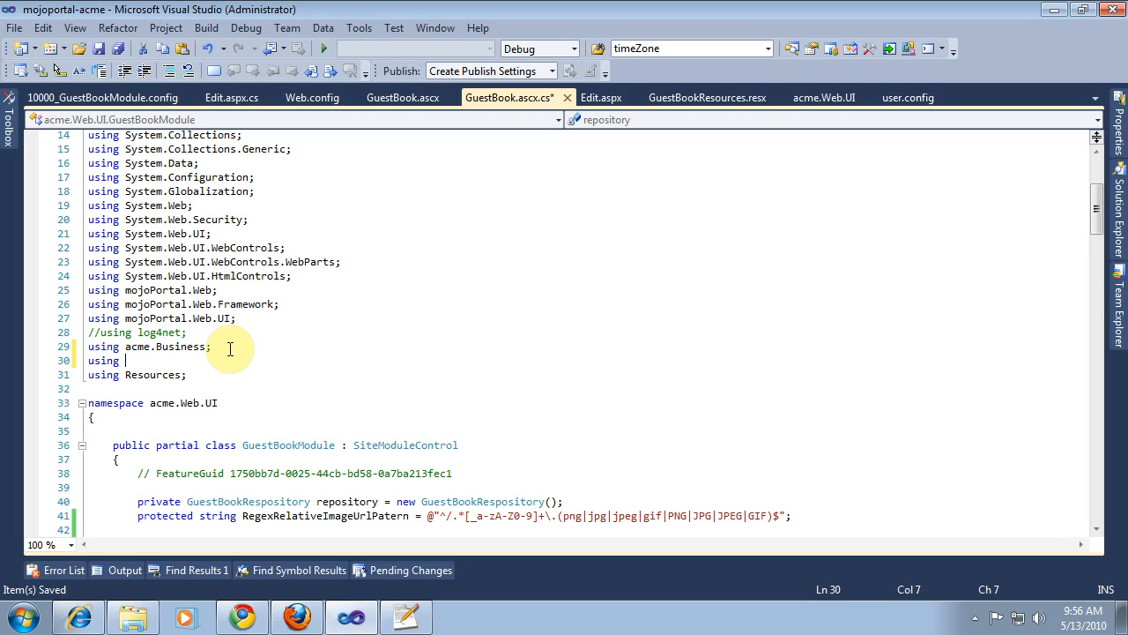
pyautogui.write('mojoPortal')
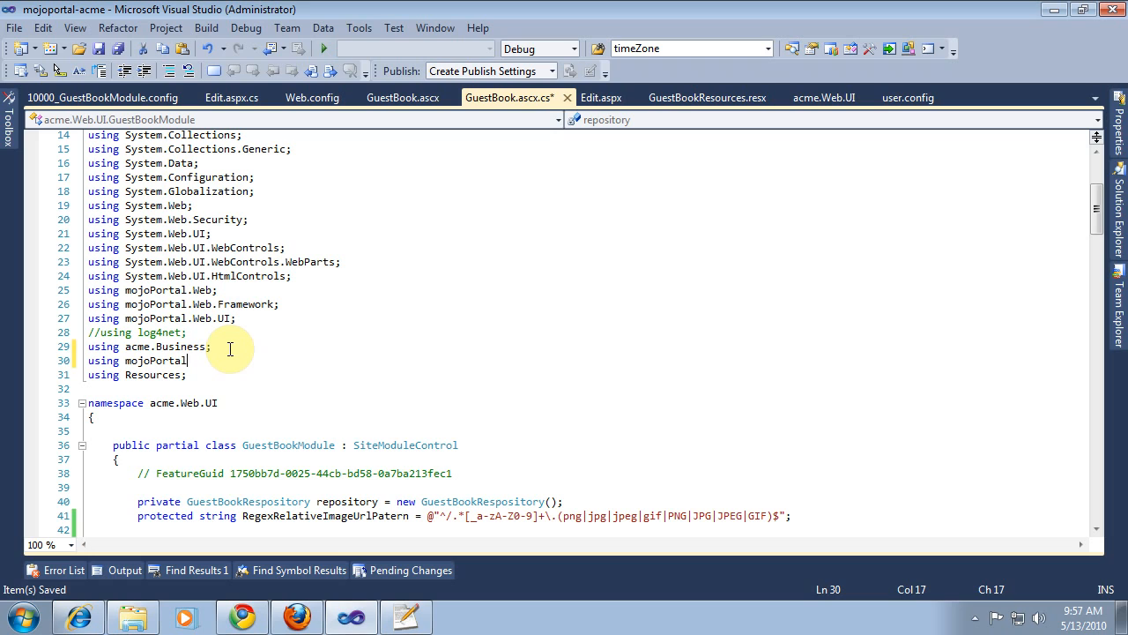
pyautogui.write('.Business;')
pyautogui.write('using')
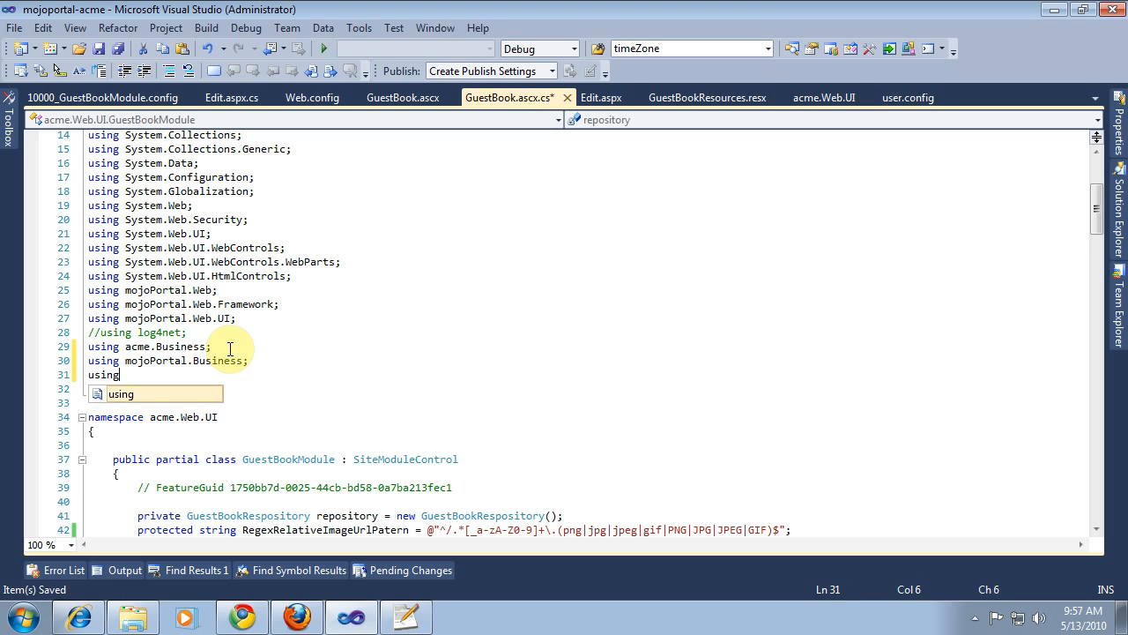
pyautogui.write('mojoPortal.')
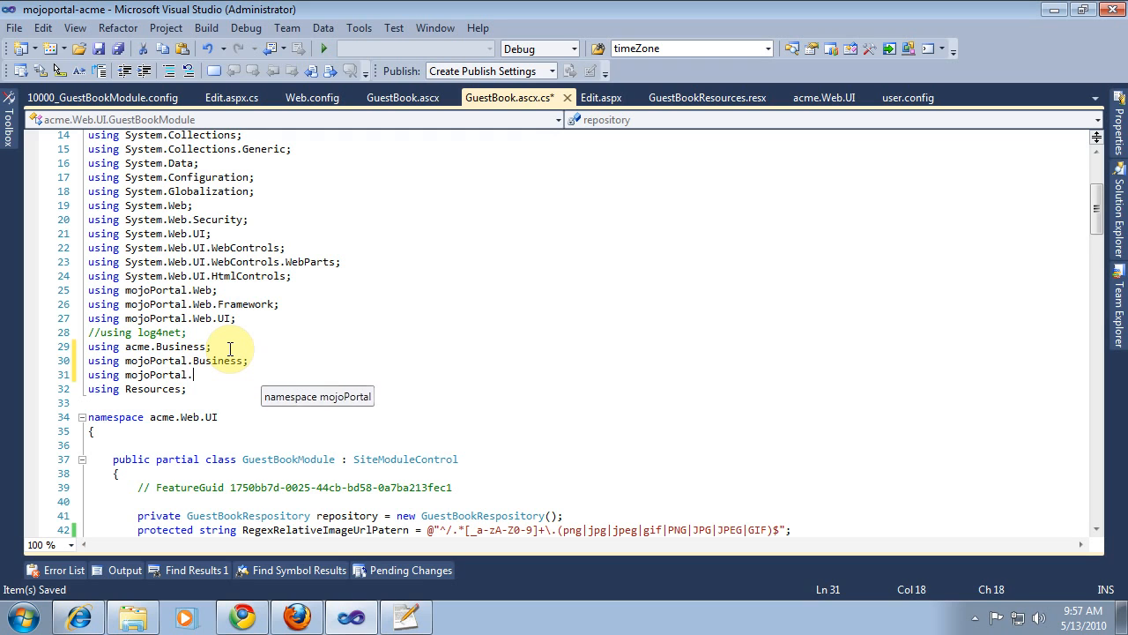
pyautogui.write('Business.w')
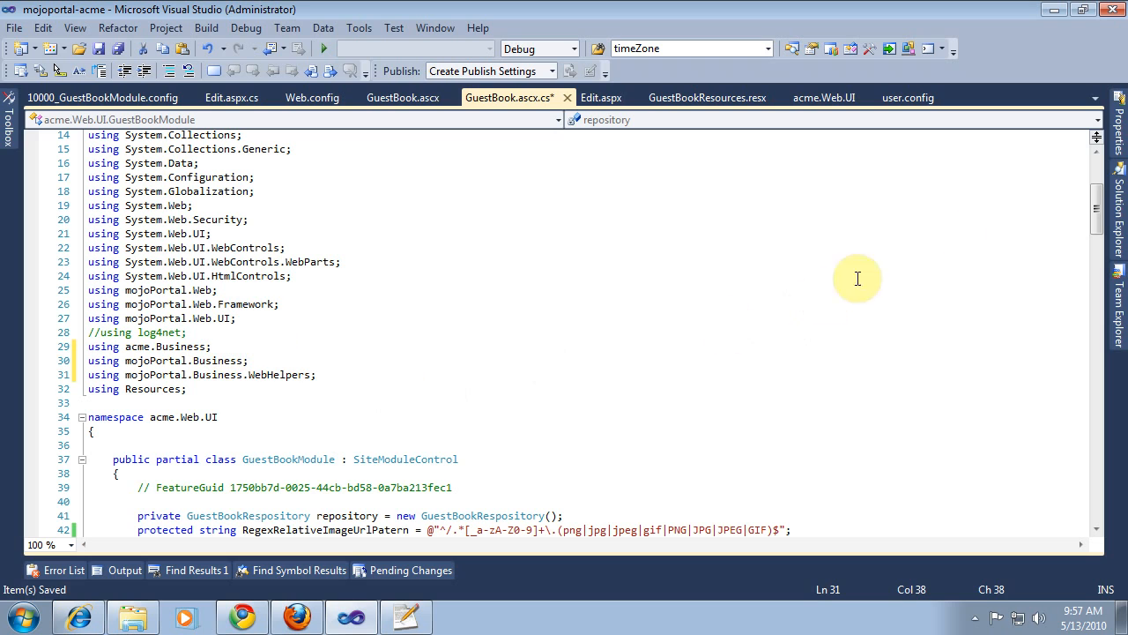
pyautogui.scroll(-3)
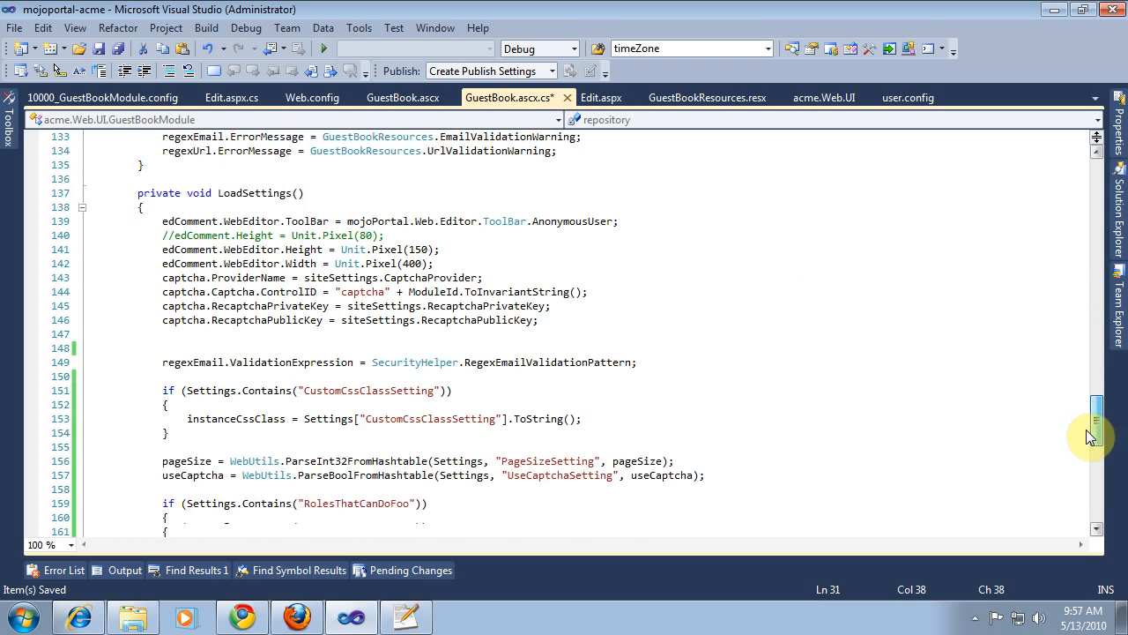
# Type WebUser.IsInRoles(allowedRoles) on the empty LoadSettings line and begin a label name in front
pyautogui.scroll(-3)
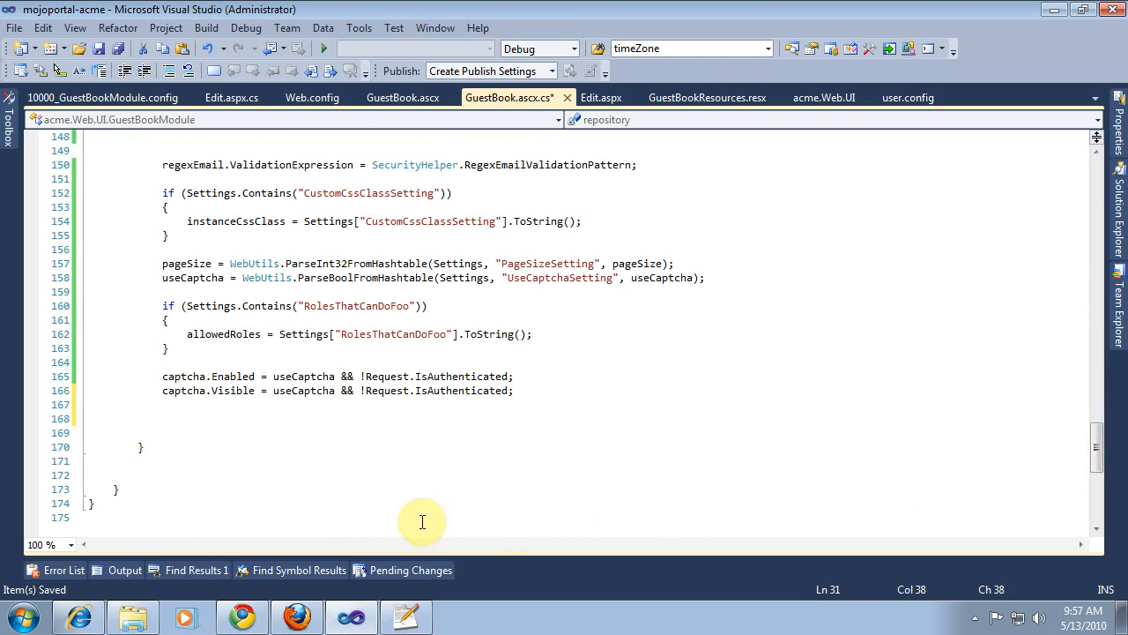
pyautogui.click(247, 426)
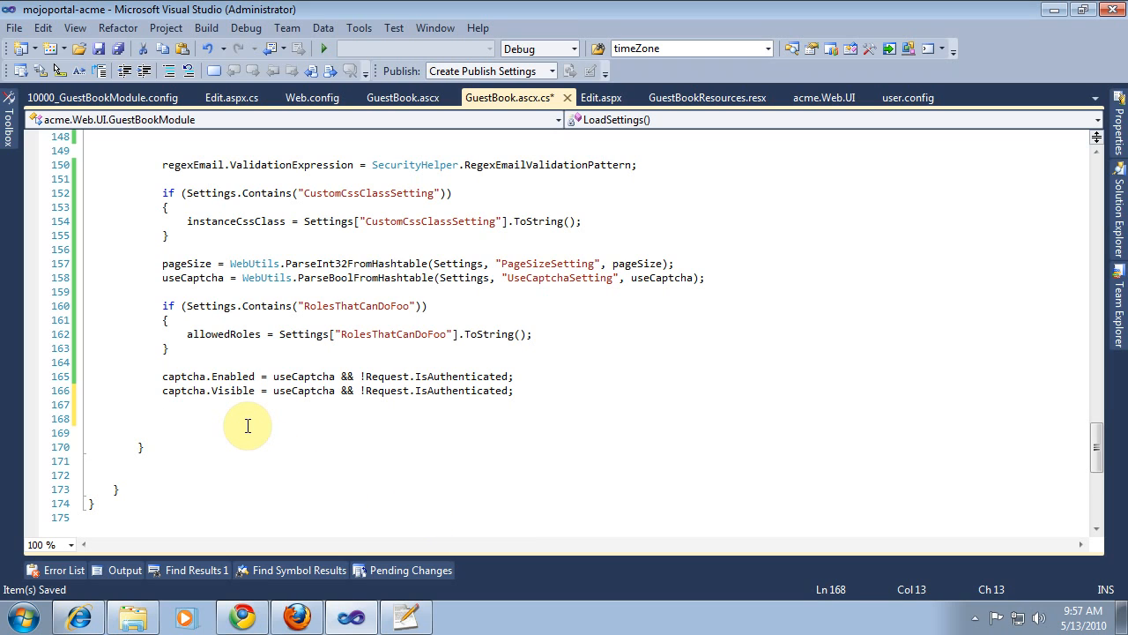
pyautogui.write('if(WebUser.i')
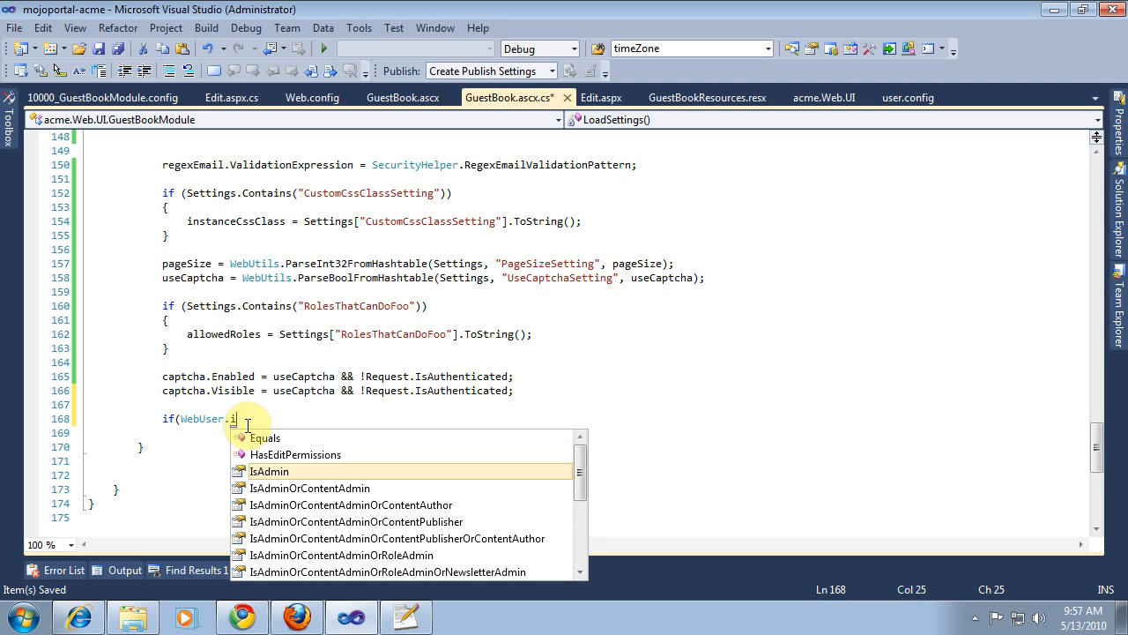
pyautogui.write('sIn')
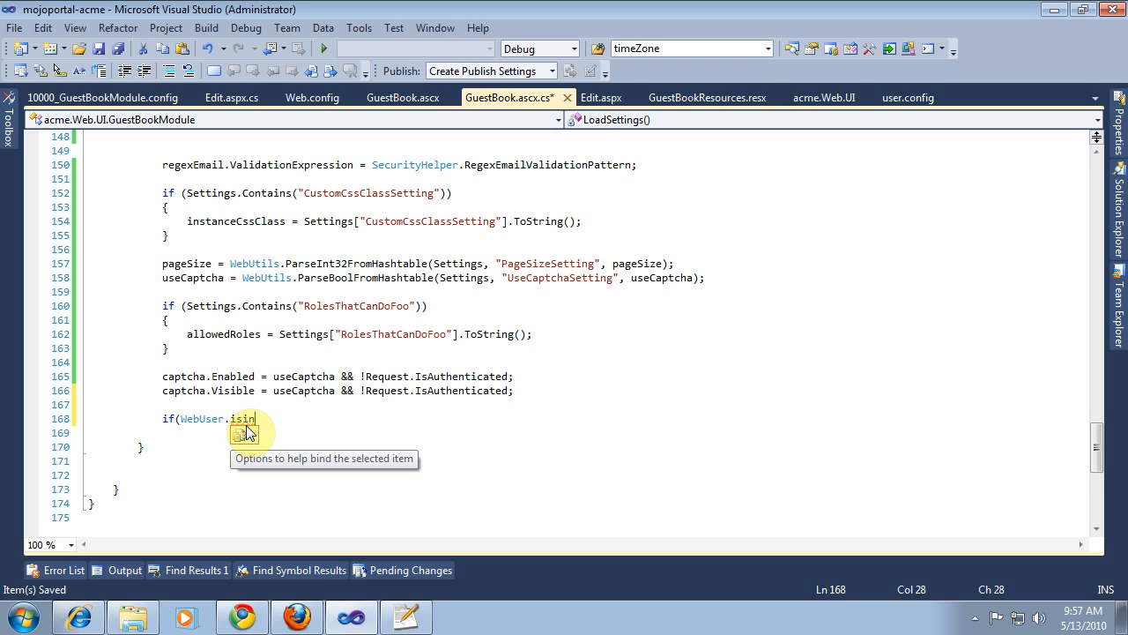
pyautogui.press('Backspace')
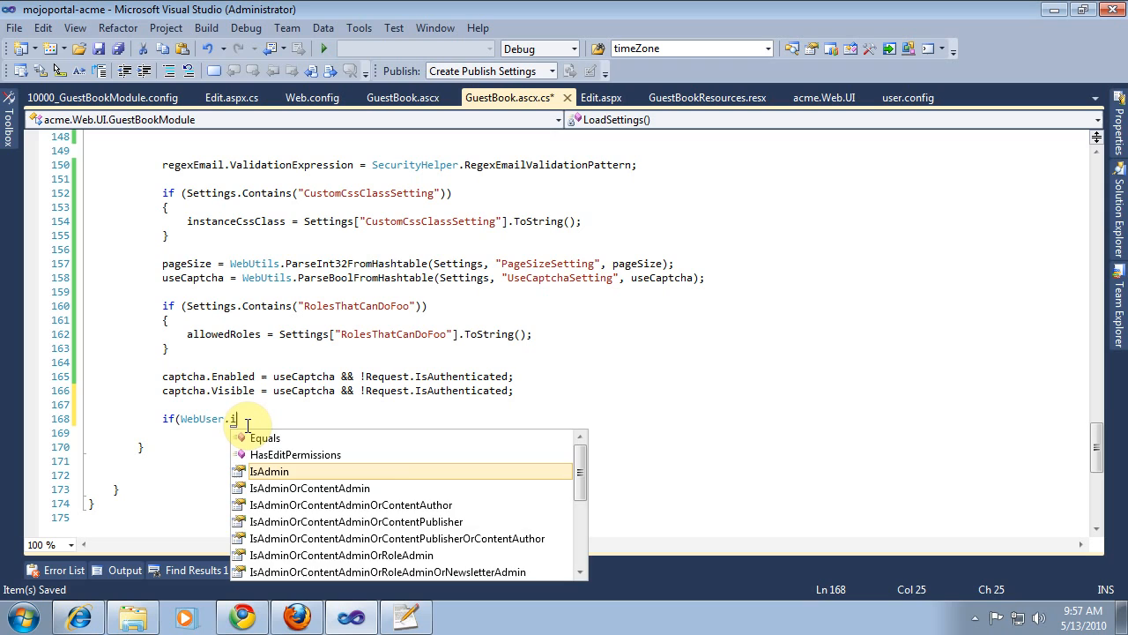
pyautogui.write('sIn')
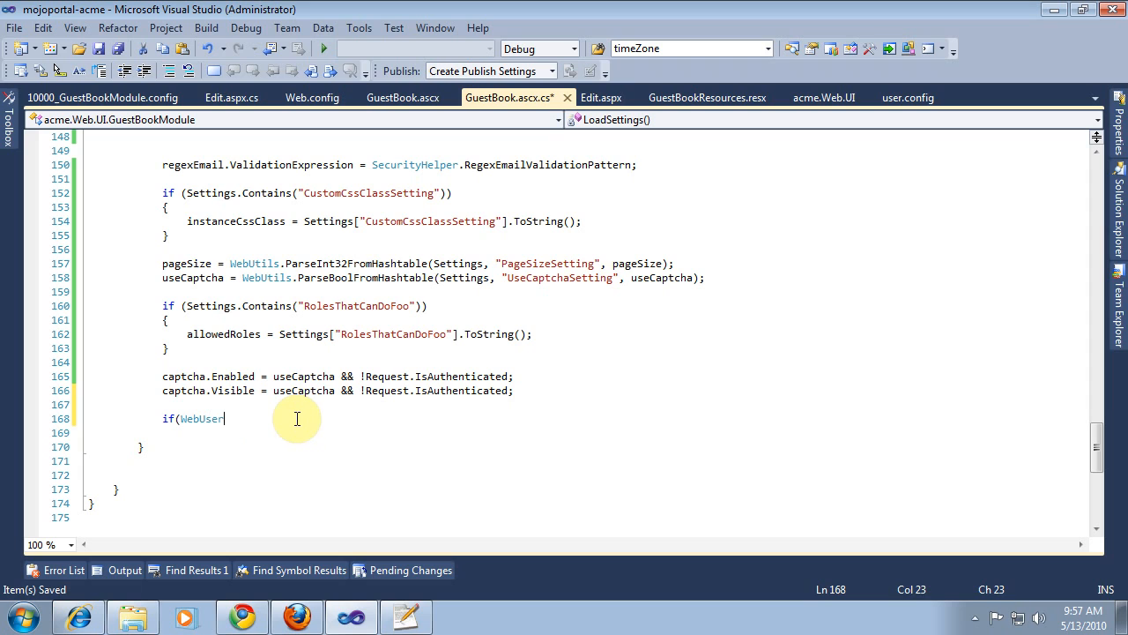
pyautogui.write('.i')
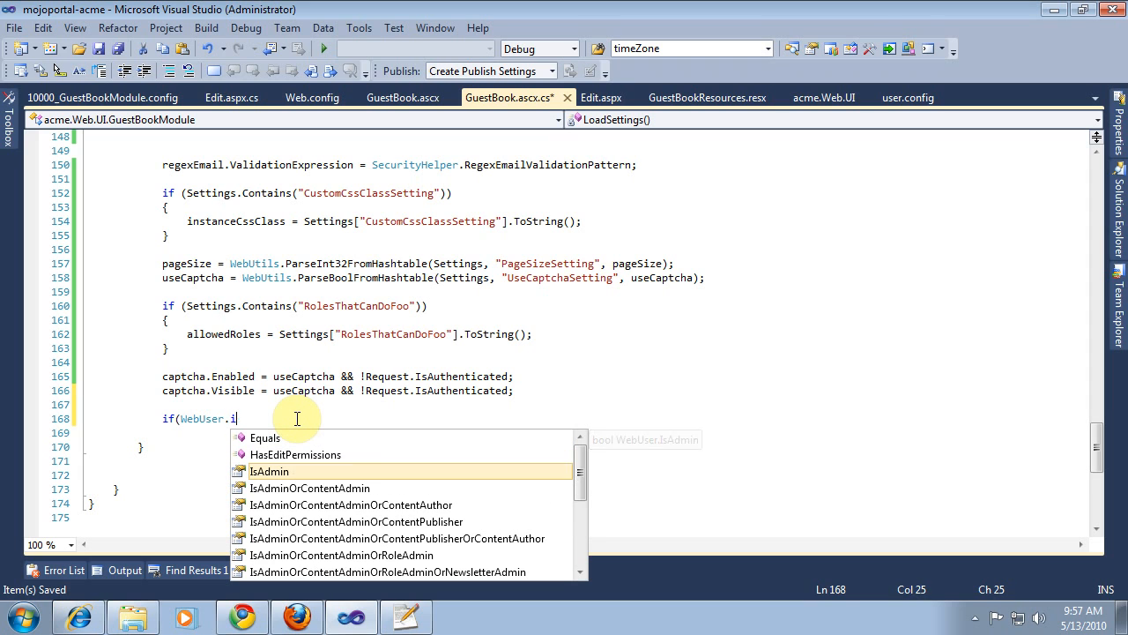
pyautogui.write('sInRoles')
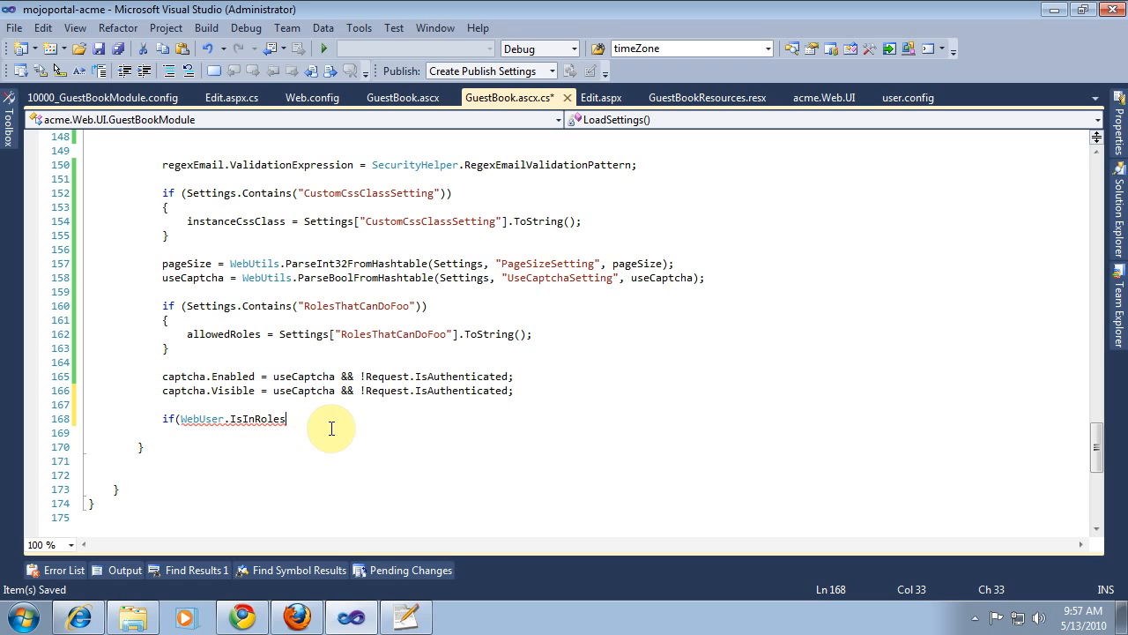
pyautogui.write('(allowedRoles')
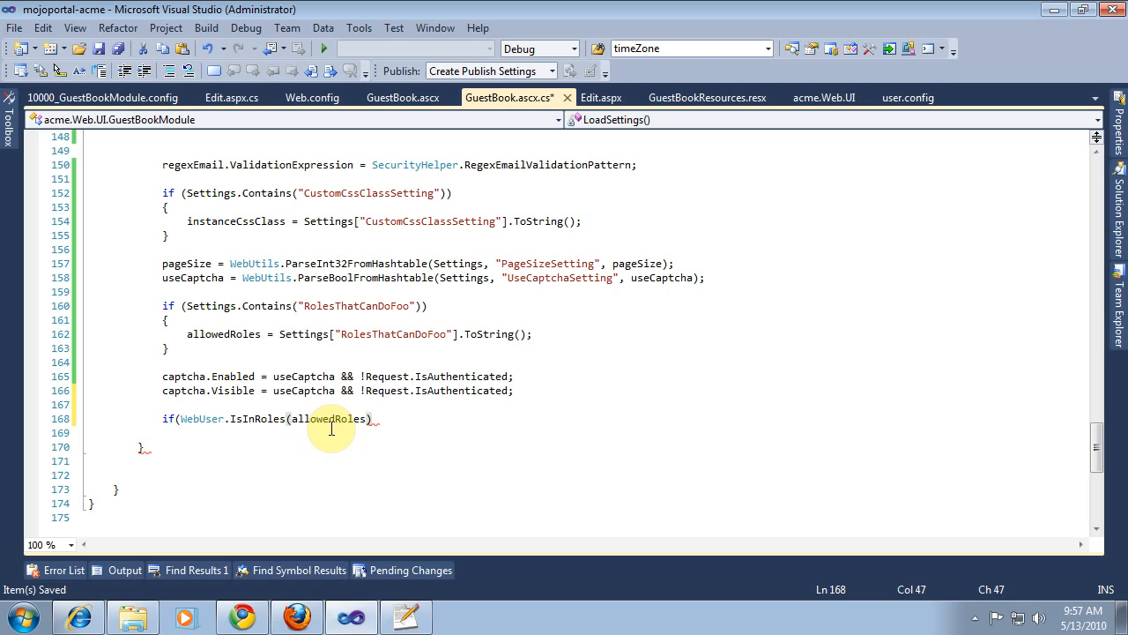
pyautogui.write(')')
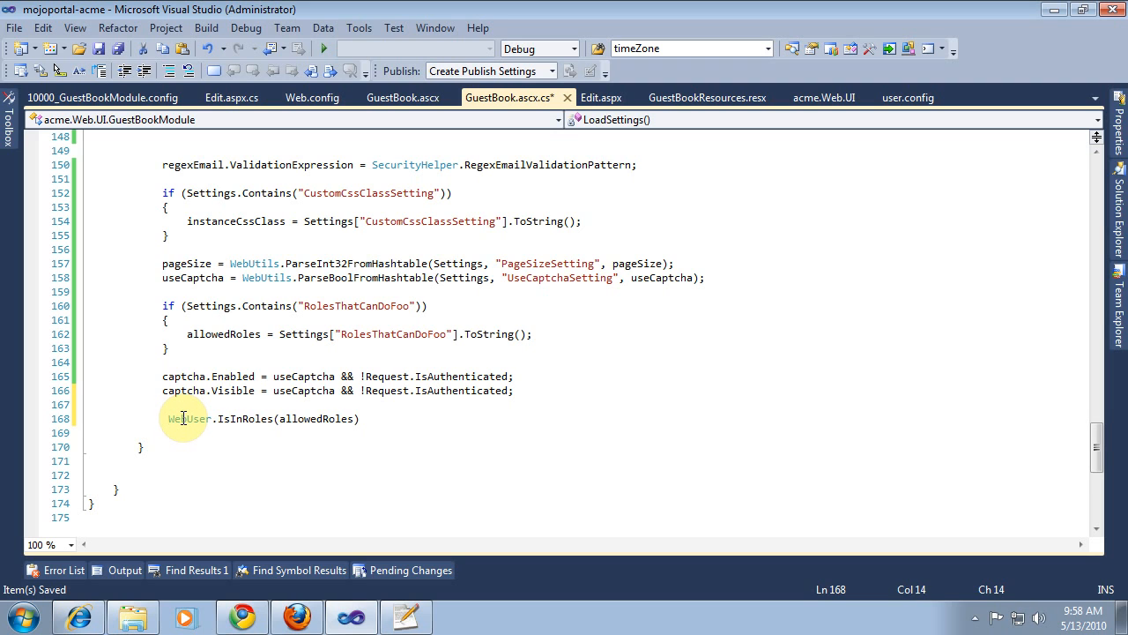
pyautogui.write('lbl')
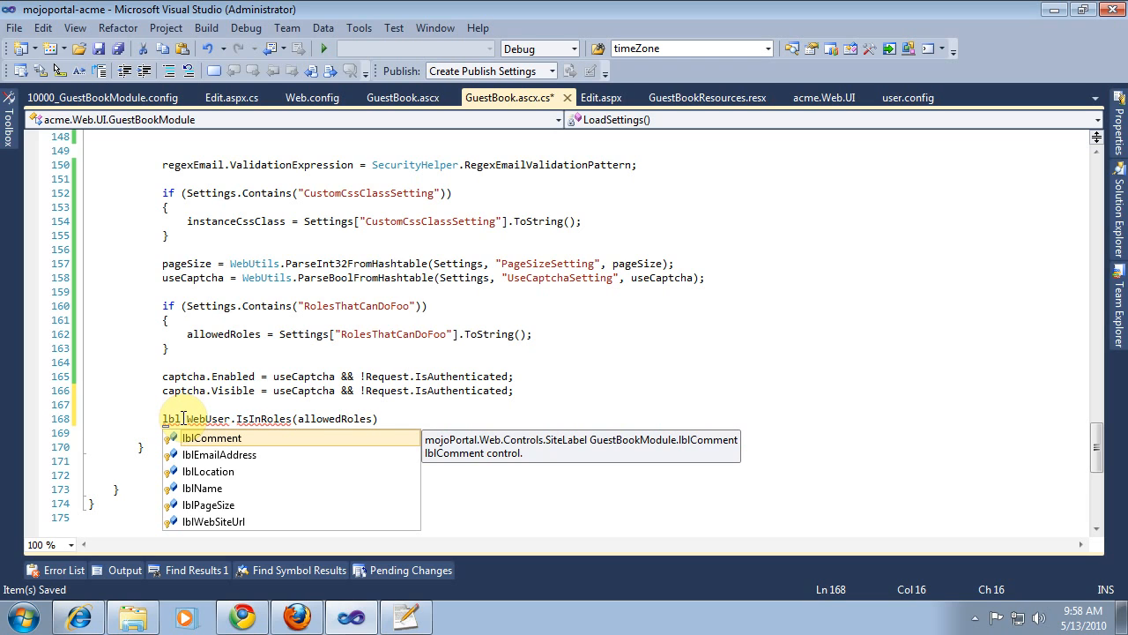
pyautogui.moveTo(507, 104)
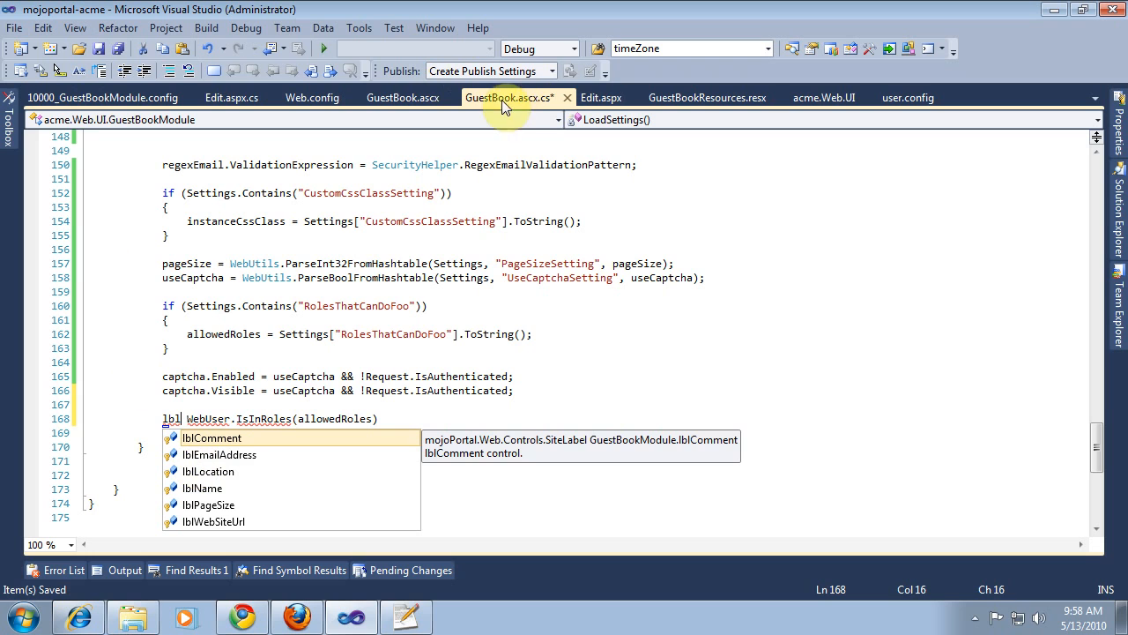
# Copy lblAllowedRoles from GuestBook.ascx and complete lblAllowedRoles.Visible = WebUser.IsInRoles(allowedRoles);
pyautogui.click(403, 97)
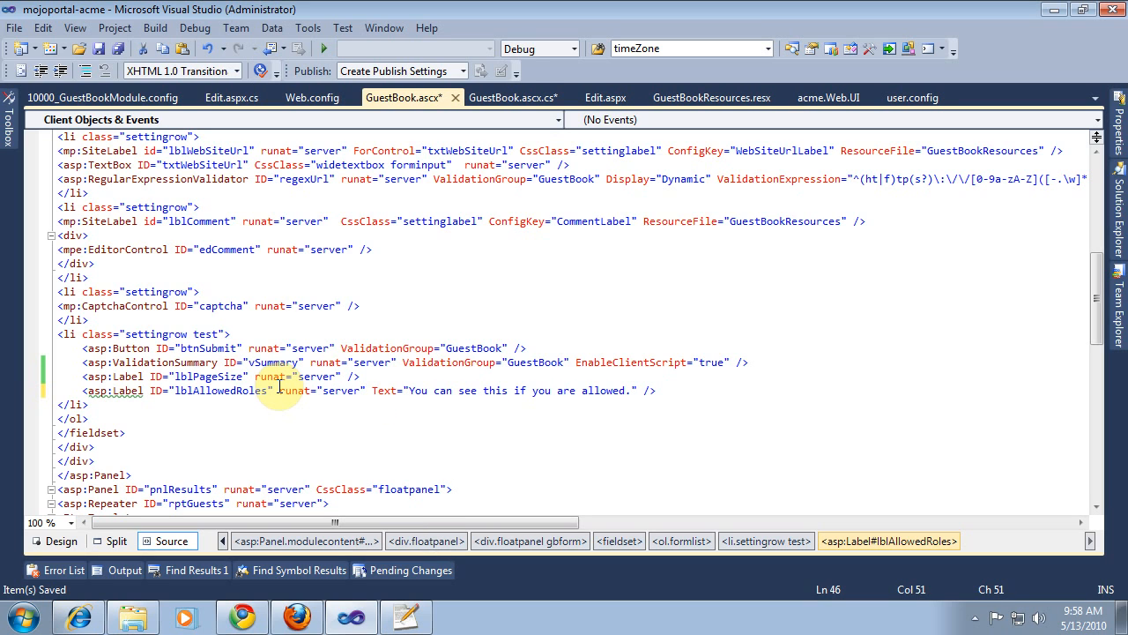
pyautogui.doubleClick(220, 391)
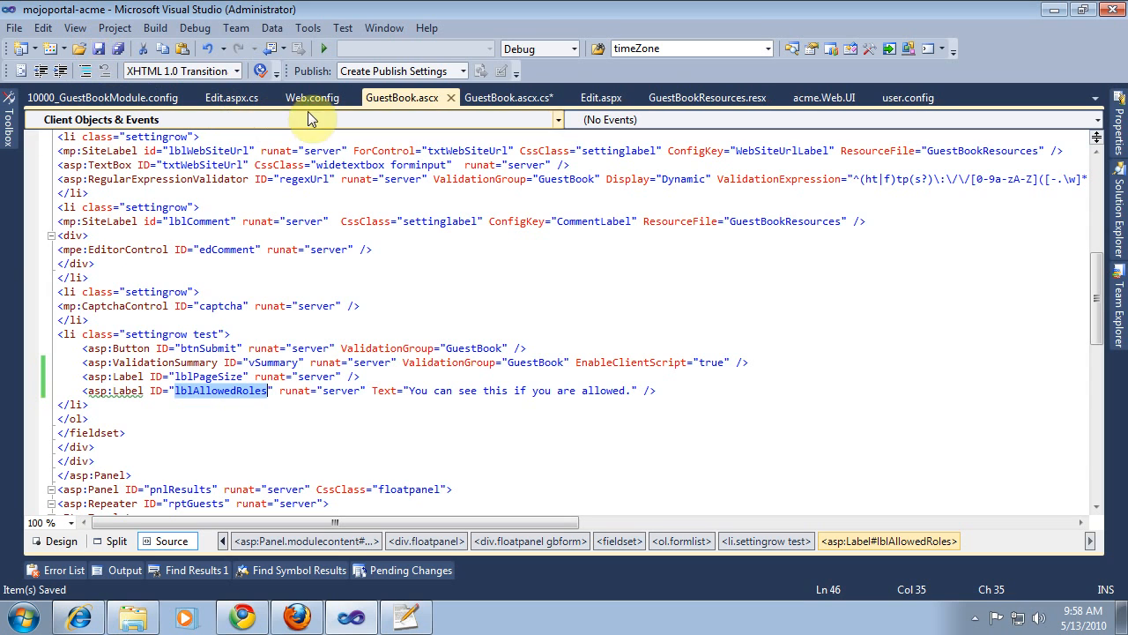
pyautogui.click(509, 97)
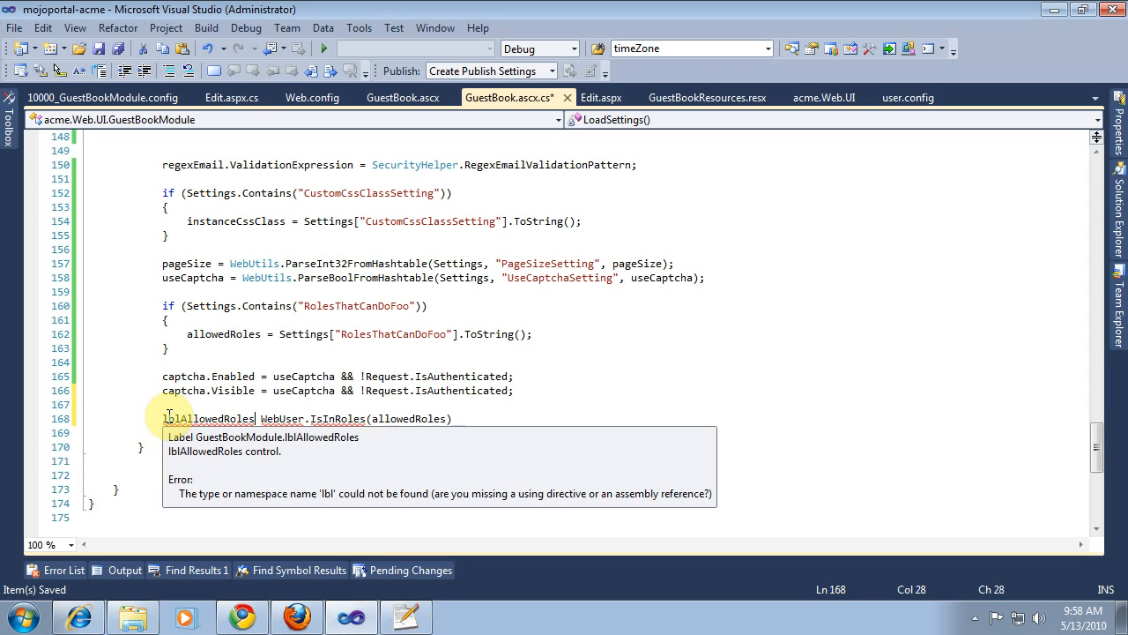
pyautogui.write('.Visible =')
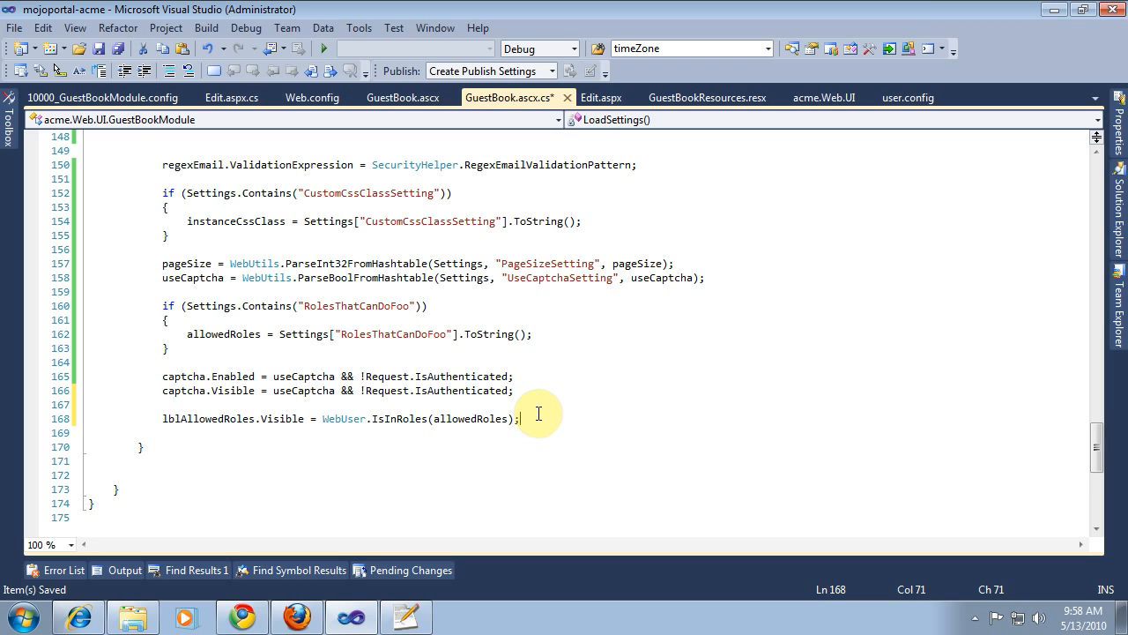
pyautogui.moveTo(445, 297)
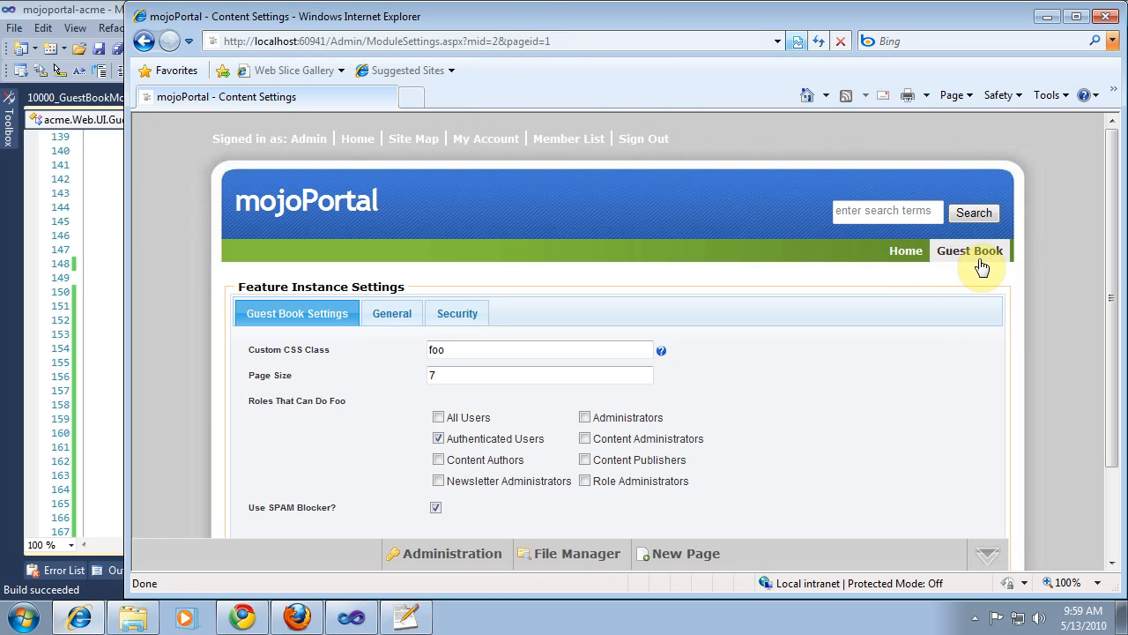
# Open the Guest Book page, sign out, and scroll to the captcha prompt above Submit
pyautogui.click(970, 250)
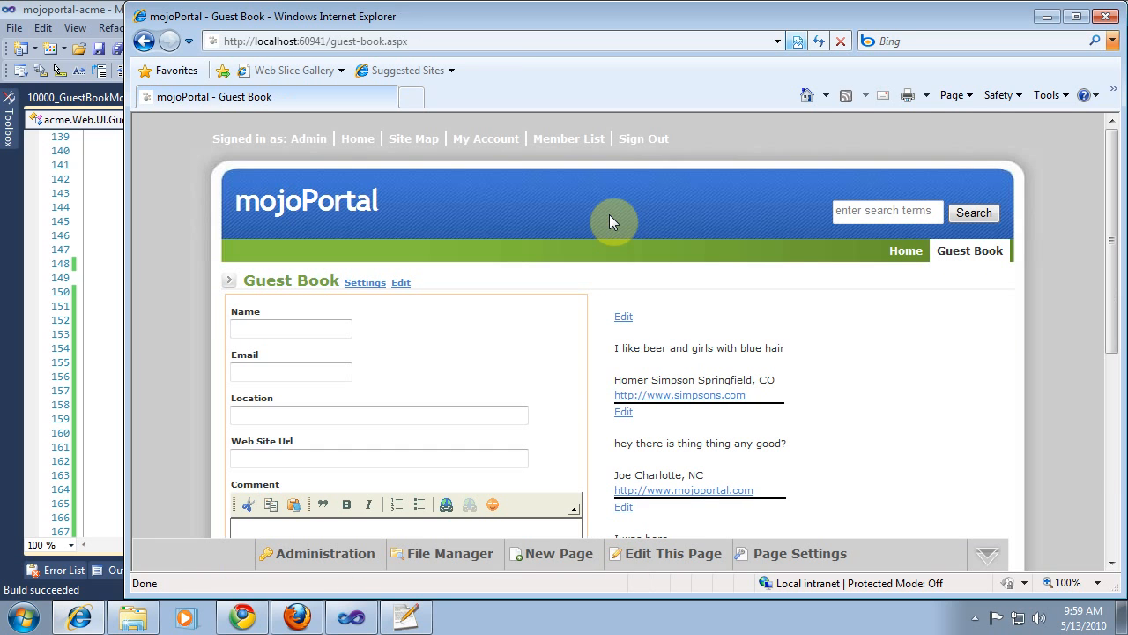
pyautogui.scroll(-3)
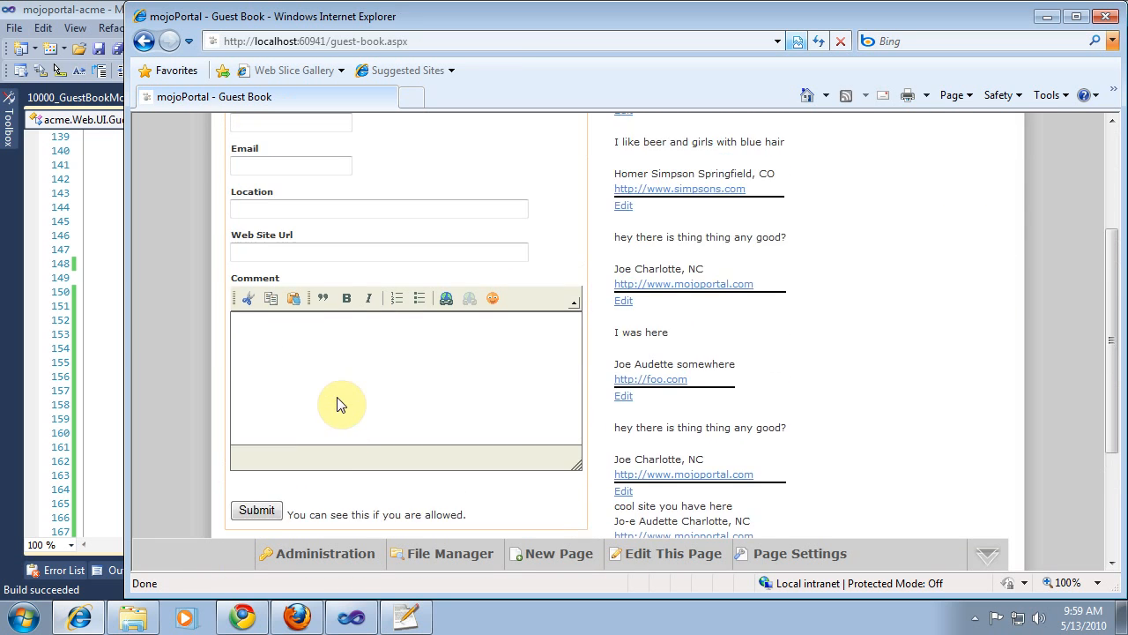
pyautogui.scroll(3)
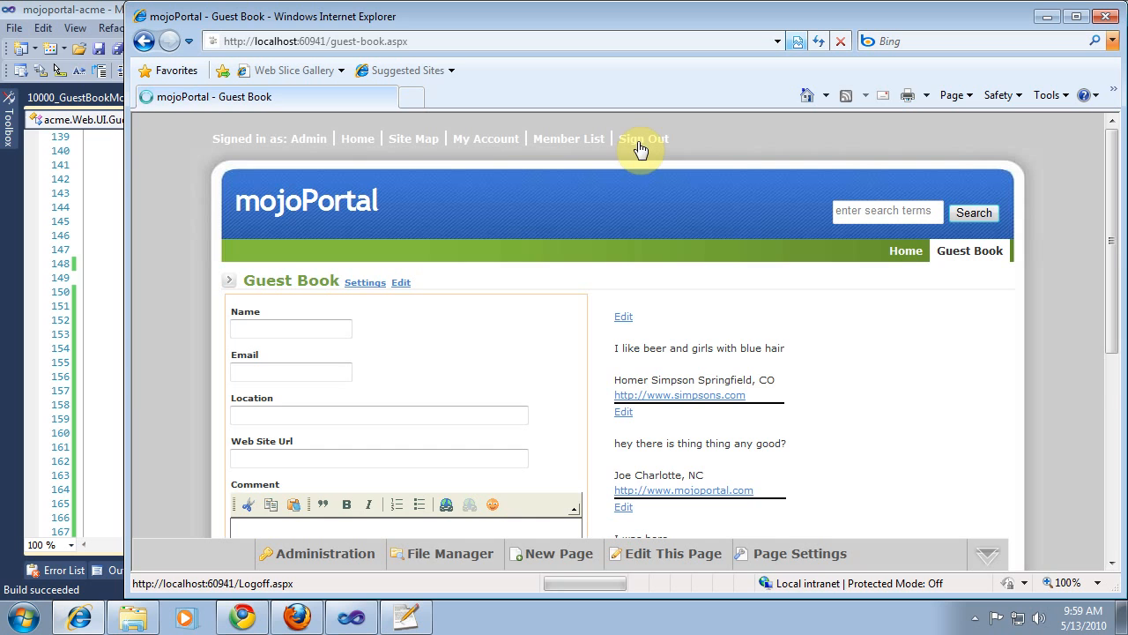
pyautogui.click(644, 139)
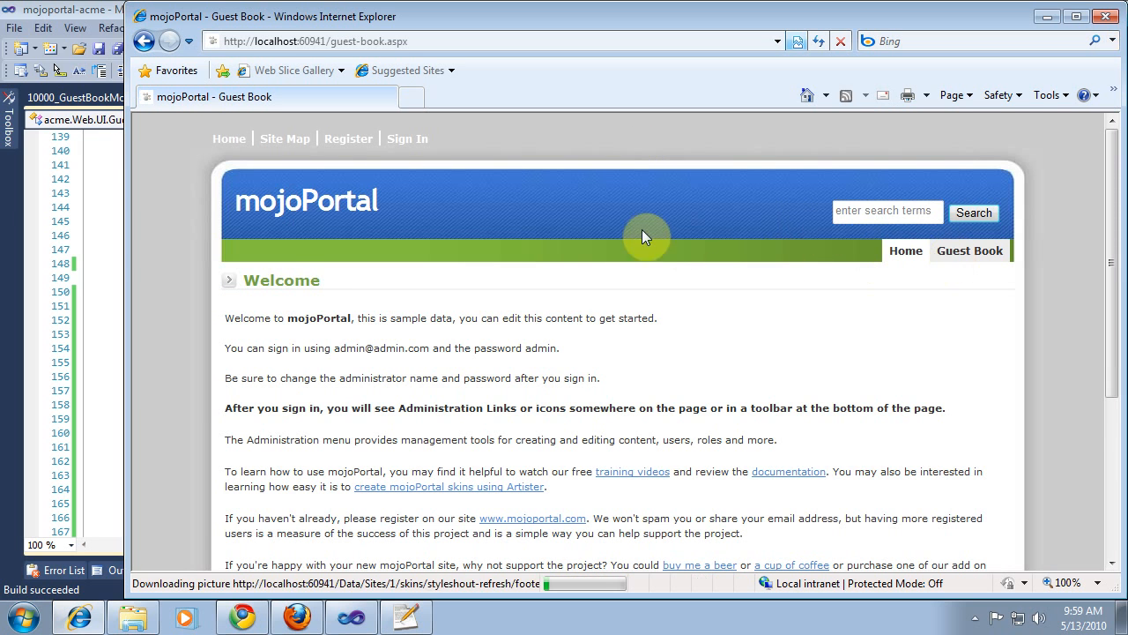
pyautogui.scroll(-3)
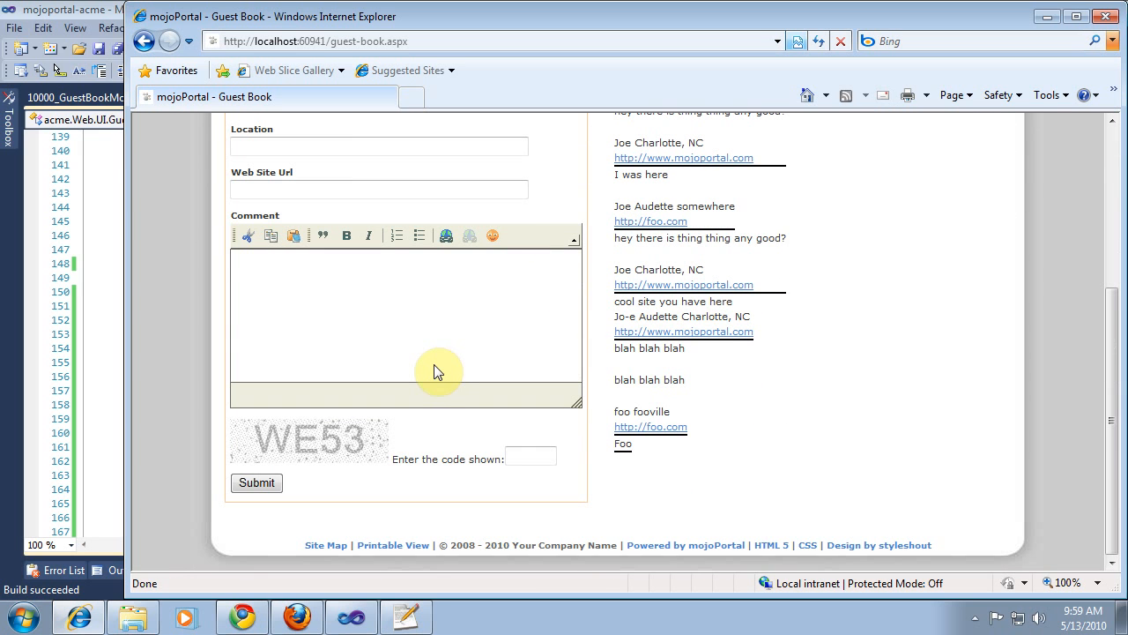
pyautogui.moveTo(265, 368)
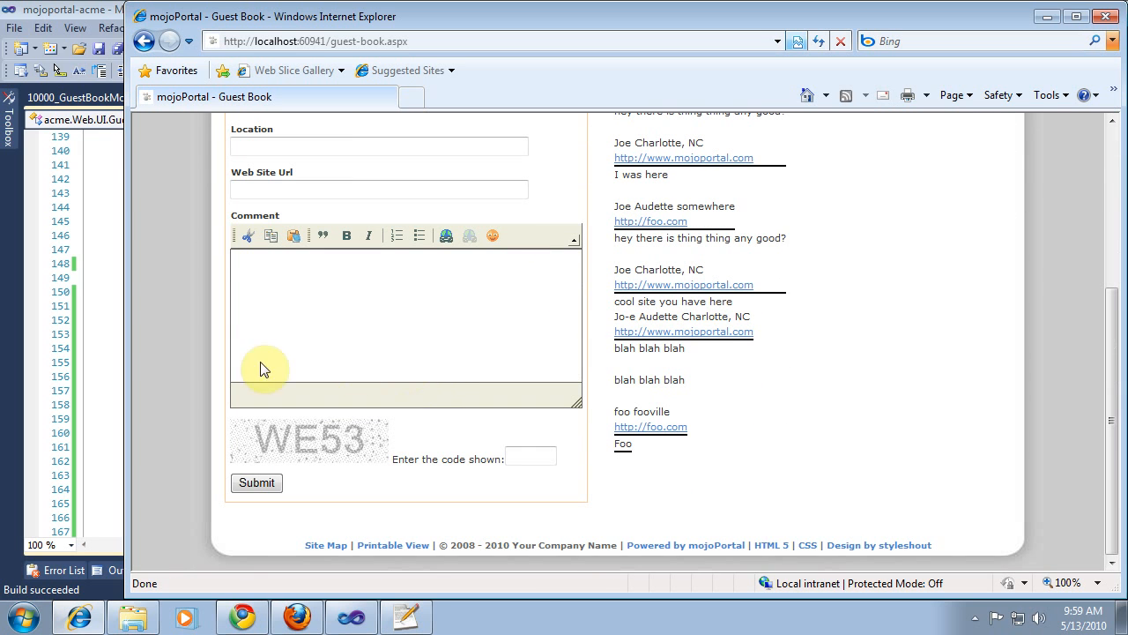